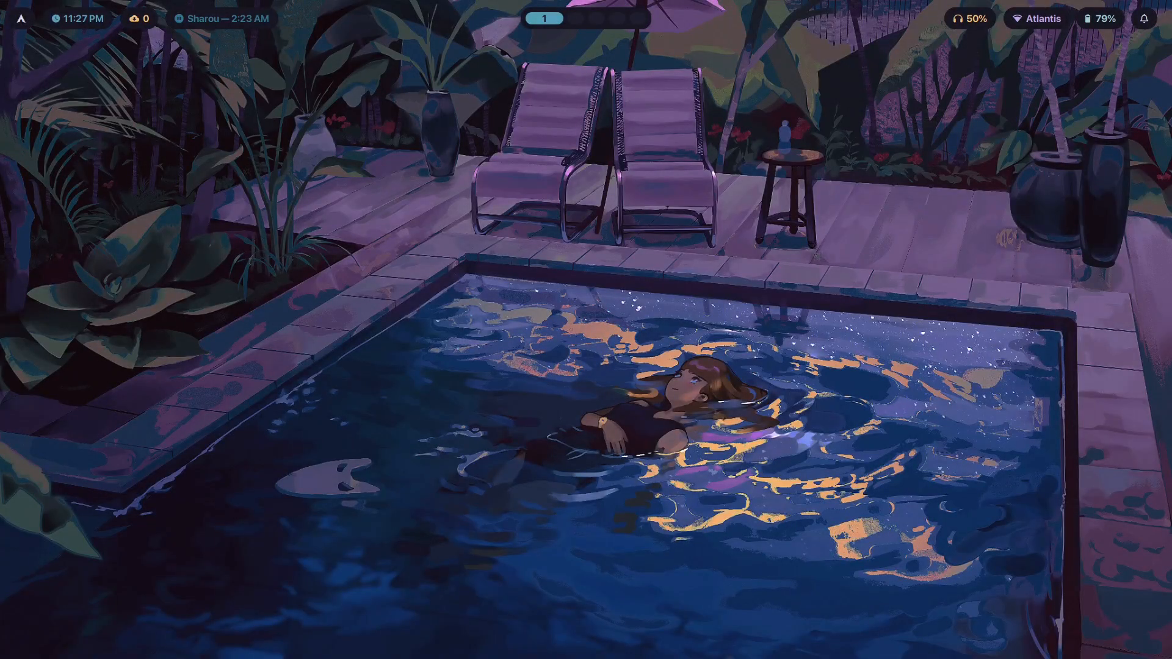
mouse_move(636, 323)
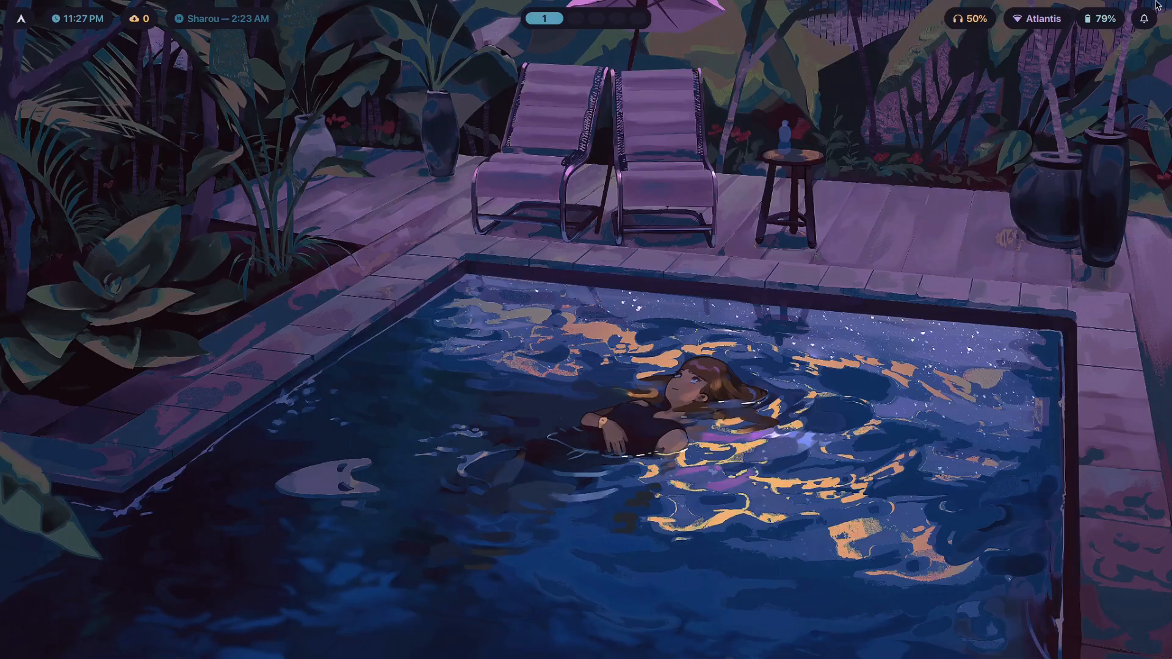
mouse_move(84, 73)
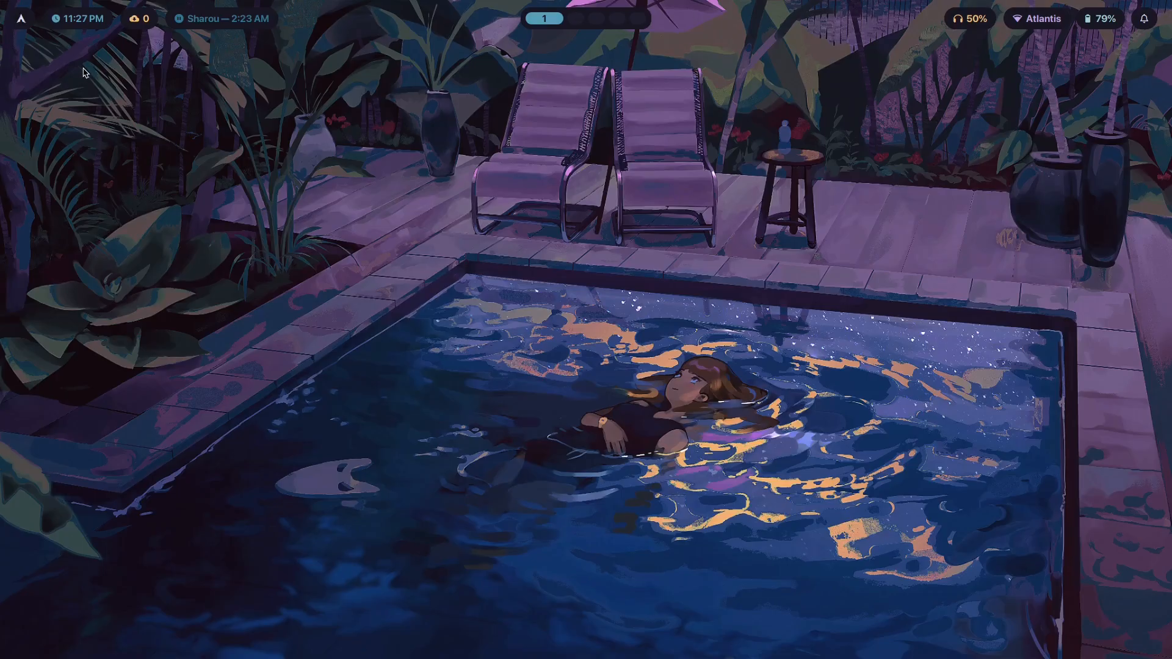
mouse_move(203, 84)
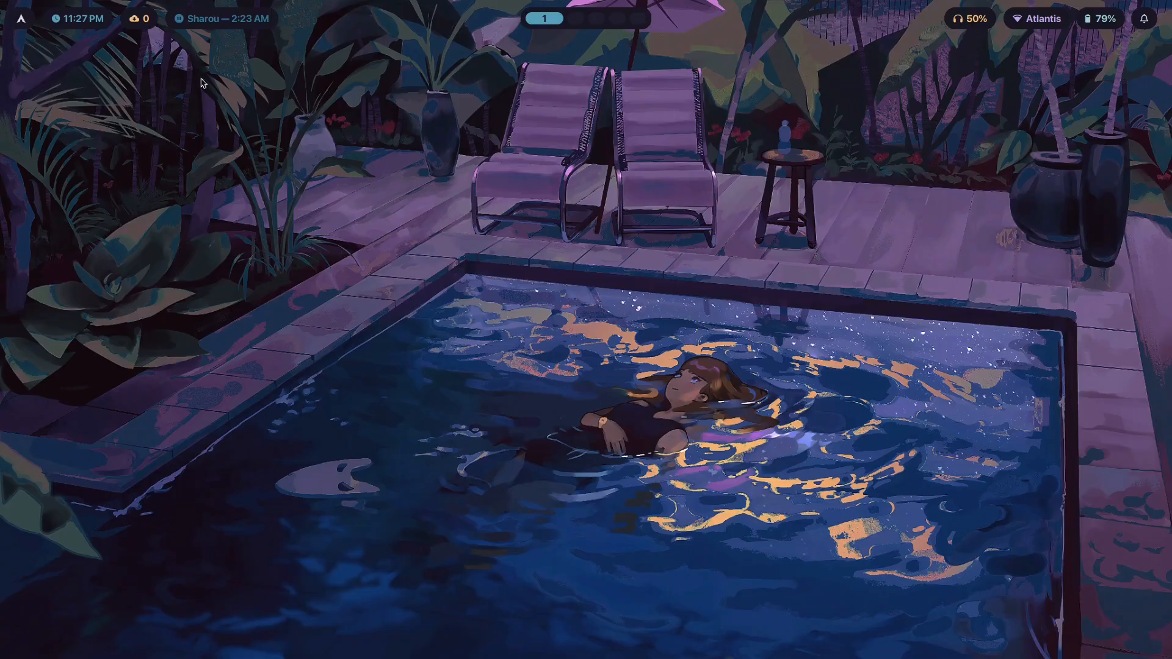
mouse_move(130, 546)
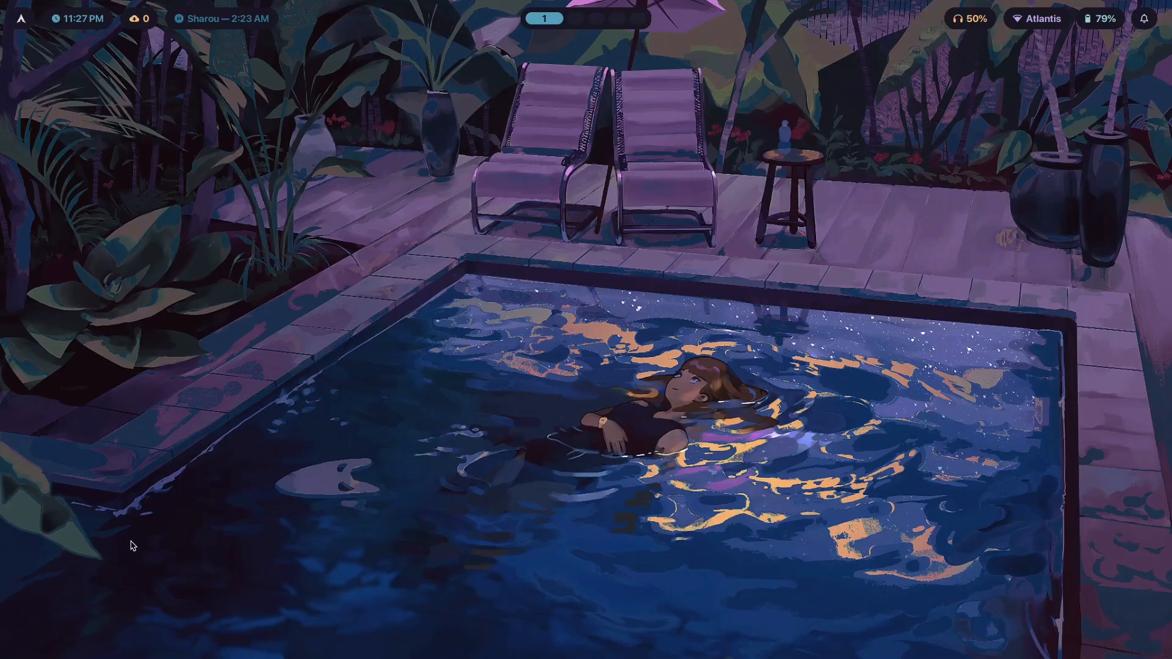
mouse_move(763, 247)
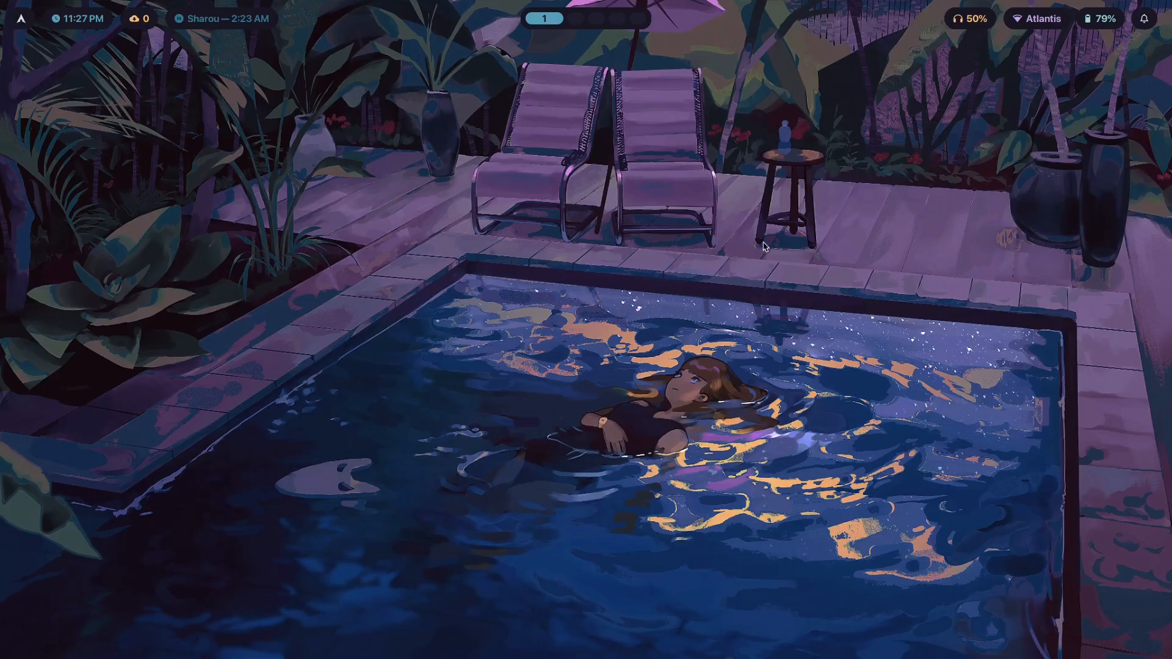
mouse_move(394, 194)
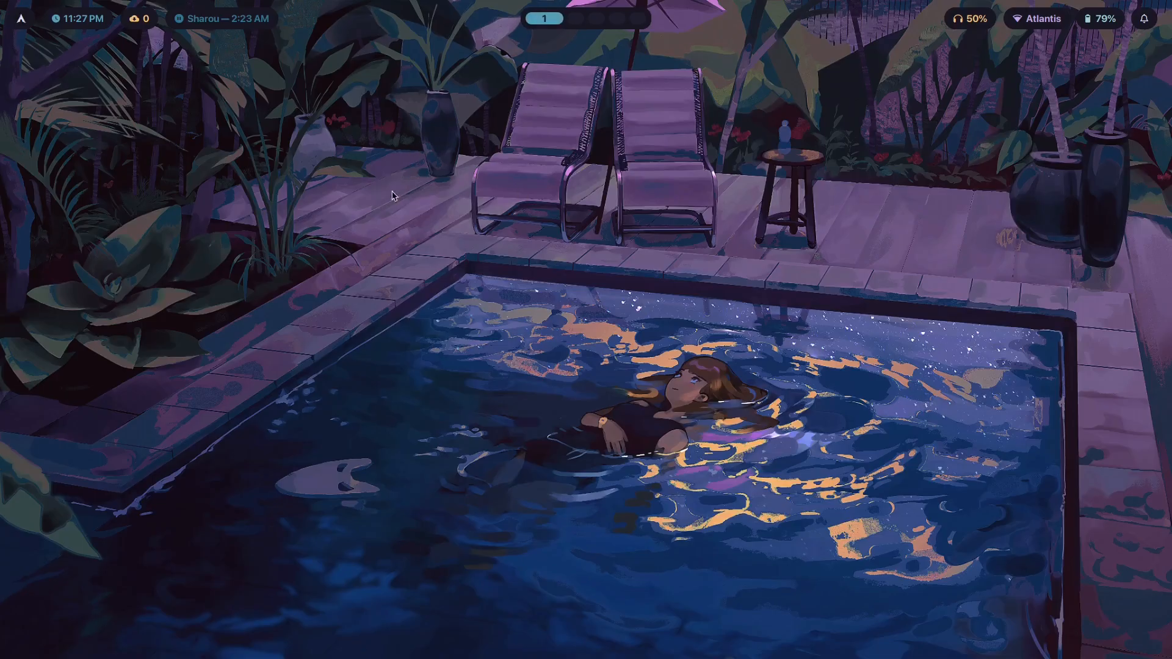
mouse_move(694, 249)
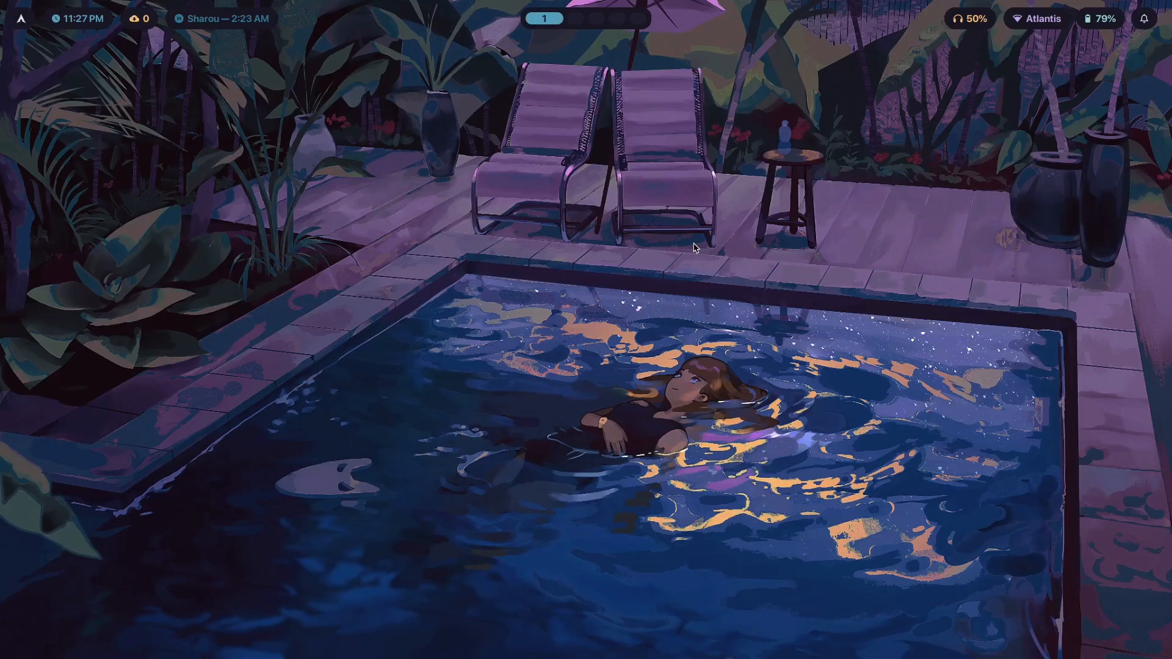
mouse_move(4, 80)
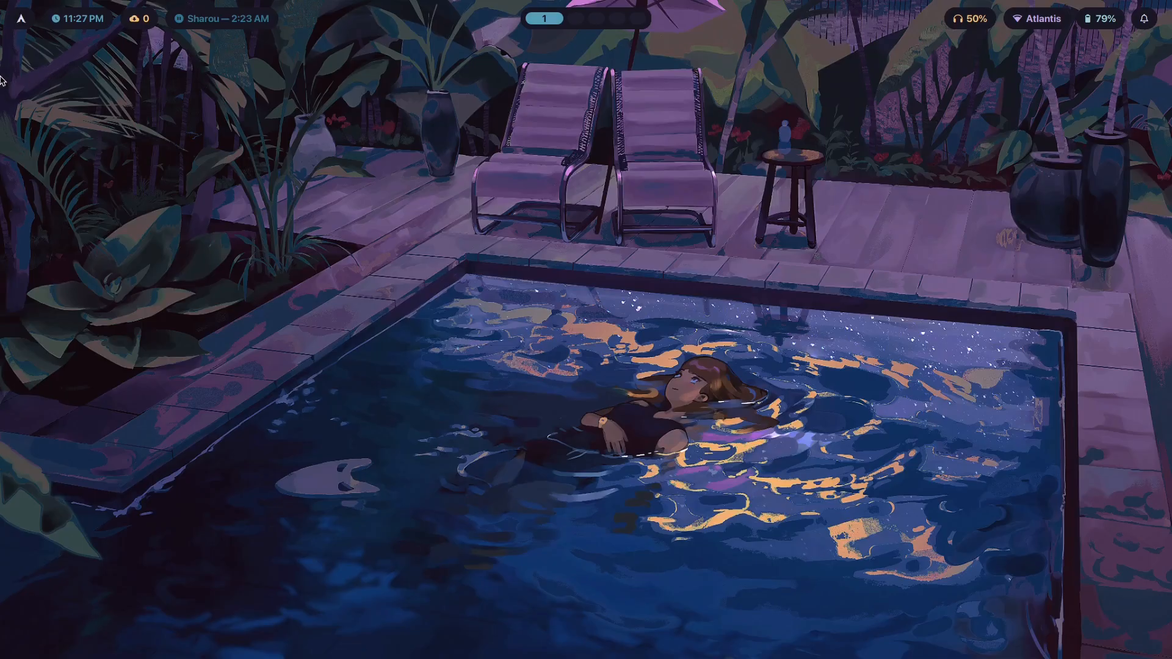
Step: Search 'hyprpanel g' in Brave and open the HyprPanel GitHub repository page
left_click(566, 18)
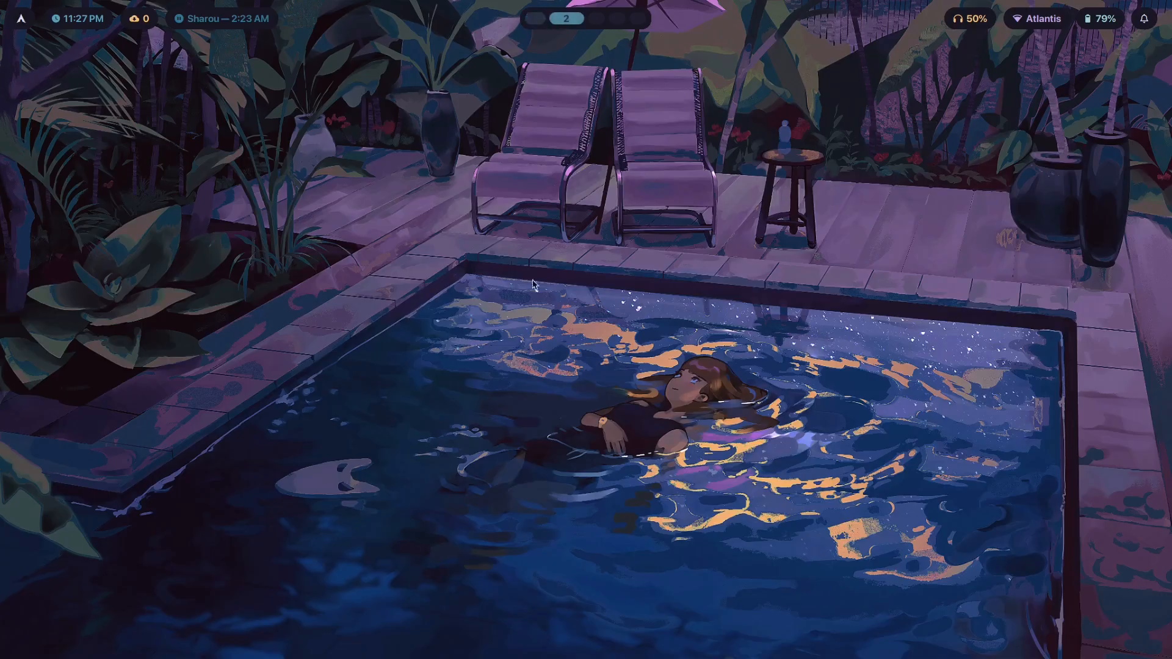
left_click(543, 18)
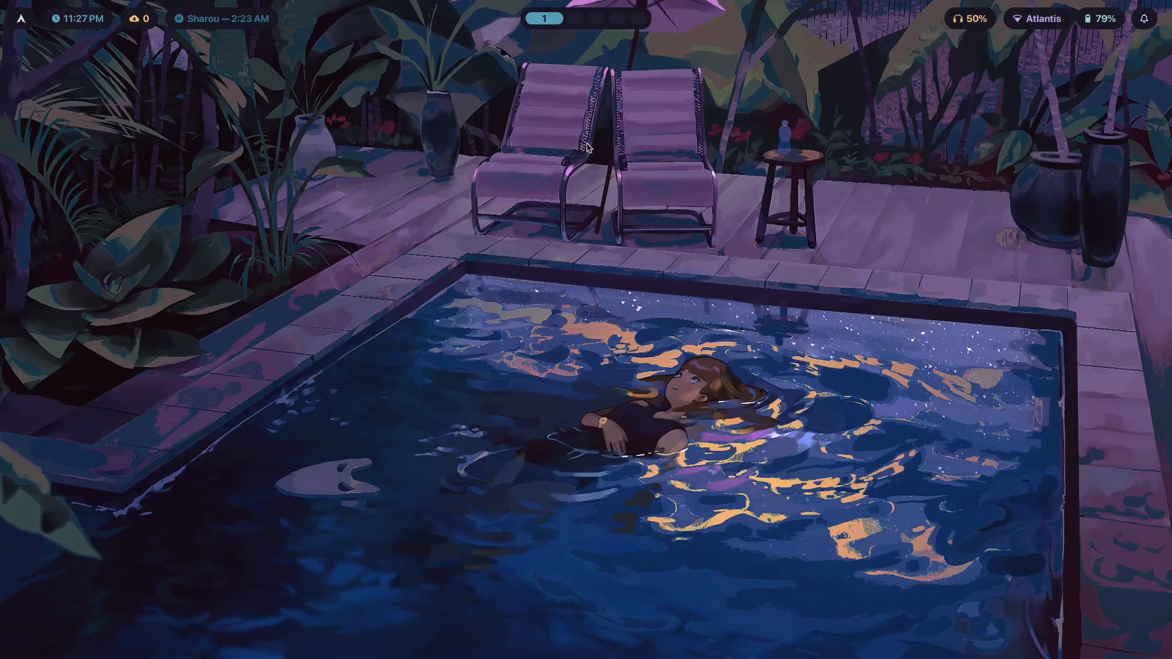
mouse_move(954, 106)
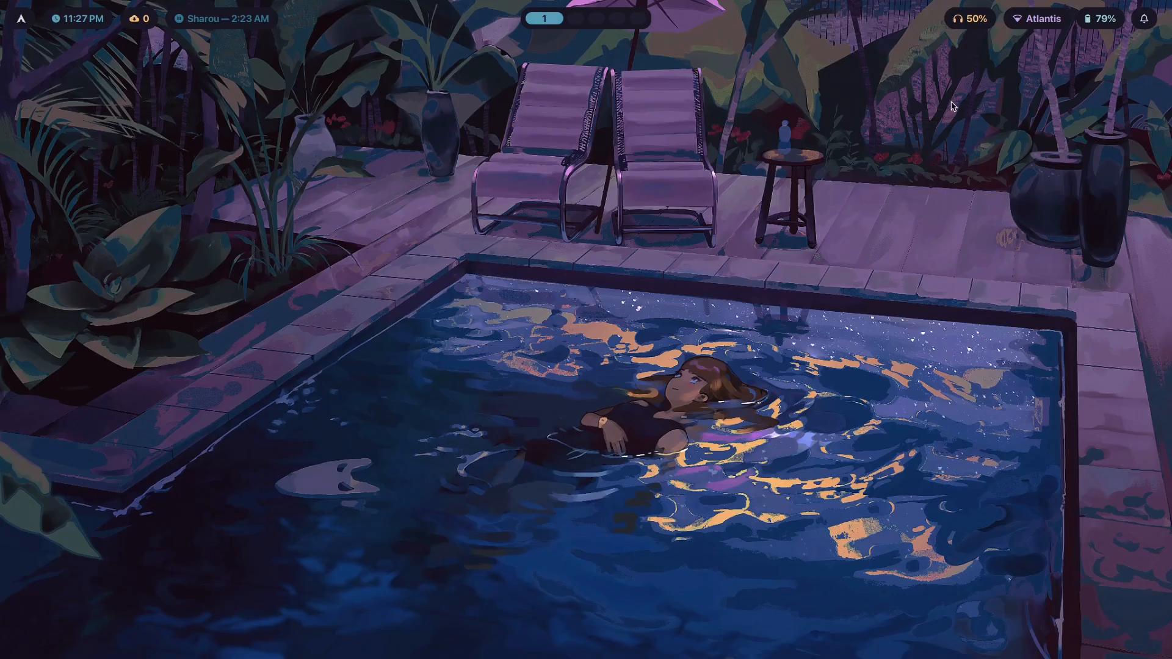
mouse_move(33, 33)
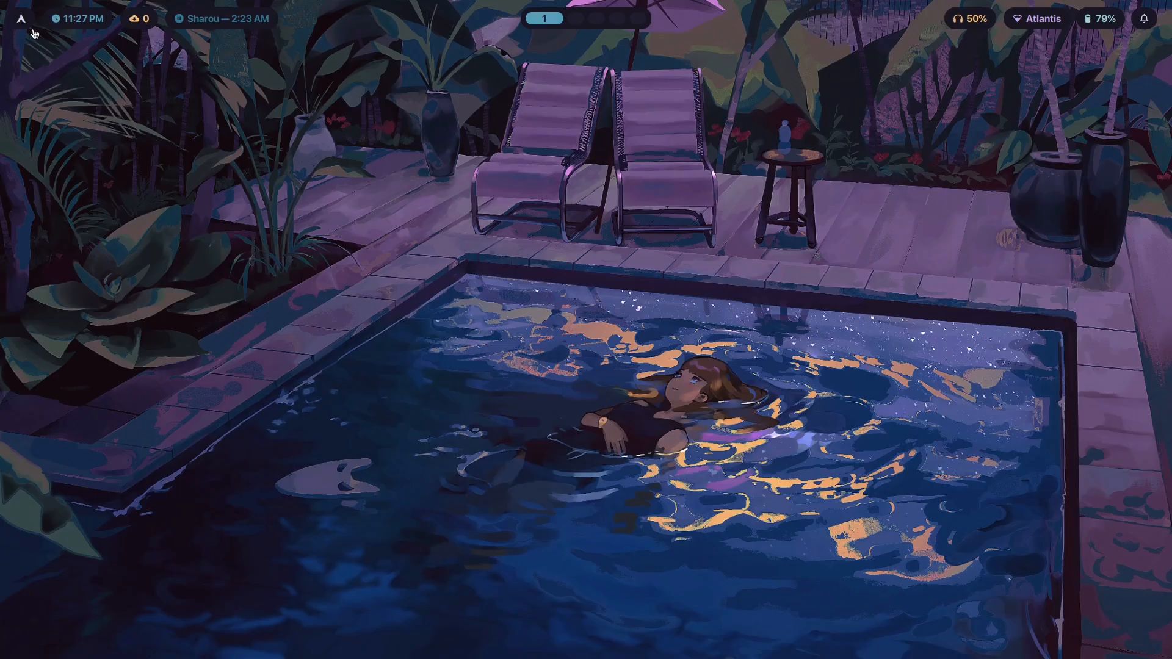
mouse_move(1068, 124)
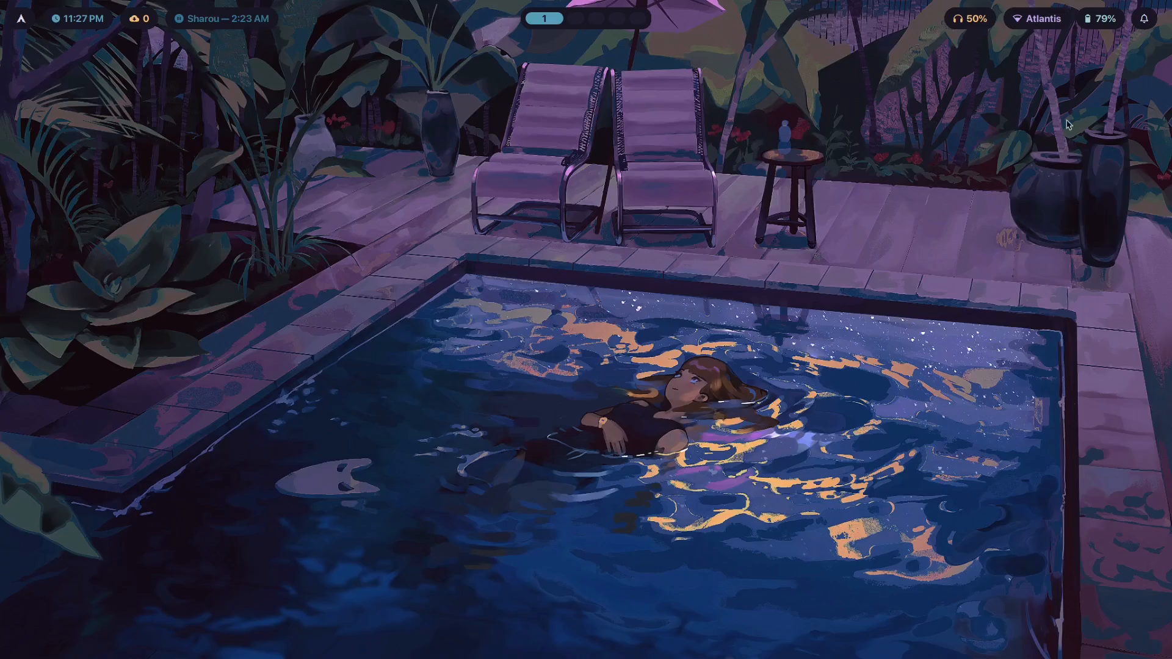
mouse_move(14, 113)
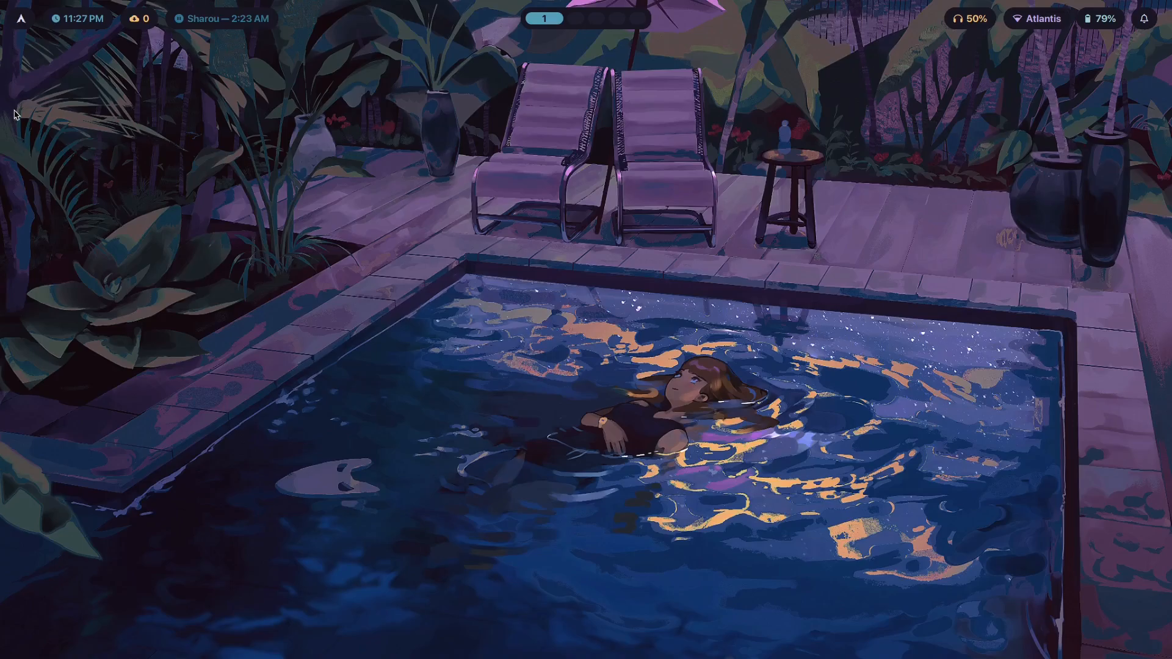
mouse_move(47, 102)
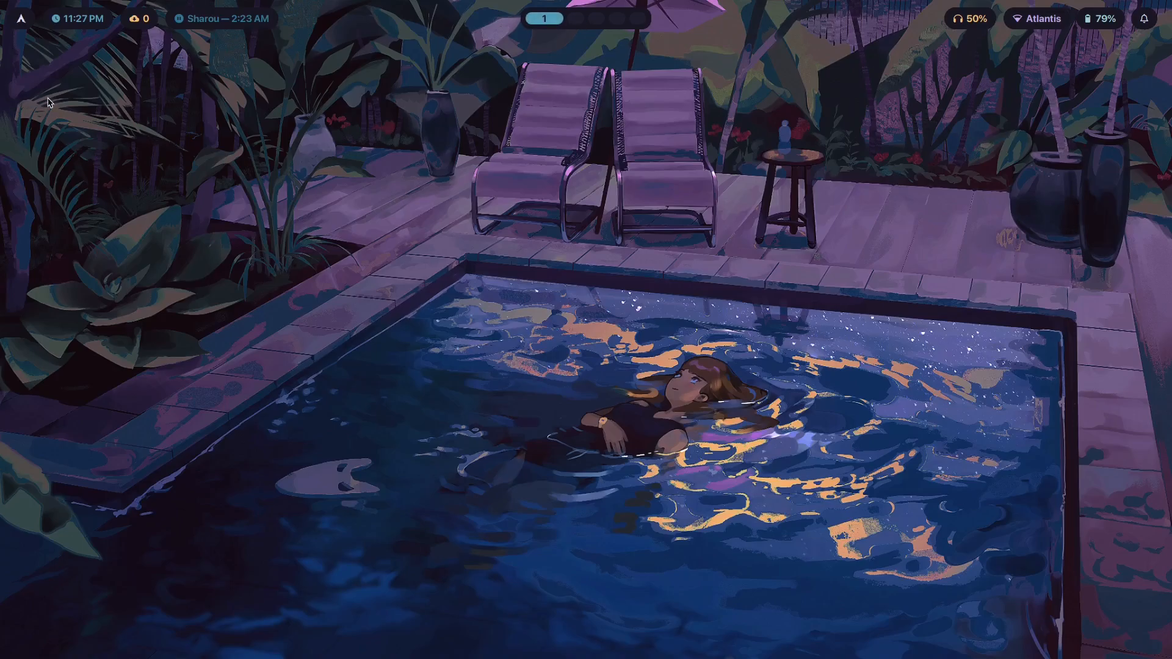
mouse_move(1050, 608)
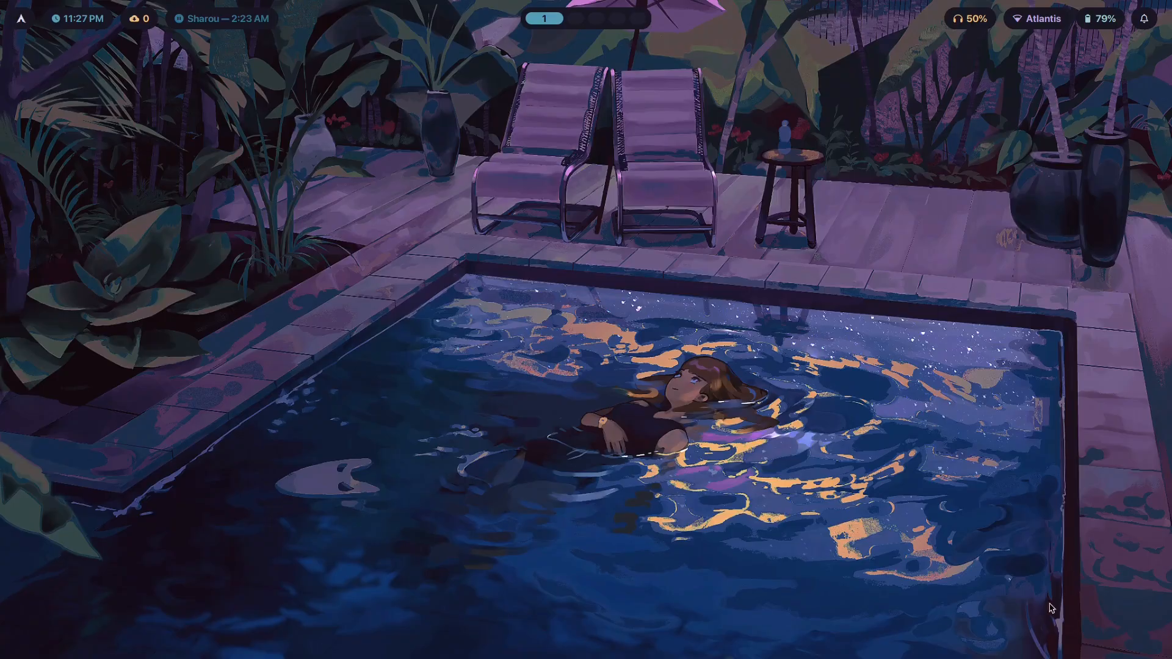
mouse_move(170, 48)
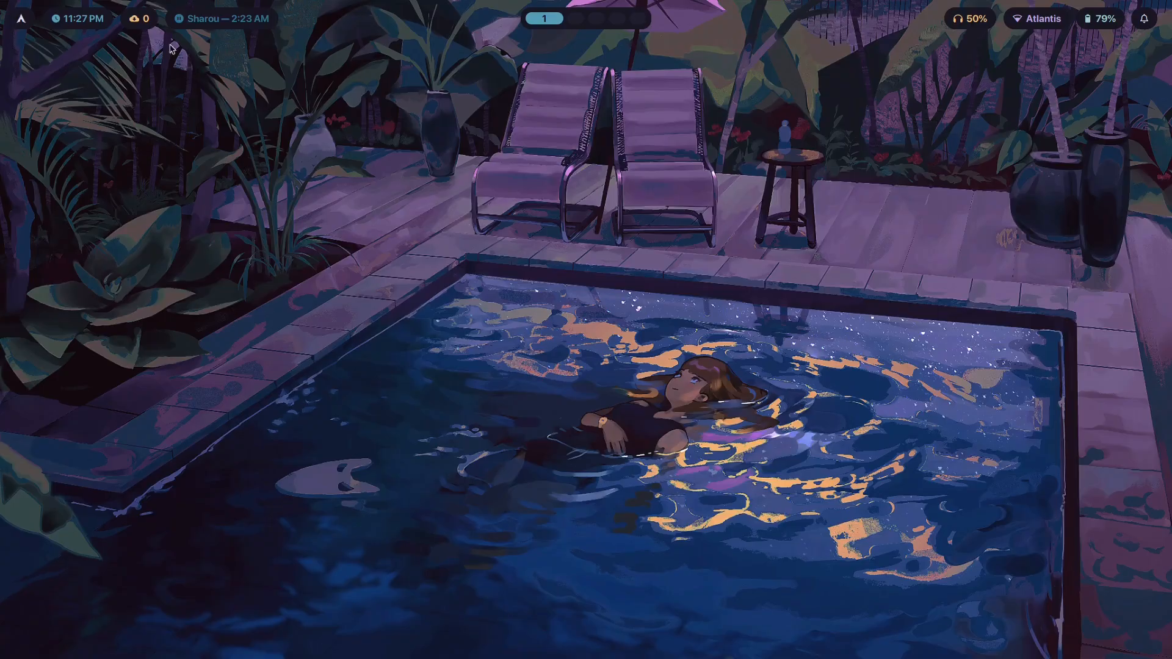
mouse_move(948, 331)
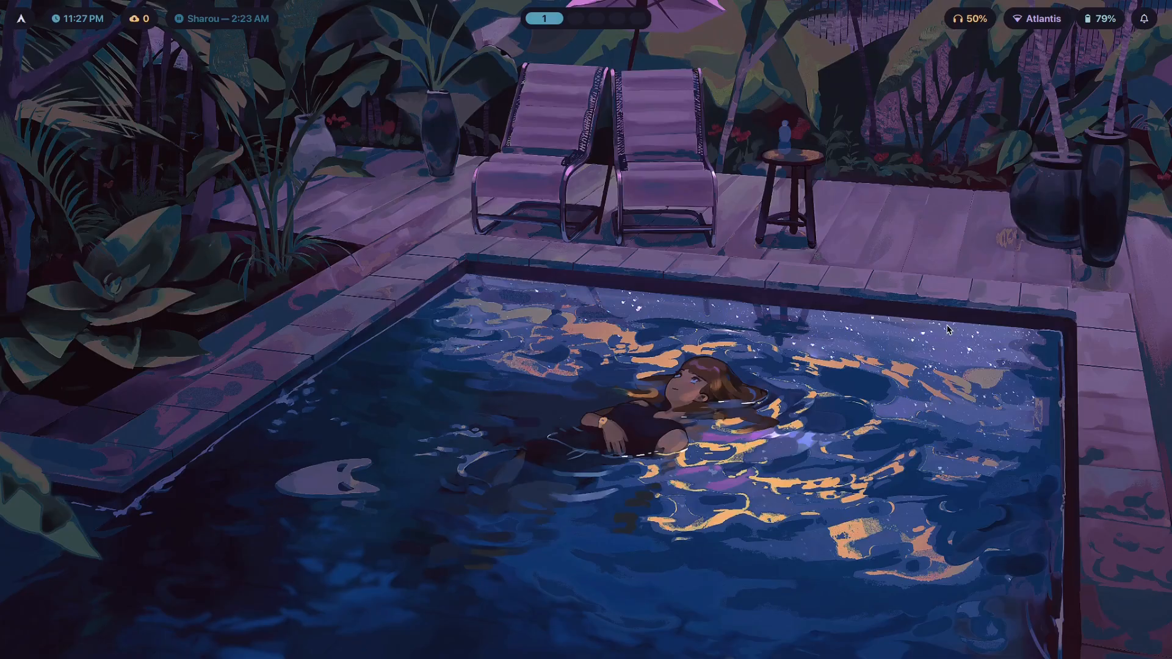
mouse_move(619, 371)
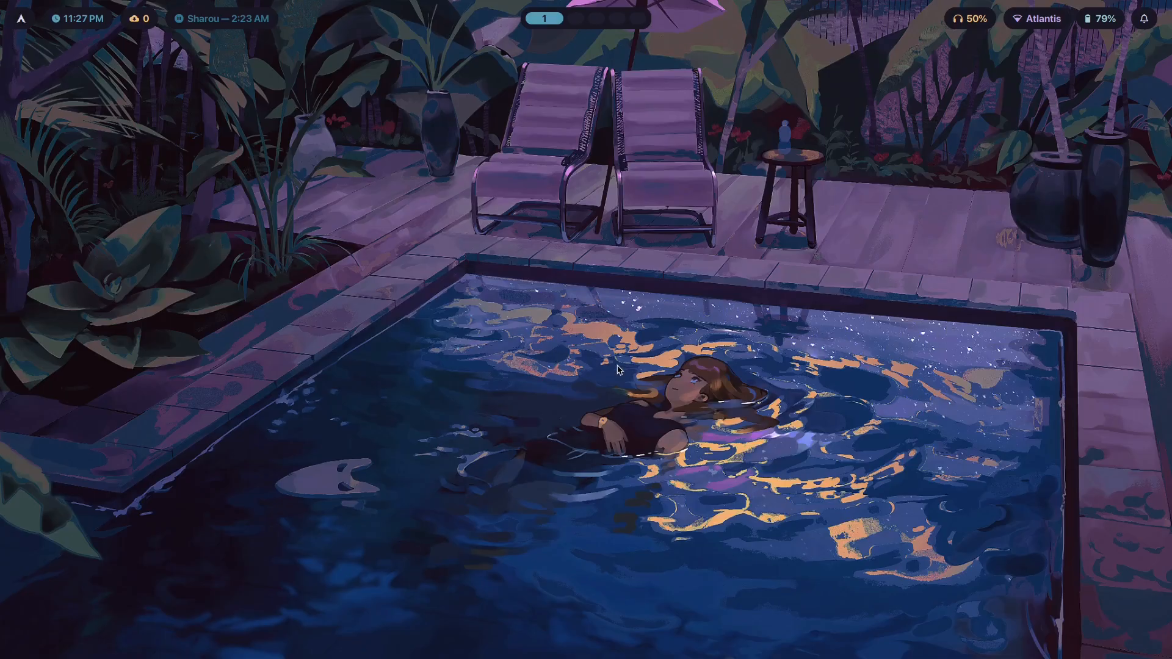
mouse_move(1156, 205)
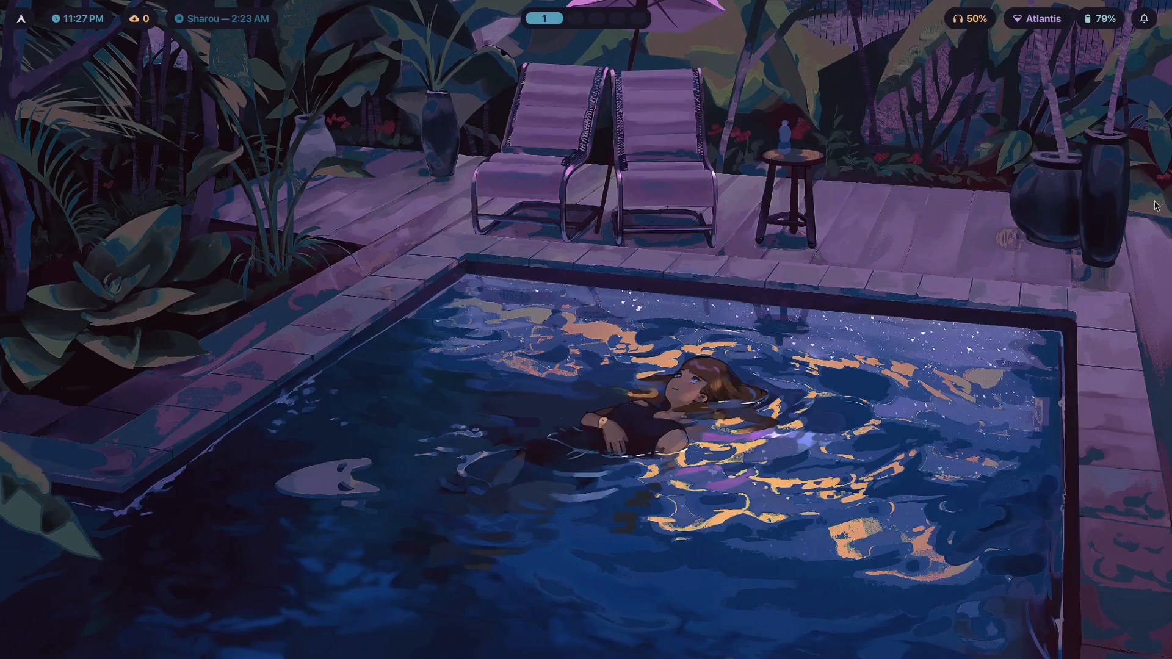
mouse_move(840, 206)
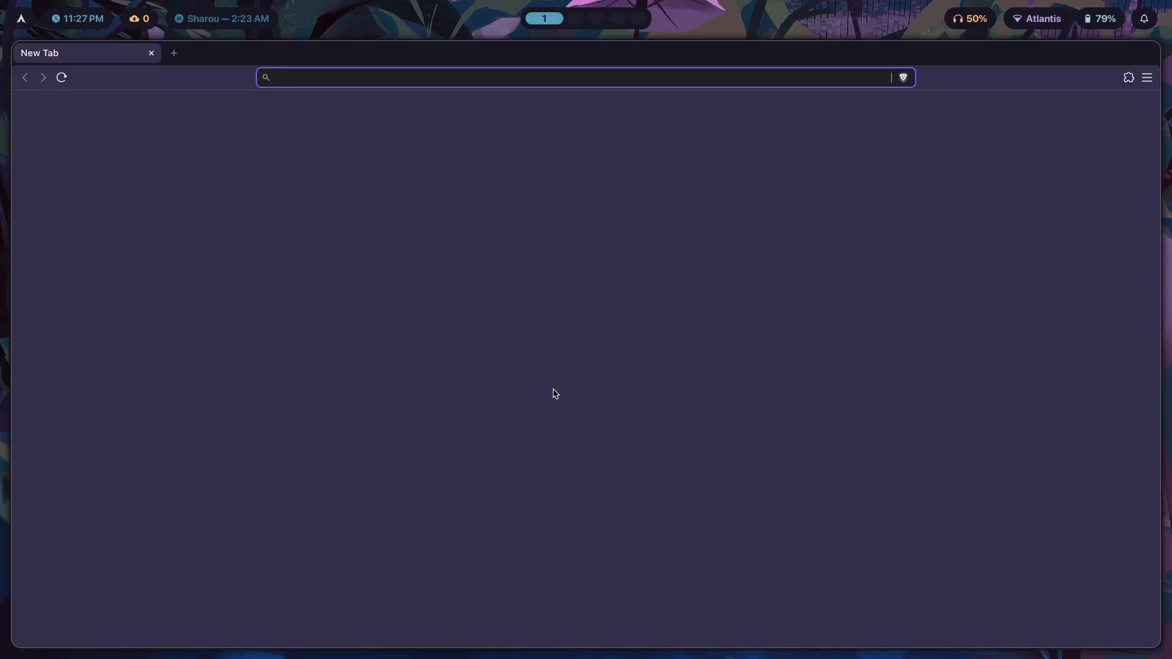
type("hyprpanel g")
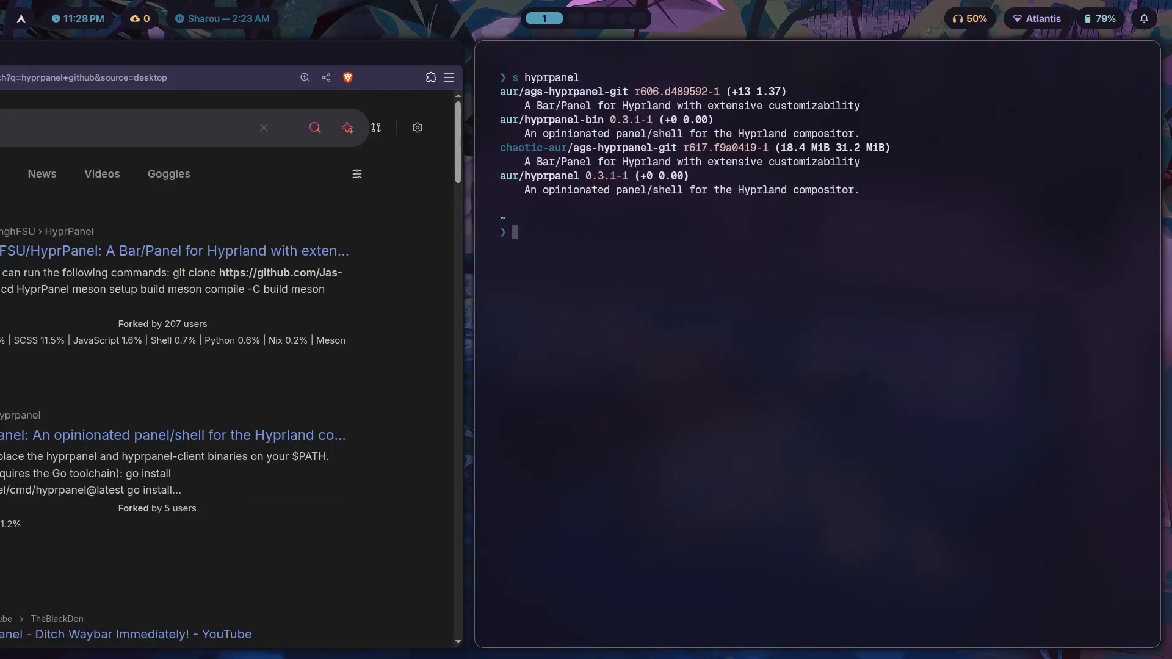
mouse_move(563, 91)
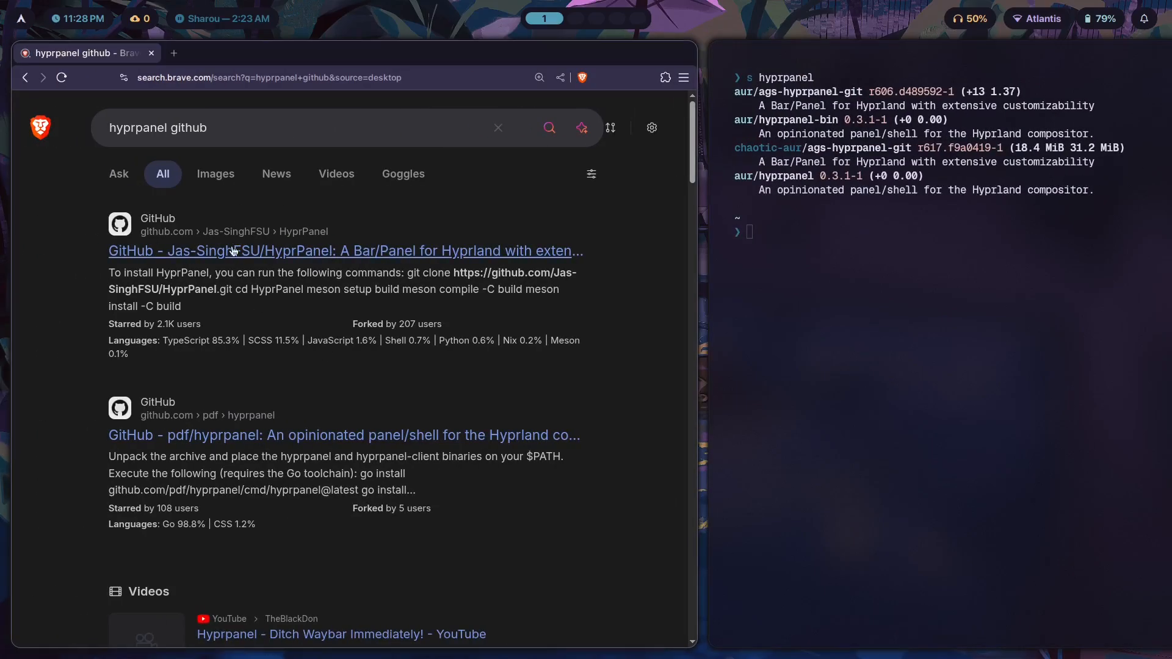
left_click(346, 250)
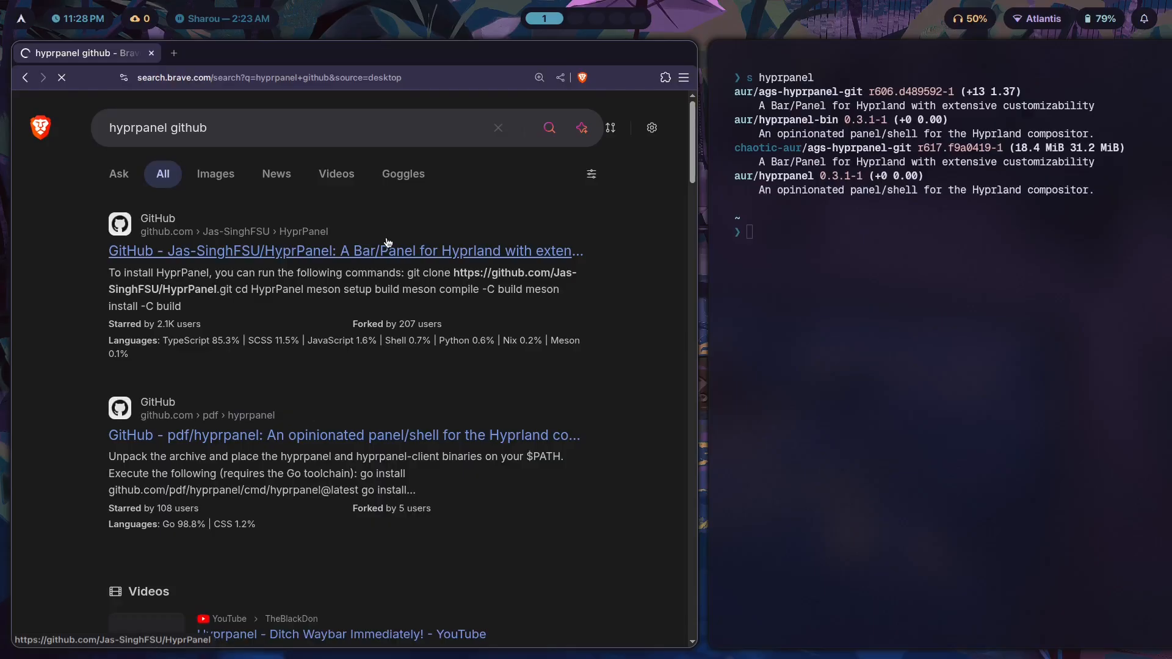
left_click(344, 251)
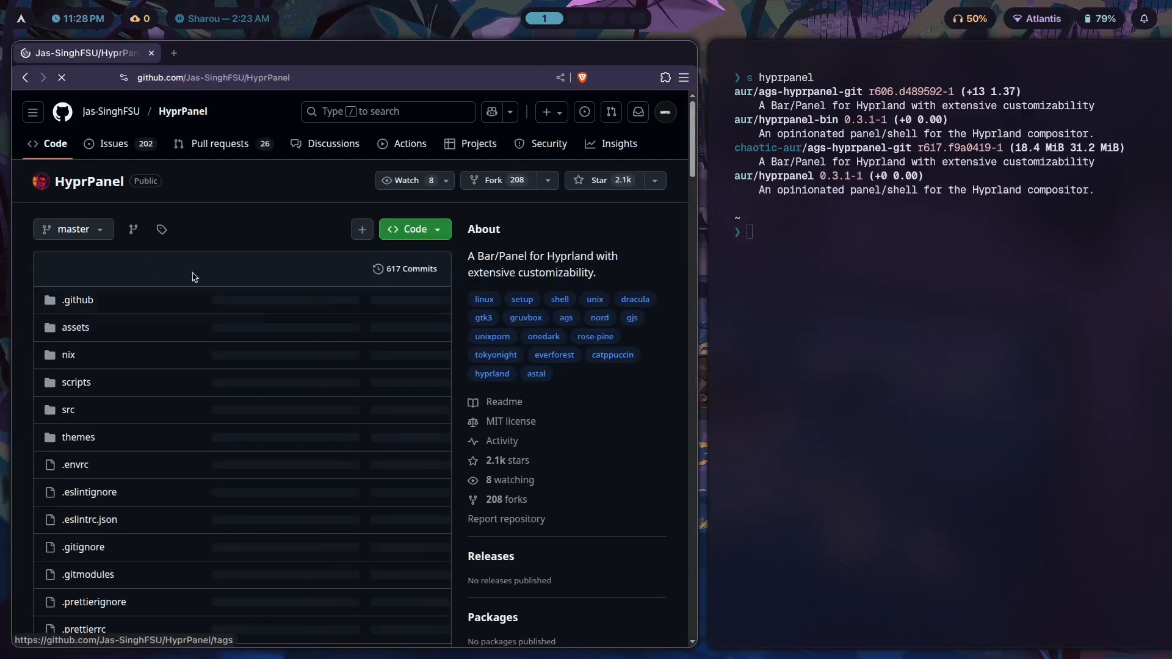
Step: Scroll the README, view screenshot hp2.png, then reach 'From Source > Required'
scroll("down", 3)
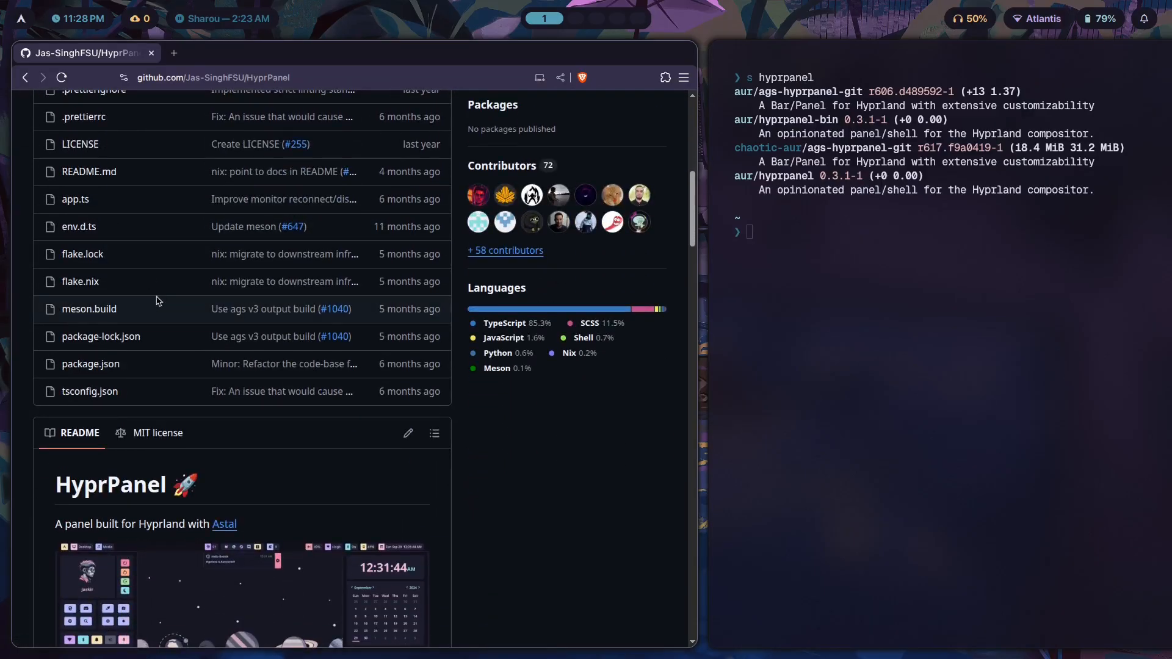
scroll("down", 3)
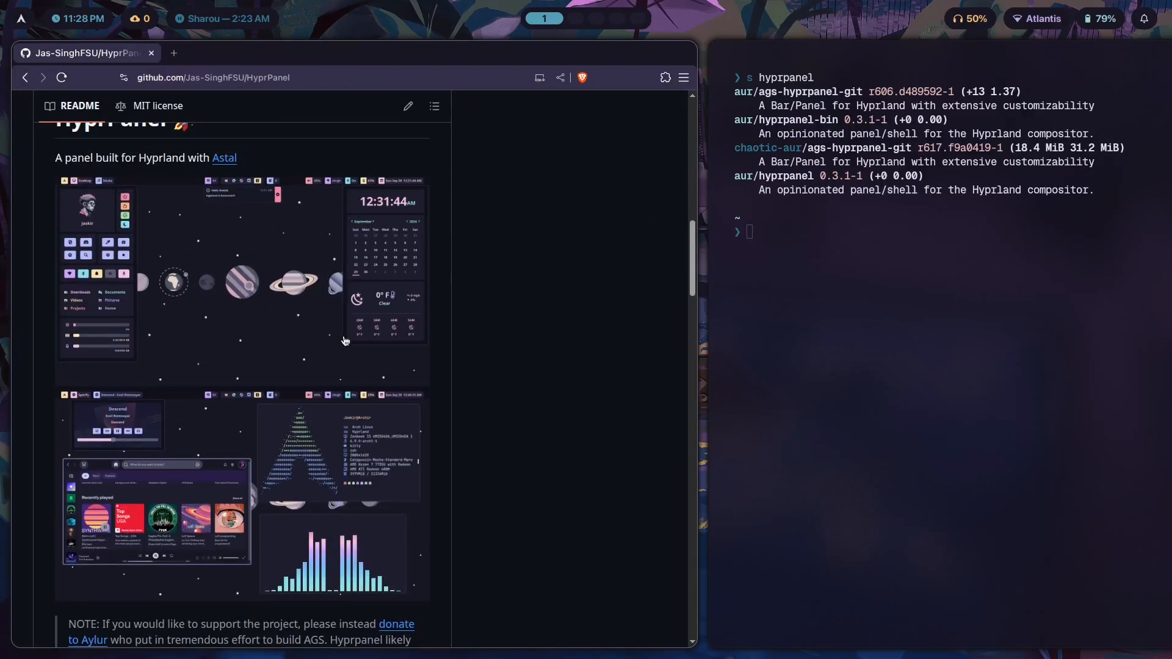
mouse_move(379, 346)
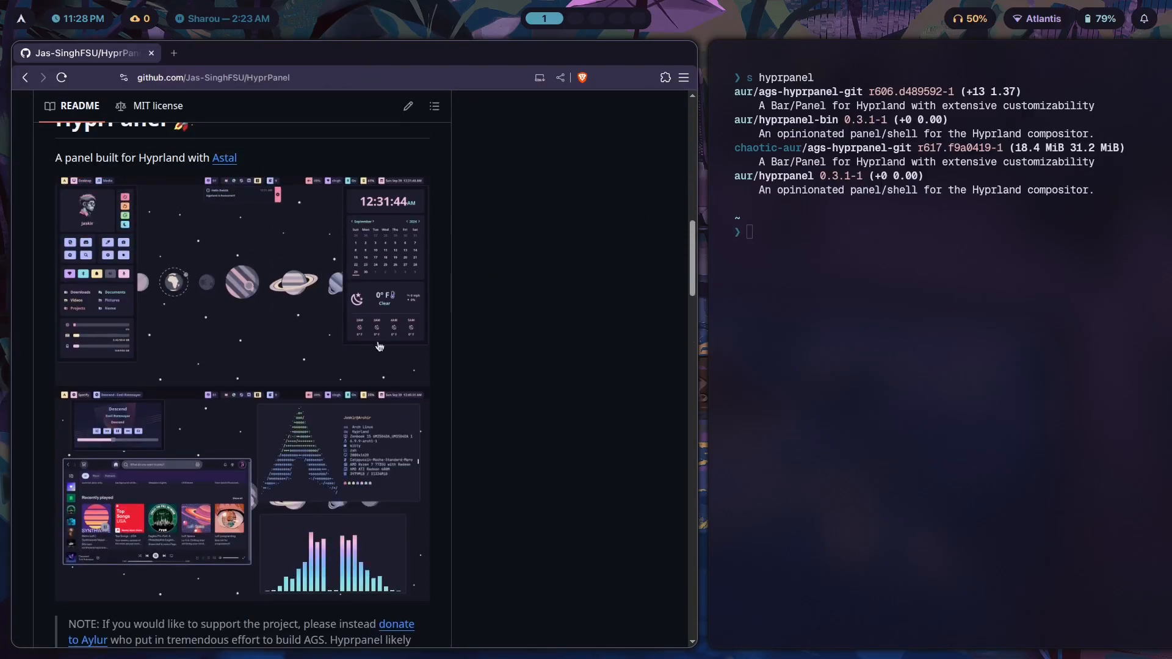
scroll("down", 3)
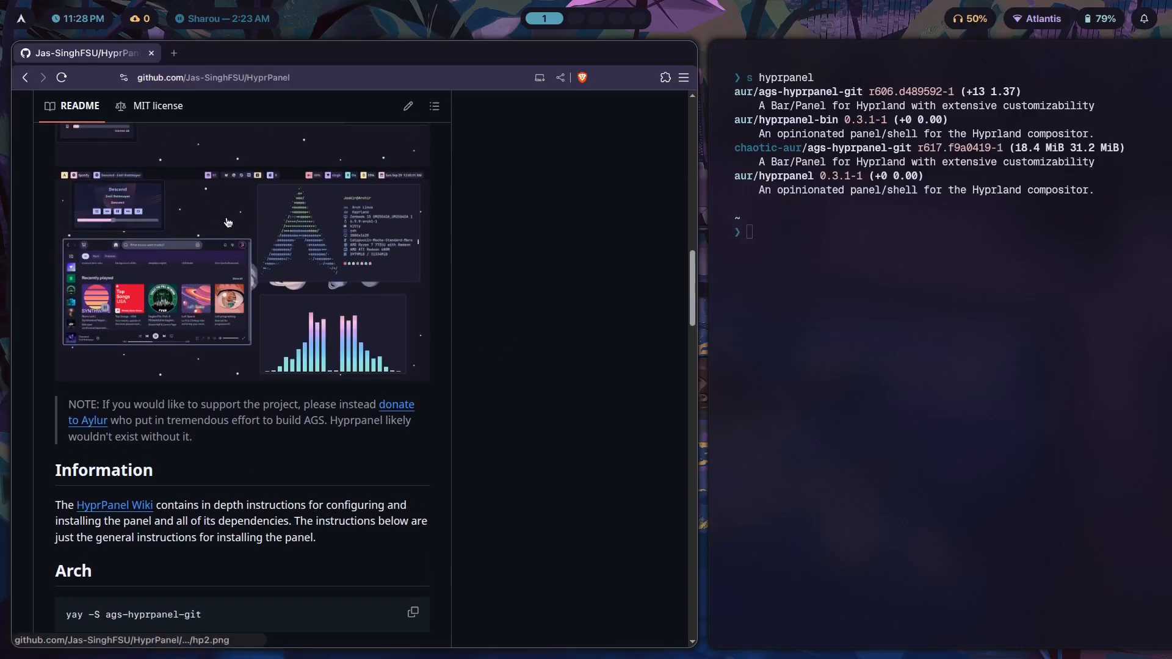
left_click(228, 222)
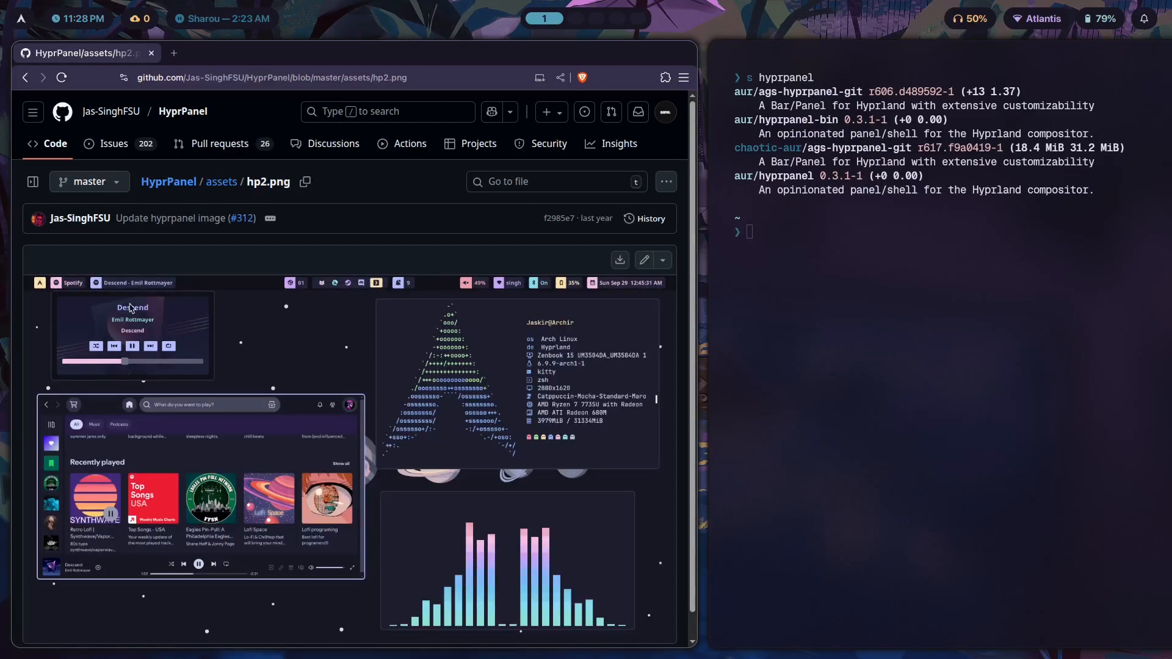
mouse_move(405, 349)
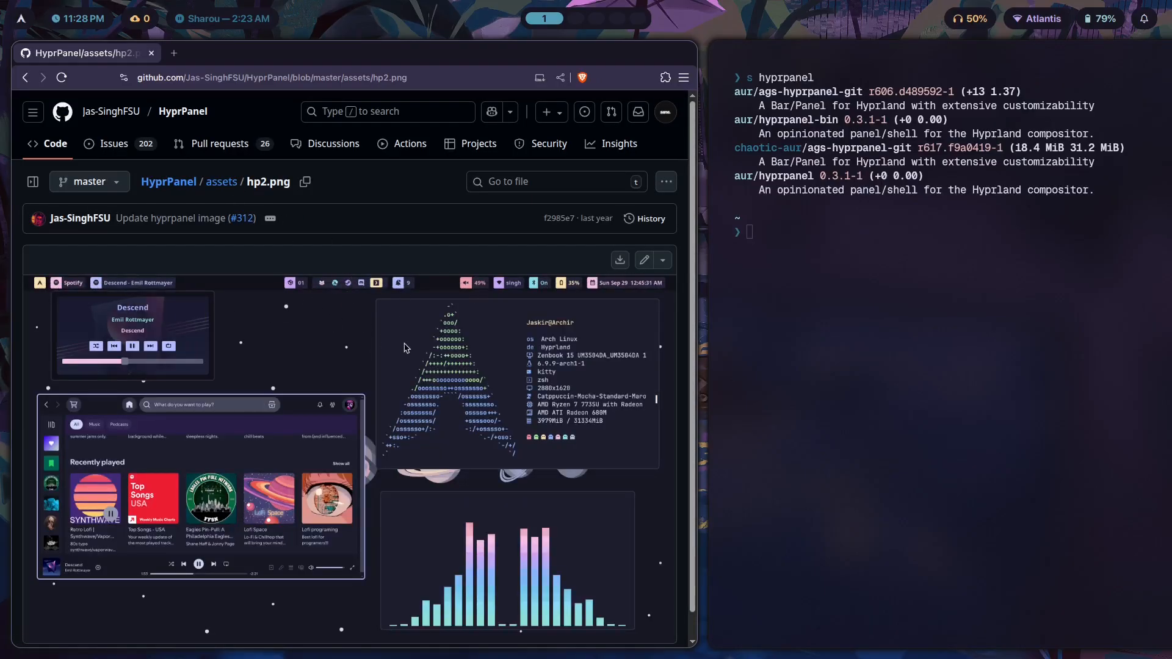
scroll("down", 3)
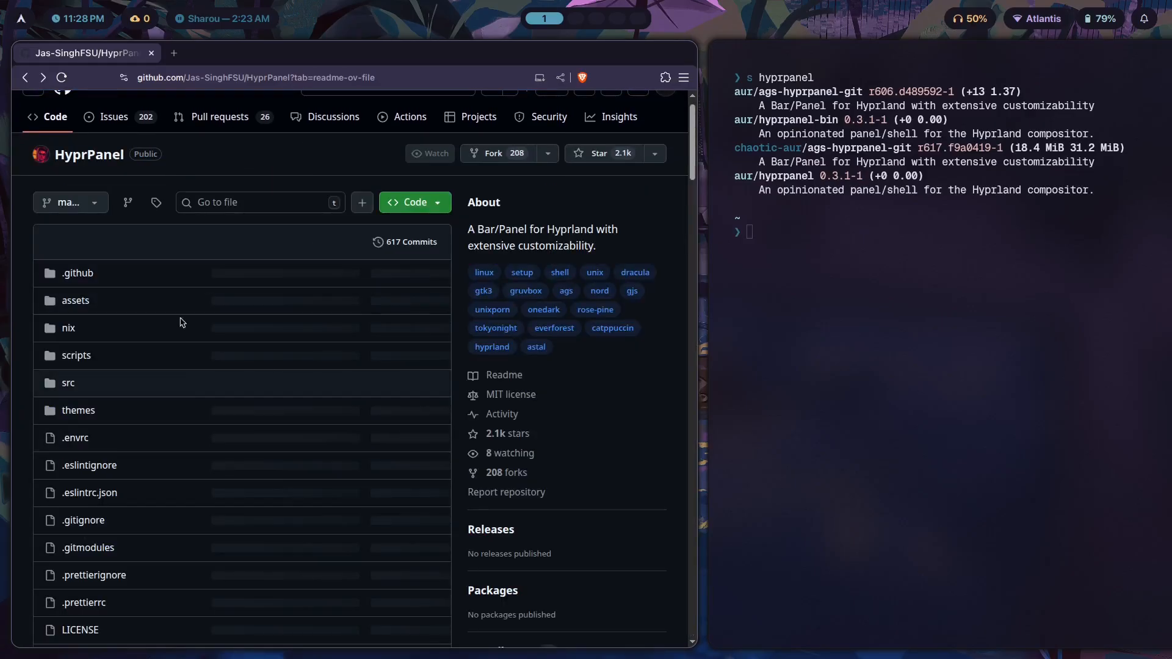
scroll("down", 3)
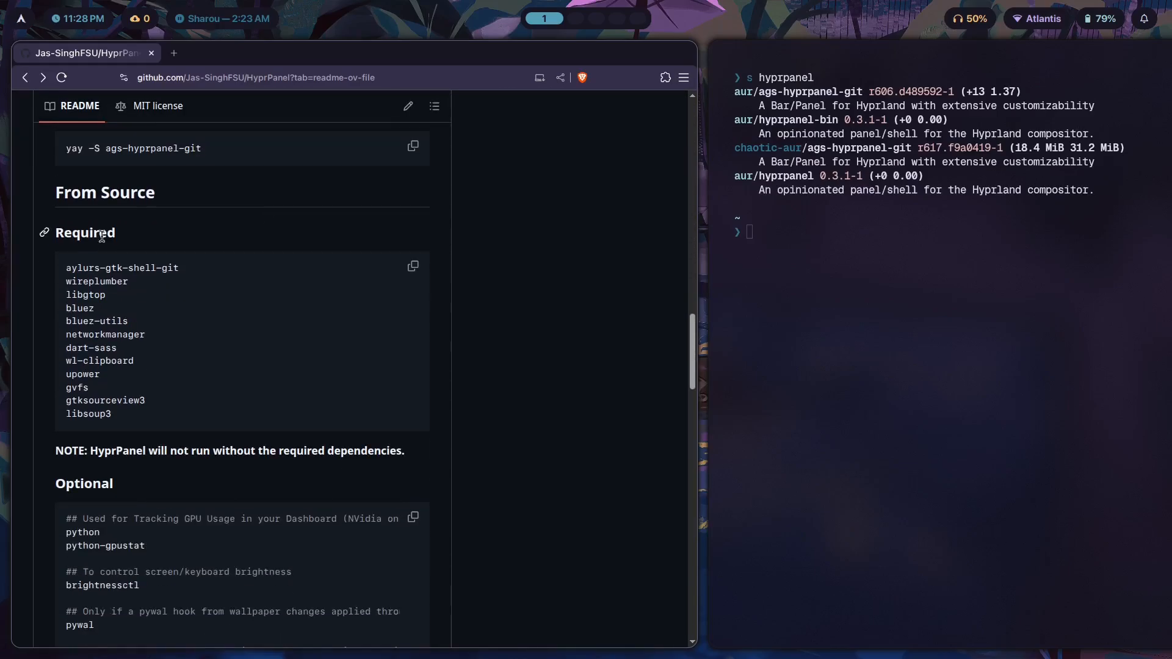
scroll("up", 3)
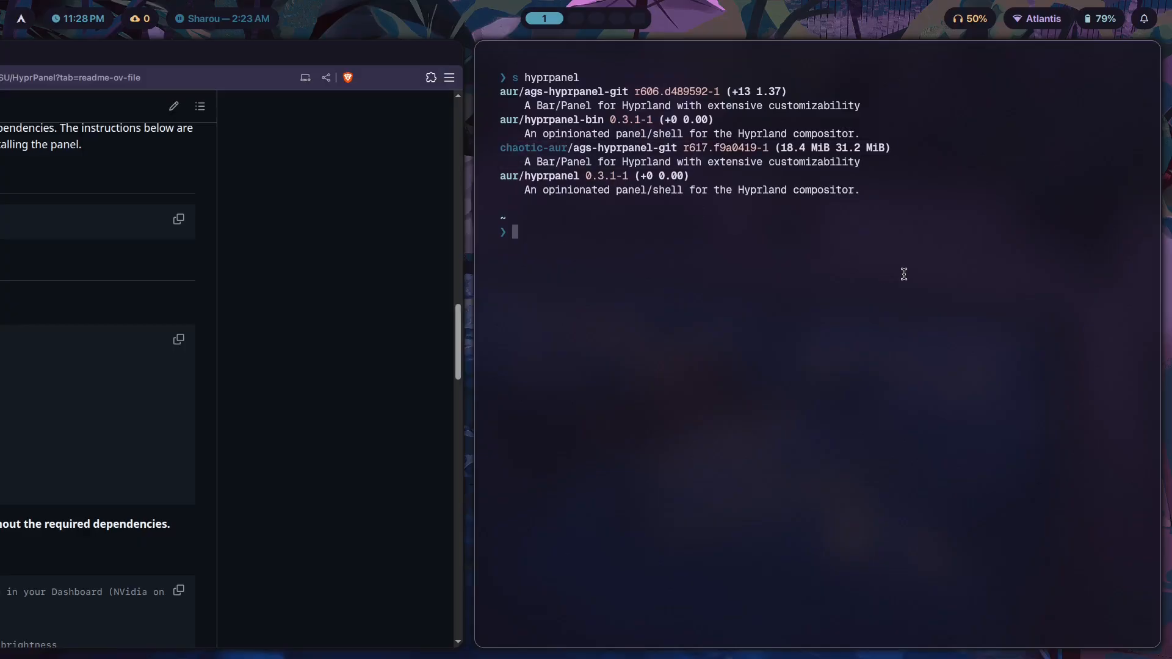
Step: Type the yay install command 'i ags-hypr' for ags-hyprpanel in Kitty
type("i a")
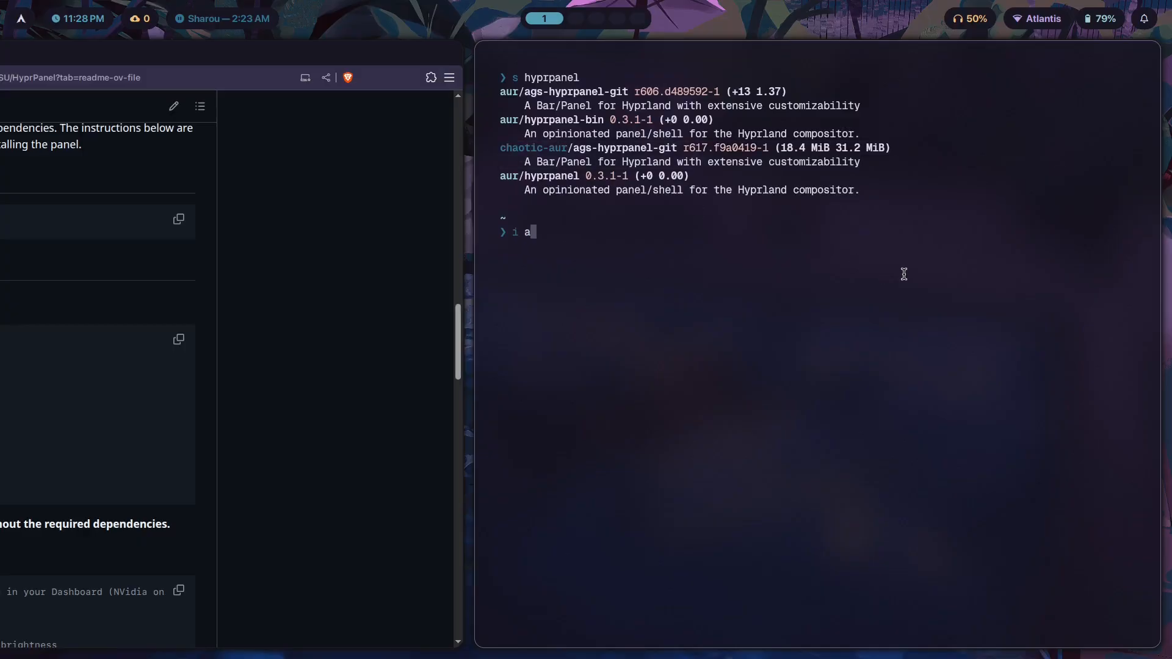
type("gs-hypr")
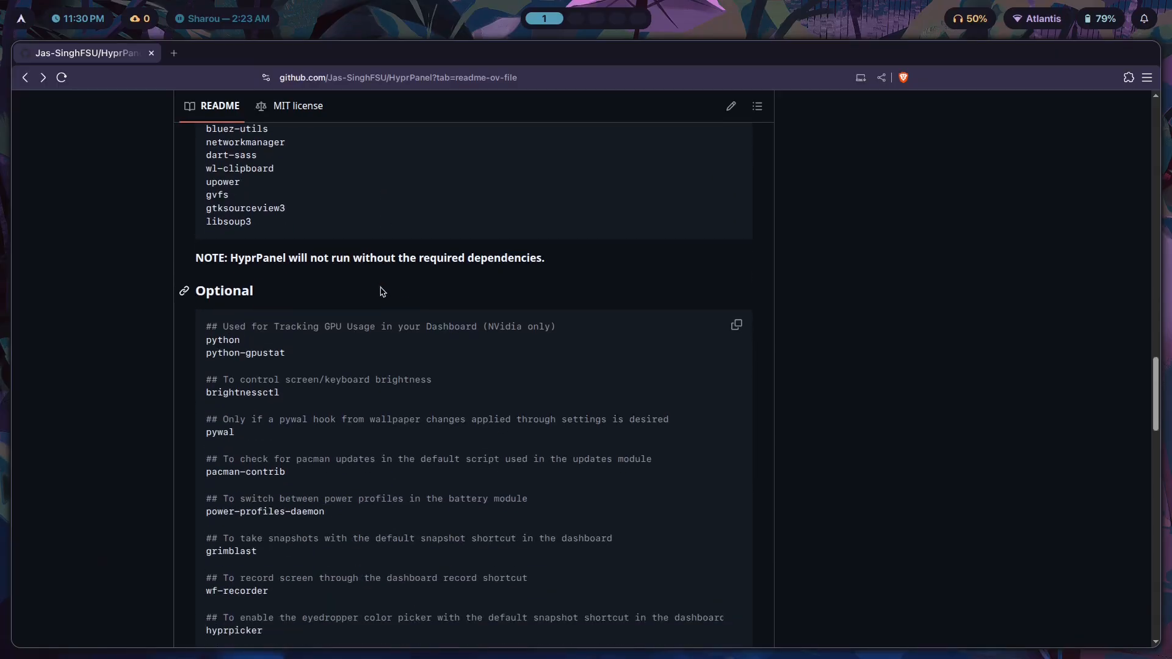
Step: Scroll the README past Optional dependencies to Installation and Installing NerdFonts
scroll("down", 3)
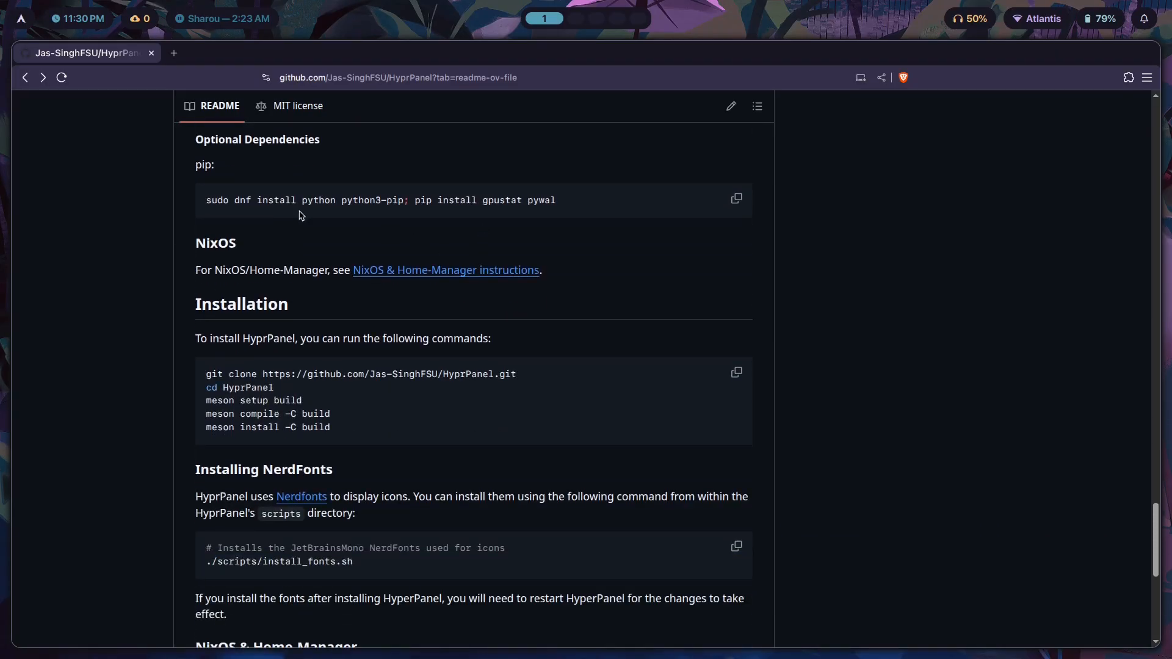
scroll("down", 3)
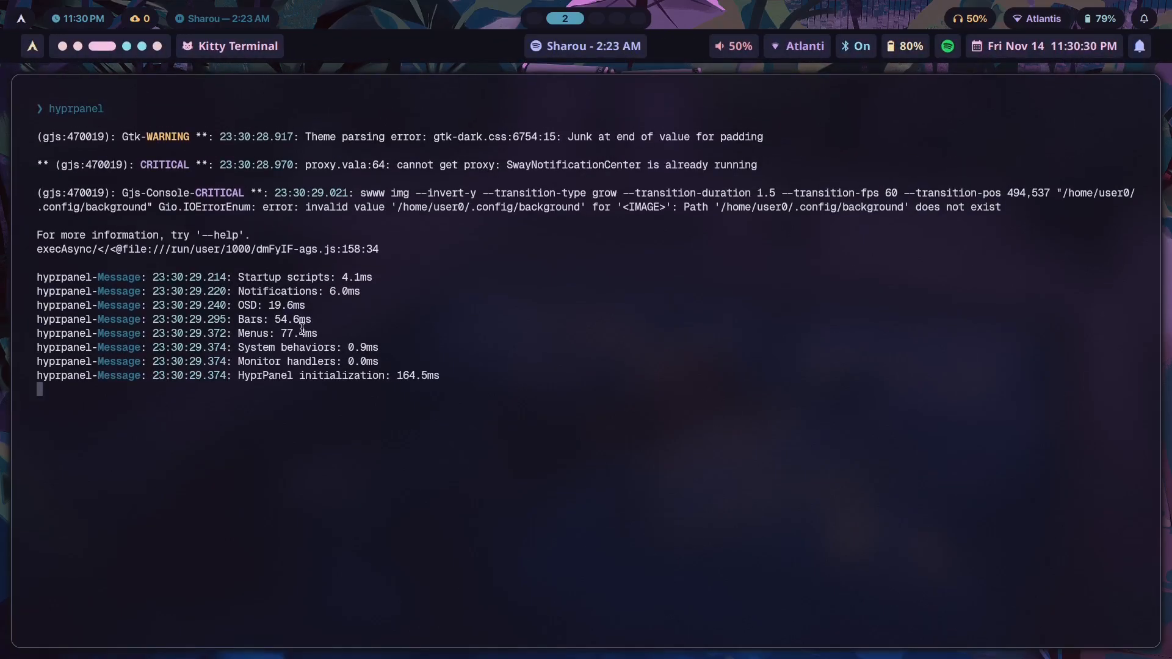
mouse_move(1090, 76)
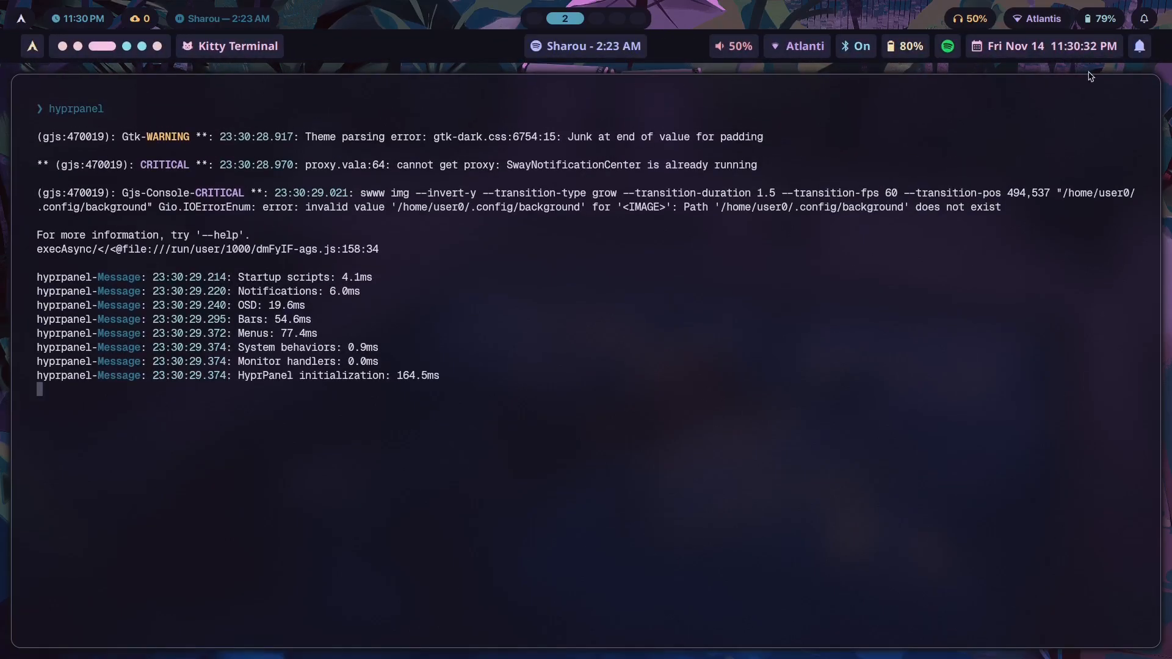
mouse_move(194, 256)
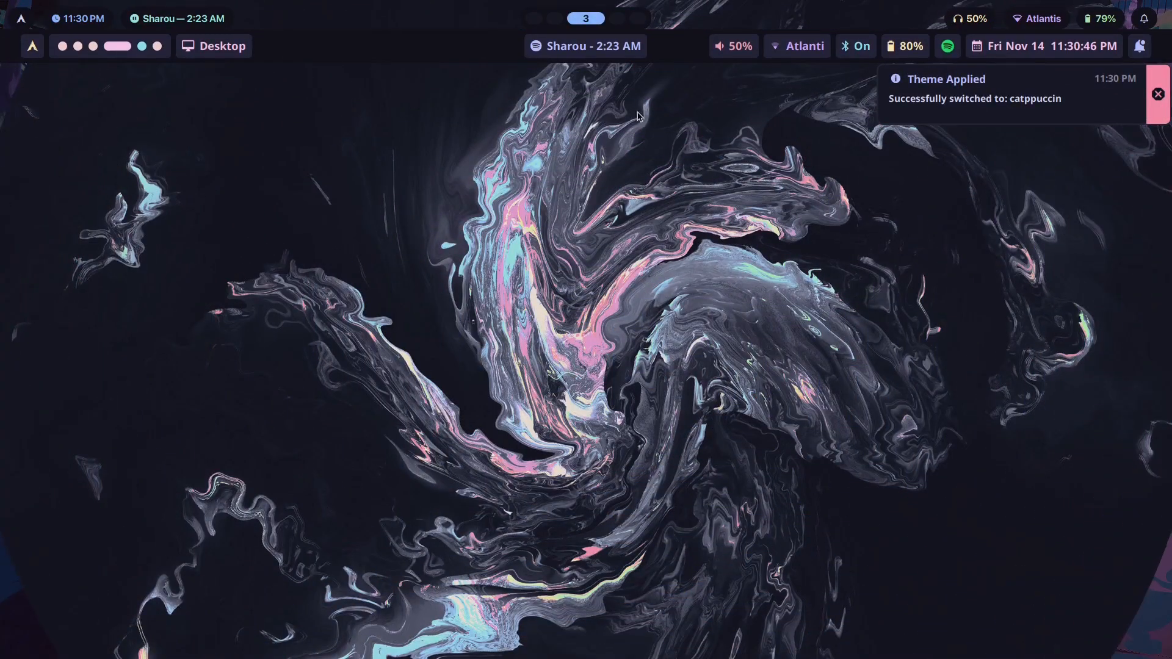
mouse_move(247, 106)
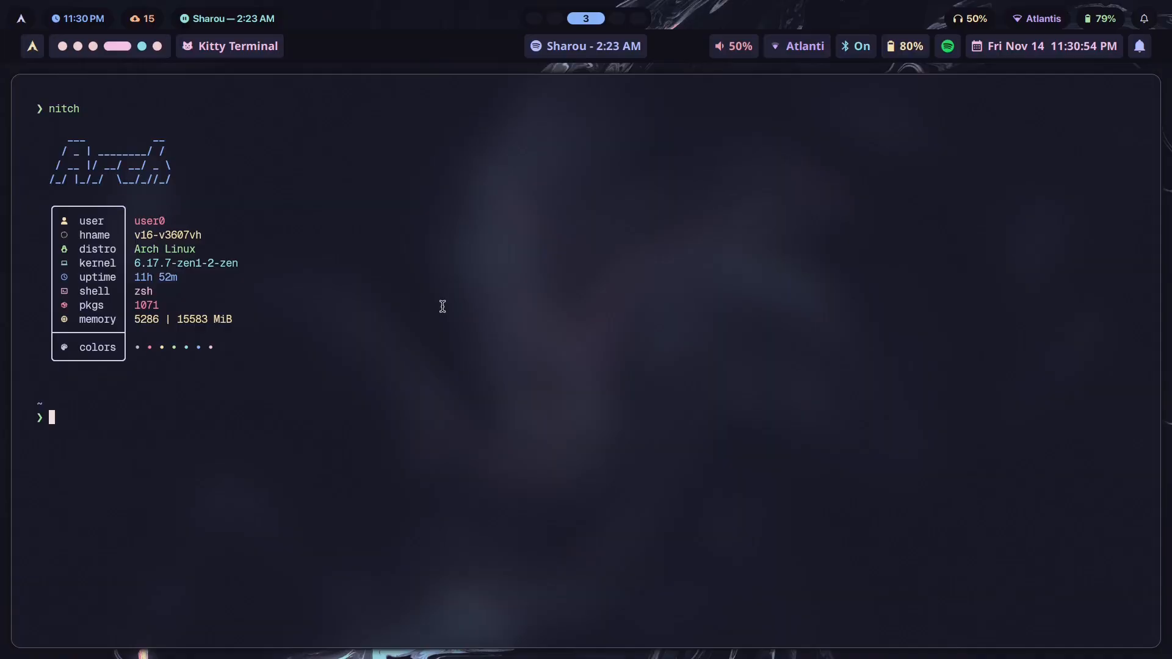
mouse_move(743, 314)
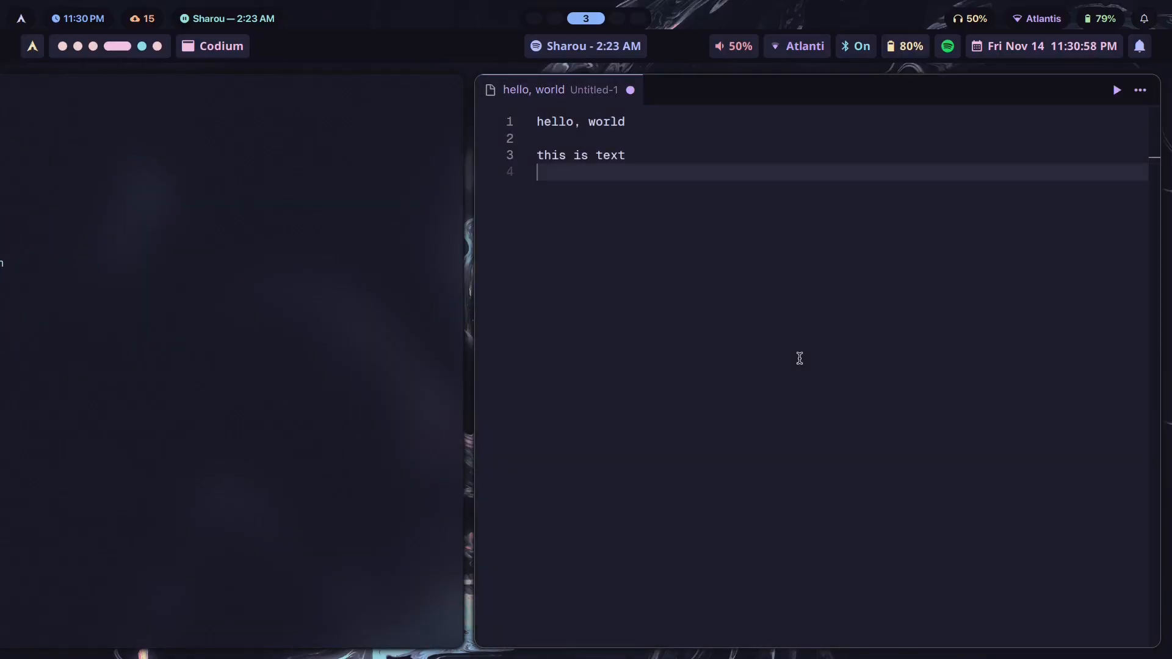
Step: Search 'disc' in the launcher to start Discord
type("disc")
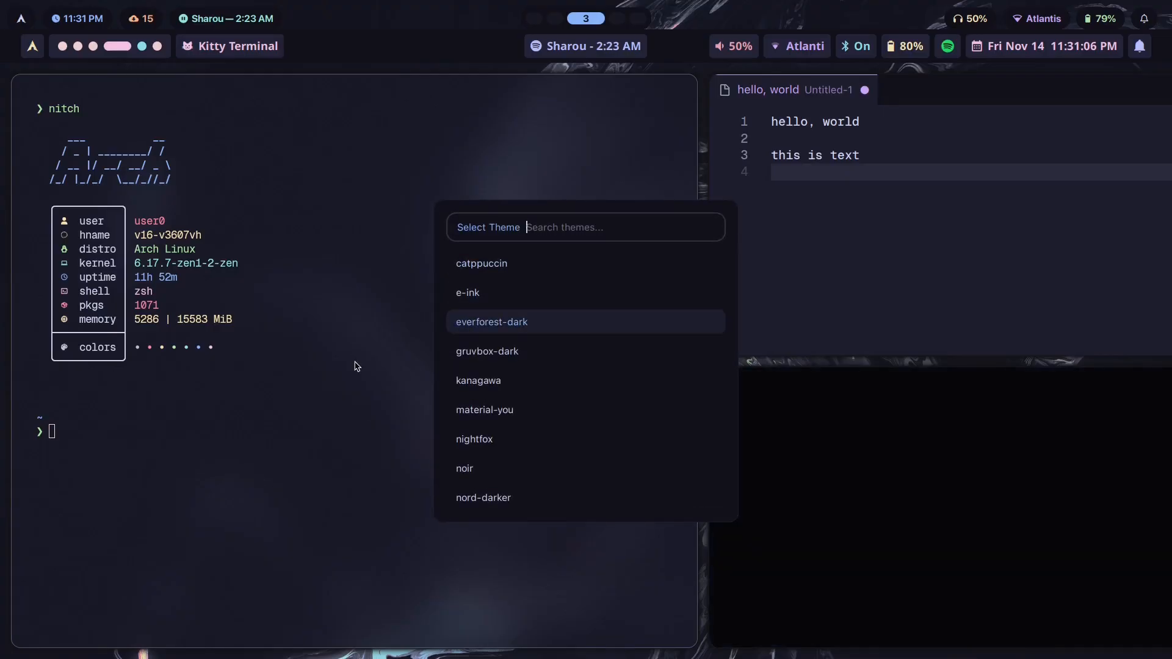
Step: Apply a light monochrome theme from the 'Select Theme' list
left_click(466, 293)
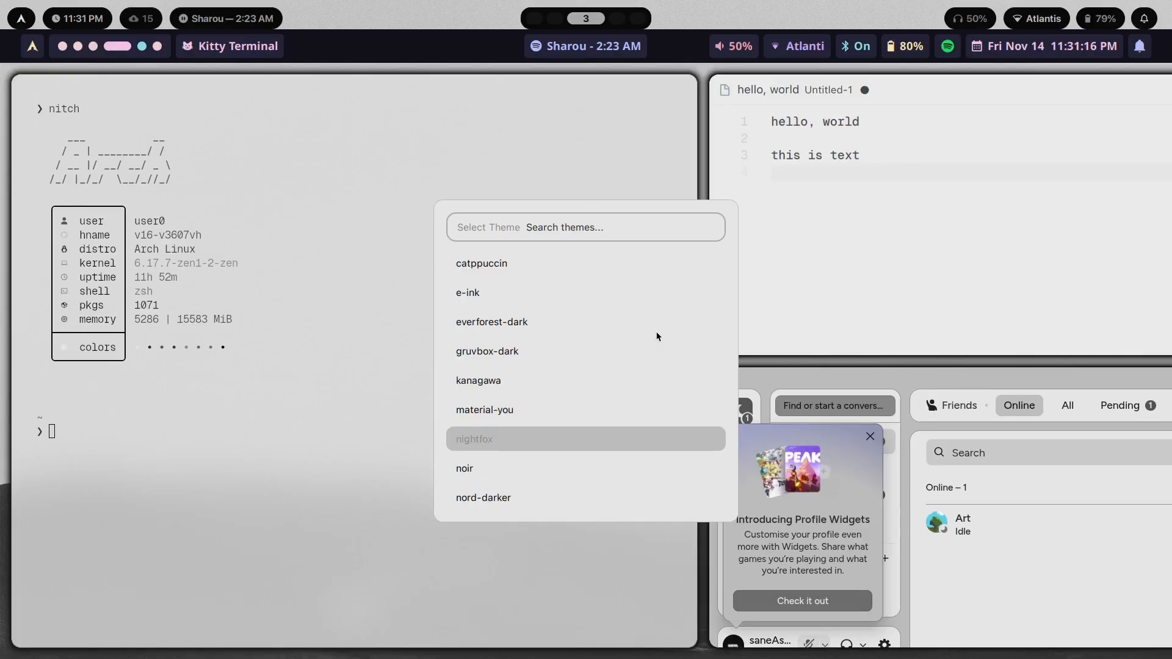
Step: Apply a dark black-and-grey theme such as noir from the theme list
left_click(465, 469)
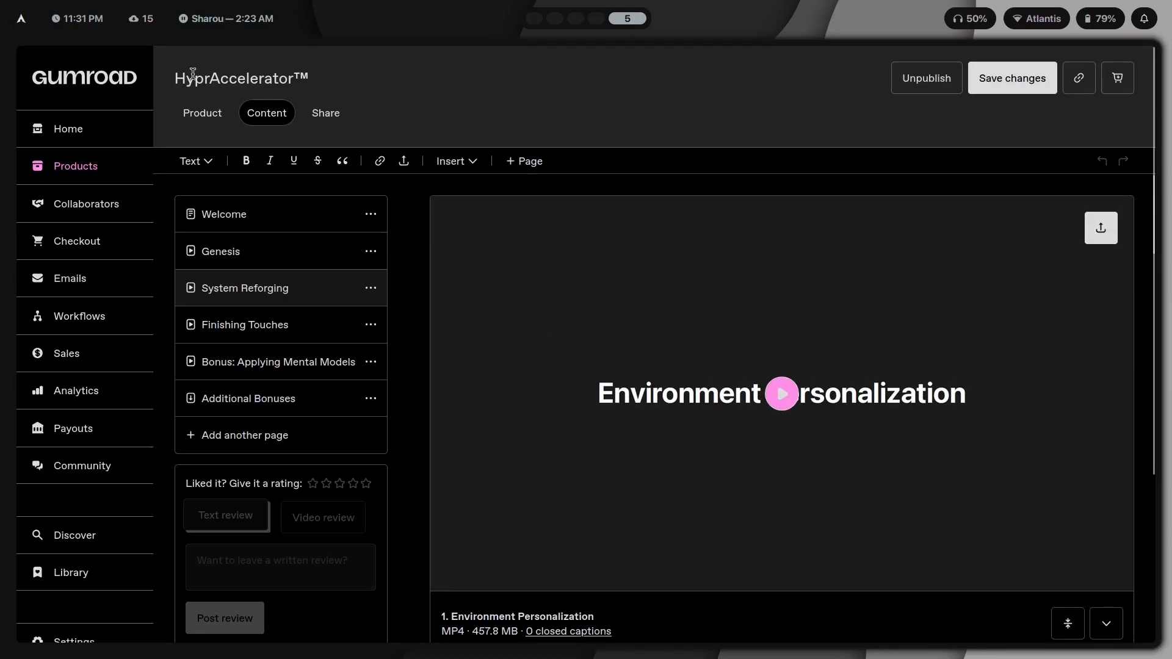
Step: Scroll to '4. Theme Switchers' and play its lesson video
scroll("down", 3)
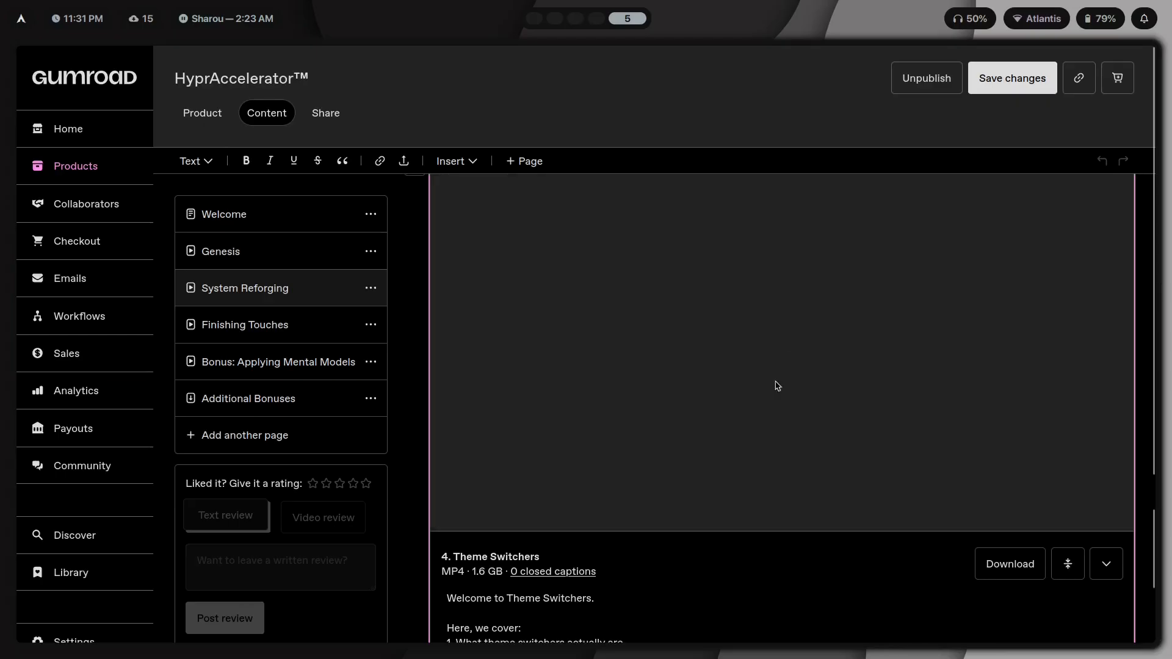
left_click(777, 386)
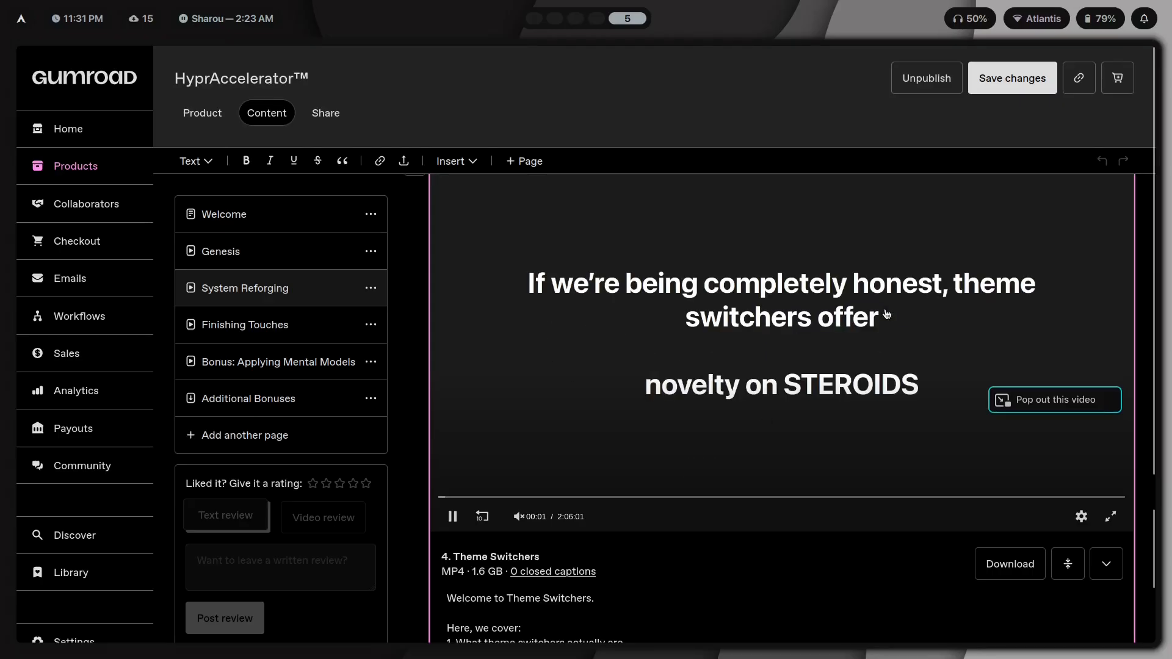
scroll("down", 3)
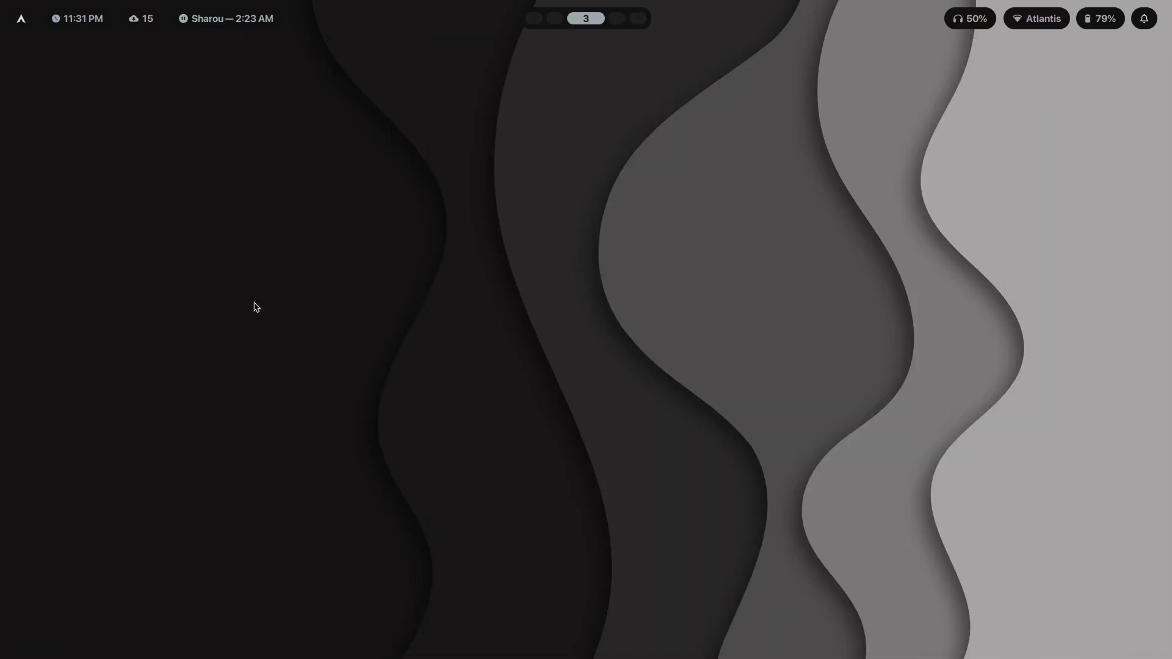
mouse_move(232, 181)
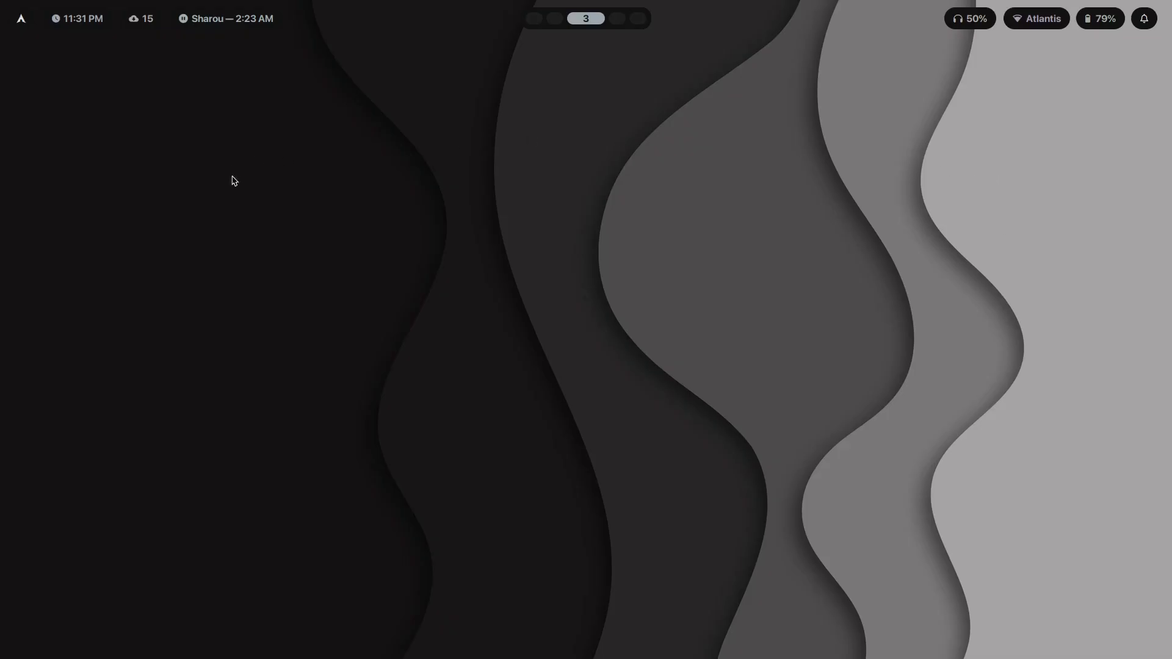
mouse_move(124, 22)
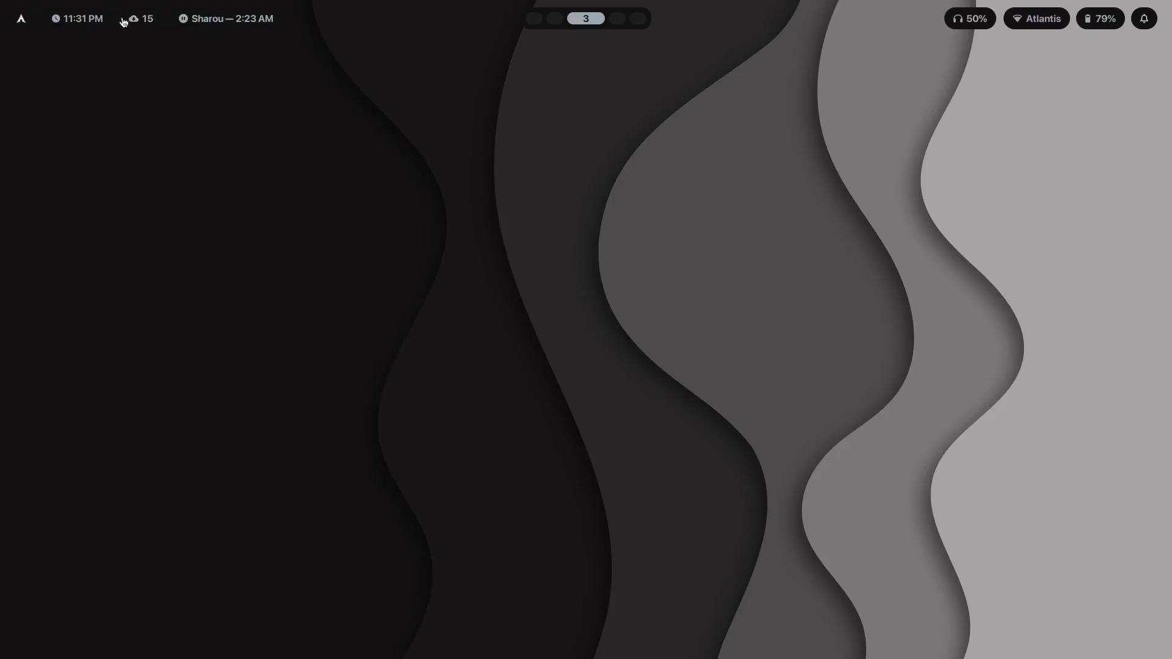
mouse_move(1055, 118)
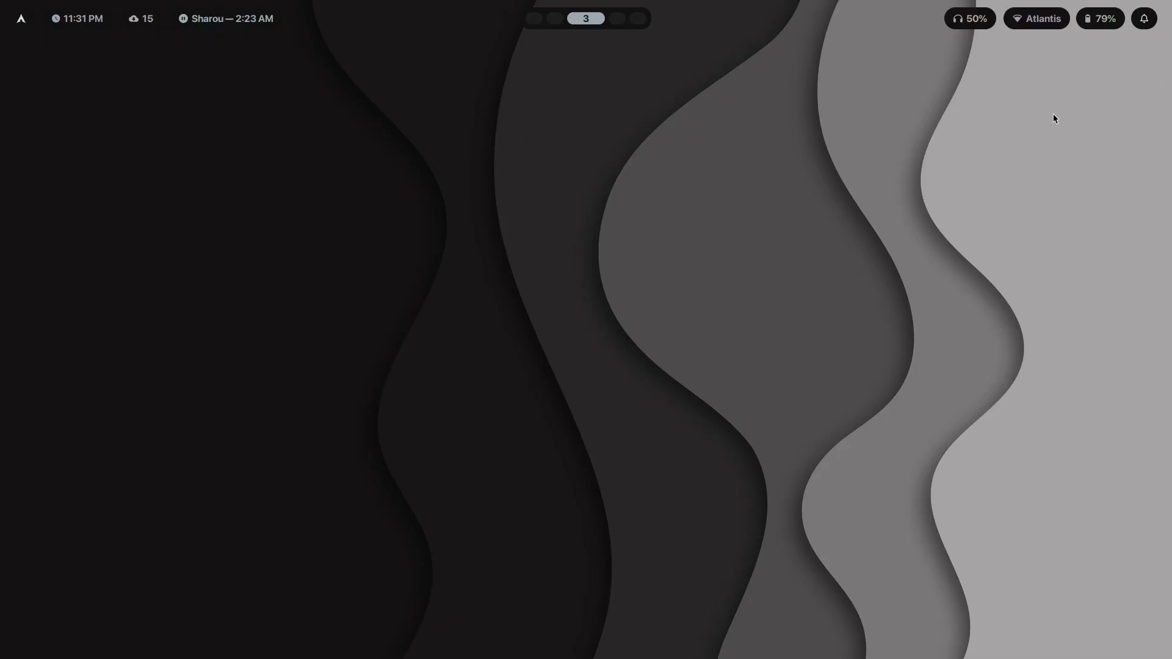
mouse_move(575, 410)
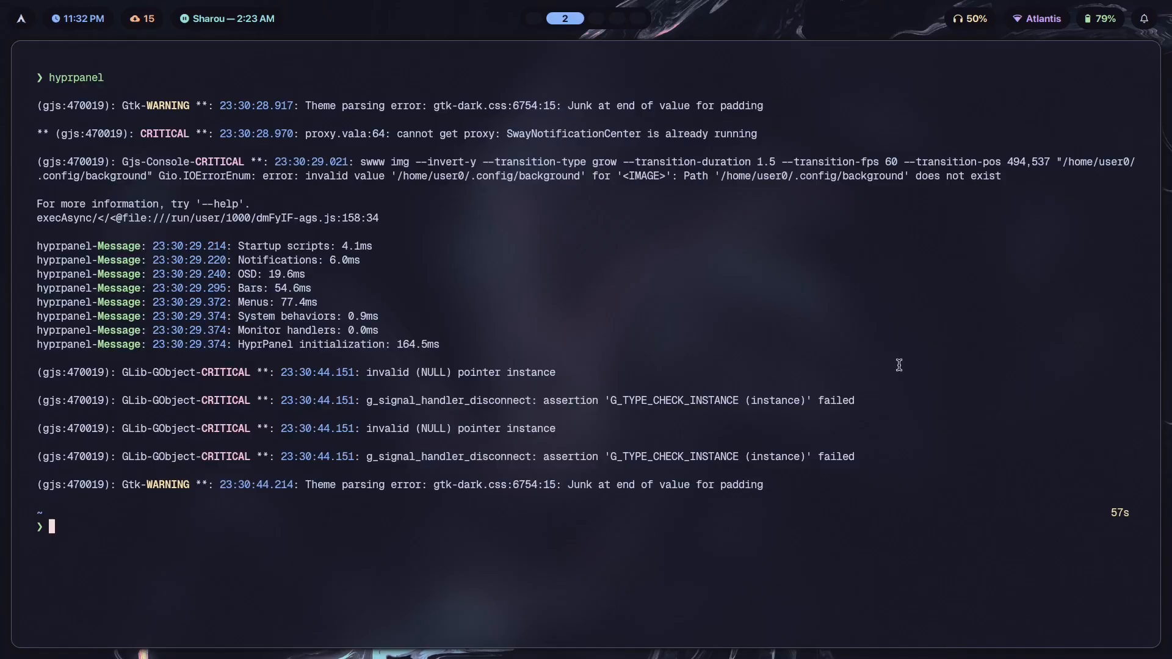
Step: Run killall on the slim bar process so the wider bar takes over
type("killall")
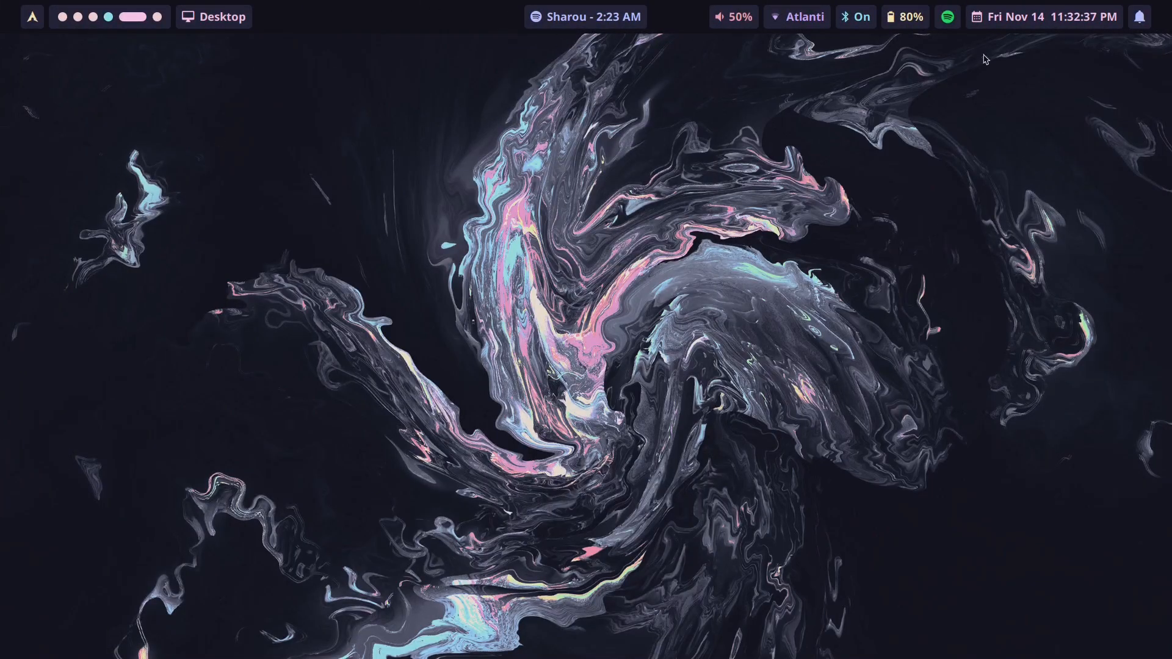
Step: Open HyprPanel's dashboard and settings, then go to the Waybar config workspace
left_click(30, 17)
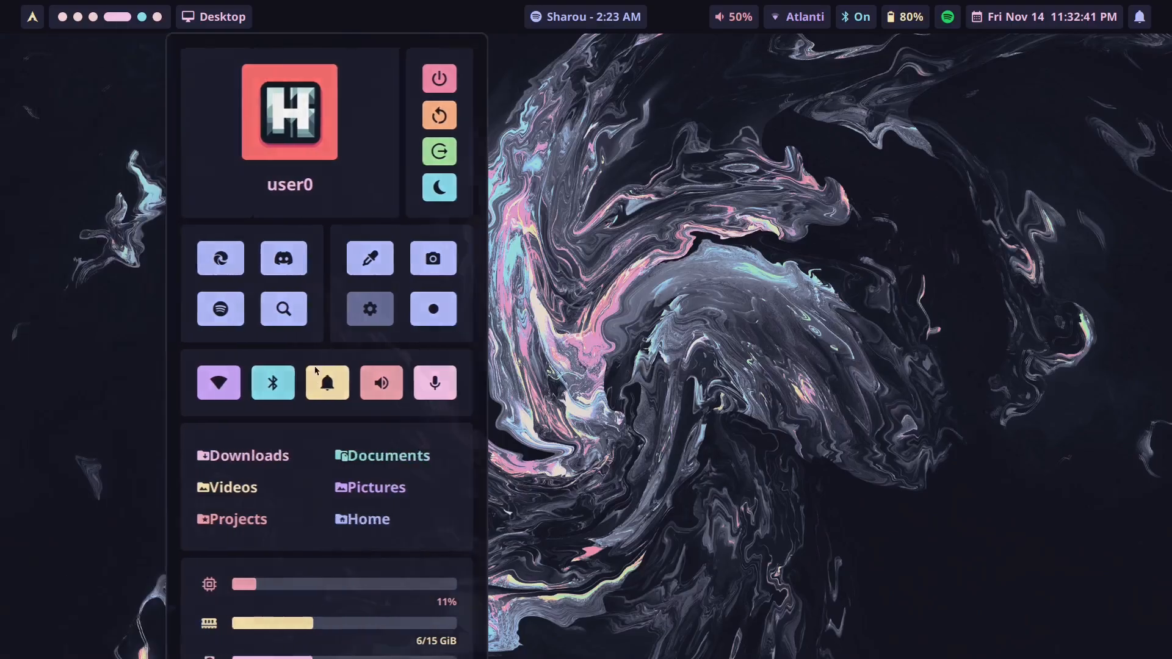
left_click(369, 309)
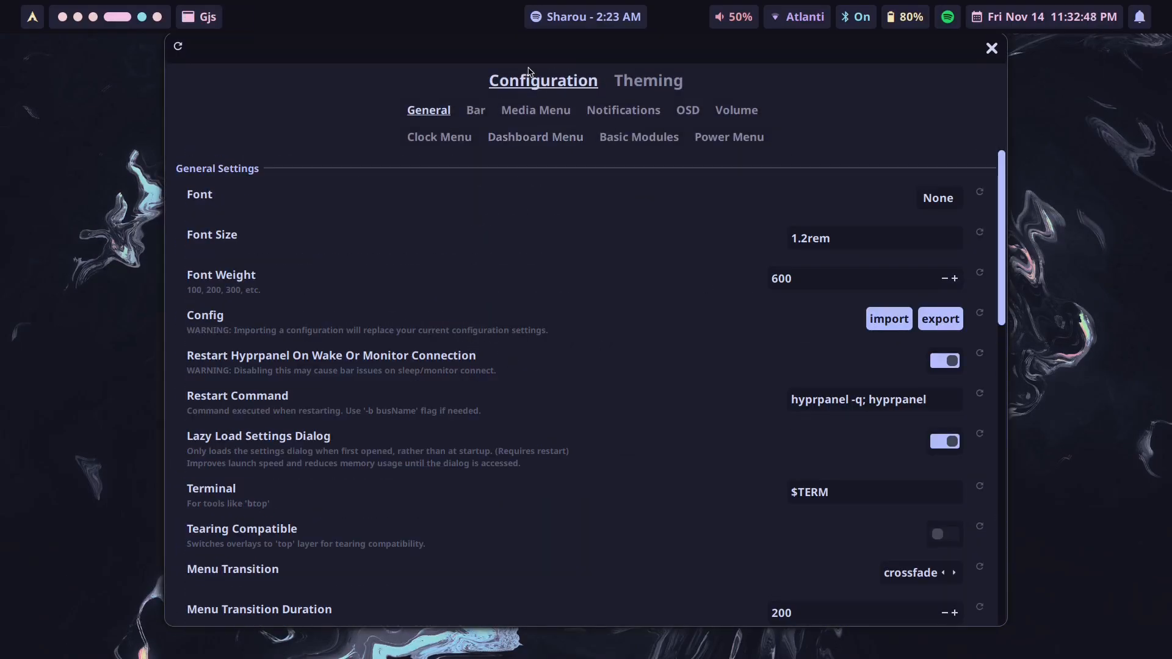
mouse_move(562, 189)
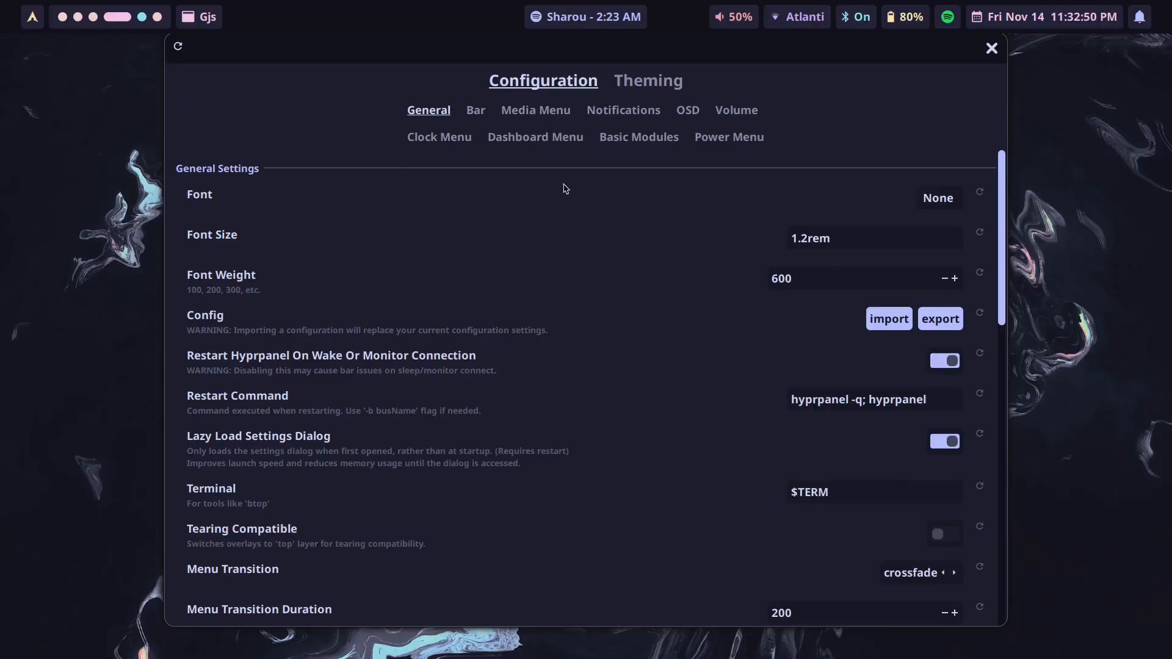
mouse_move(493, 389)
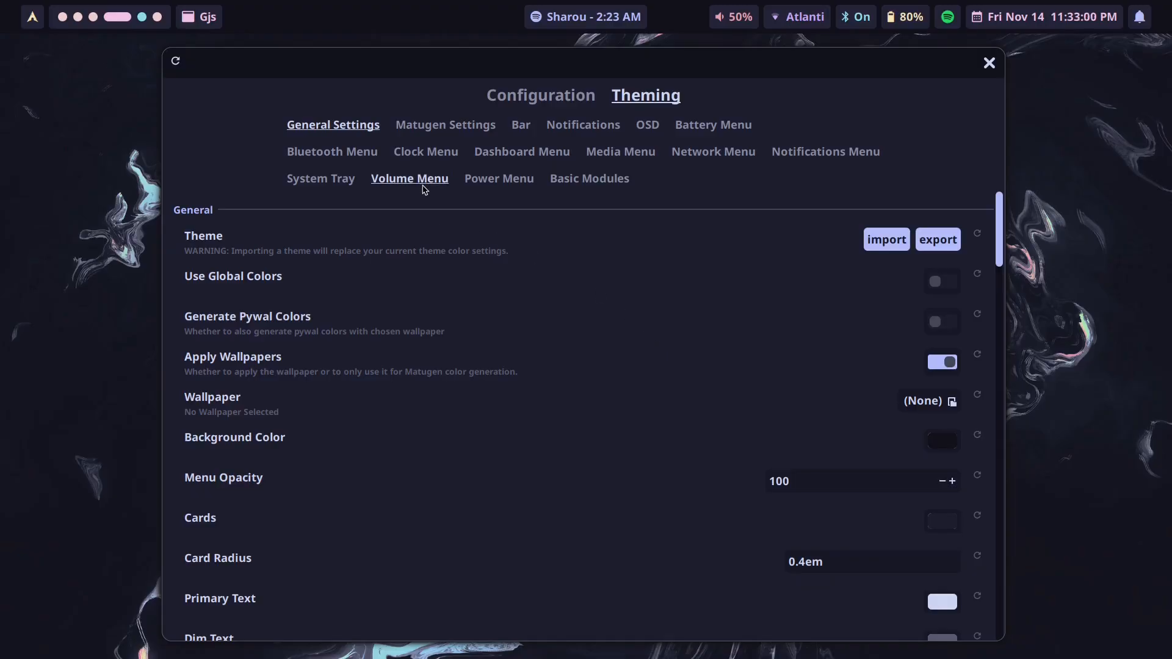
mouse_move(606, 290)
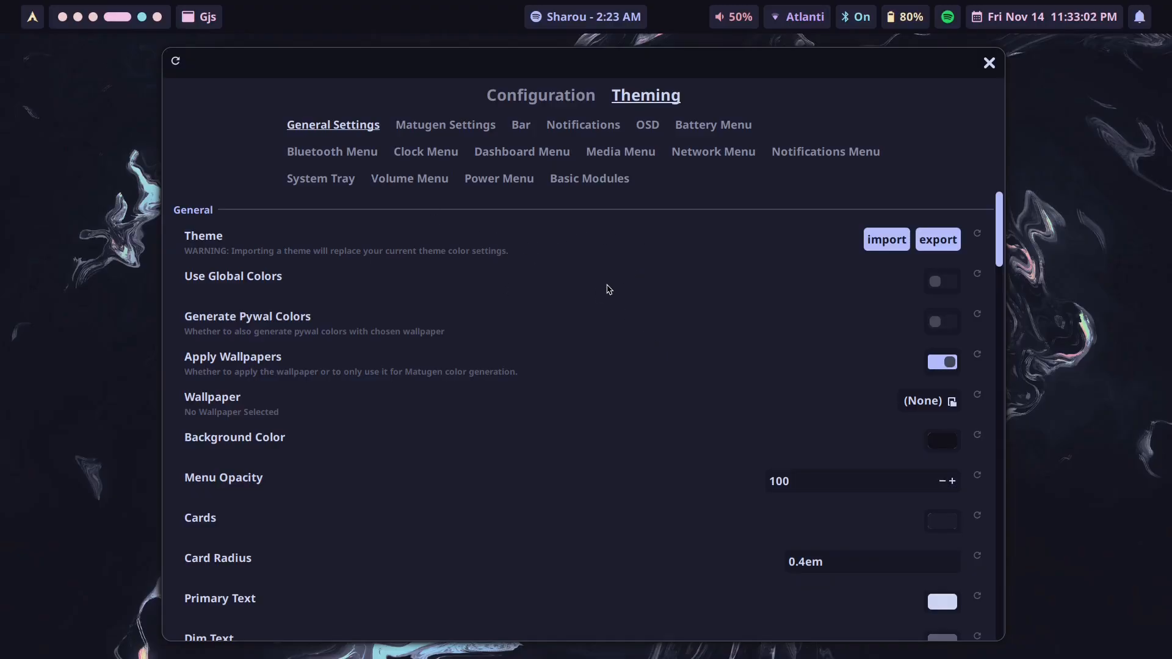
left_click(988, 63)
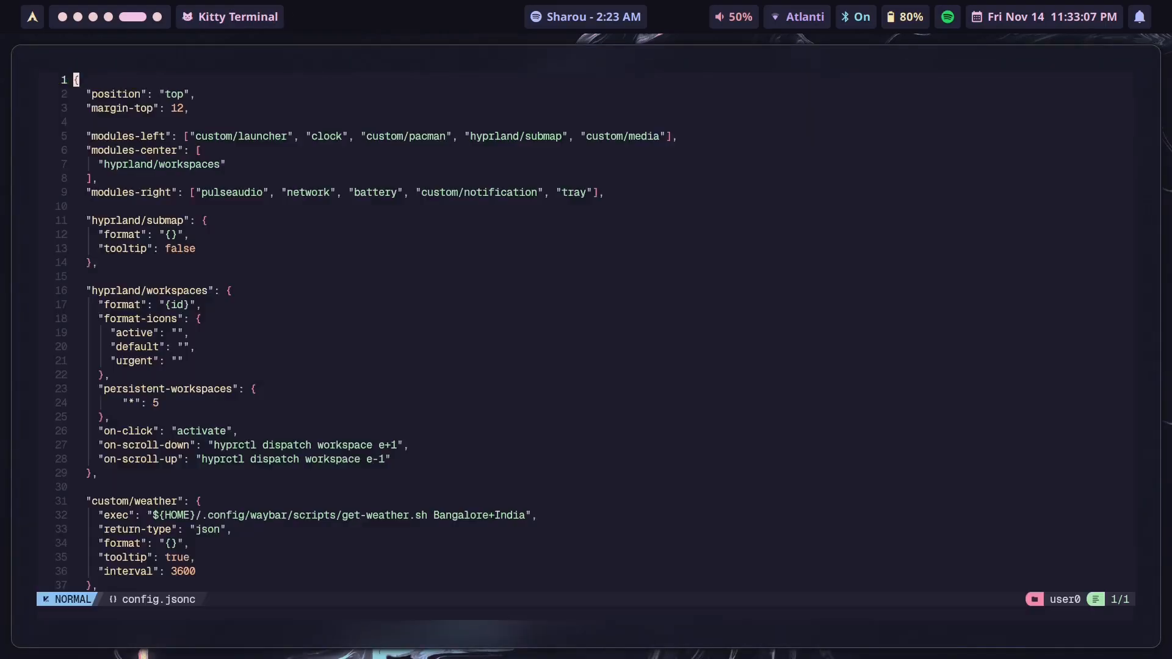
Step: Scroll through Waybar's config.jsonc and quit Neovim with :q, unchanged
scroll("down", 3)
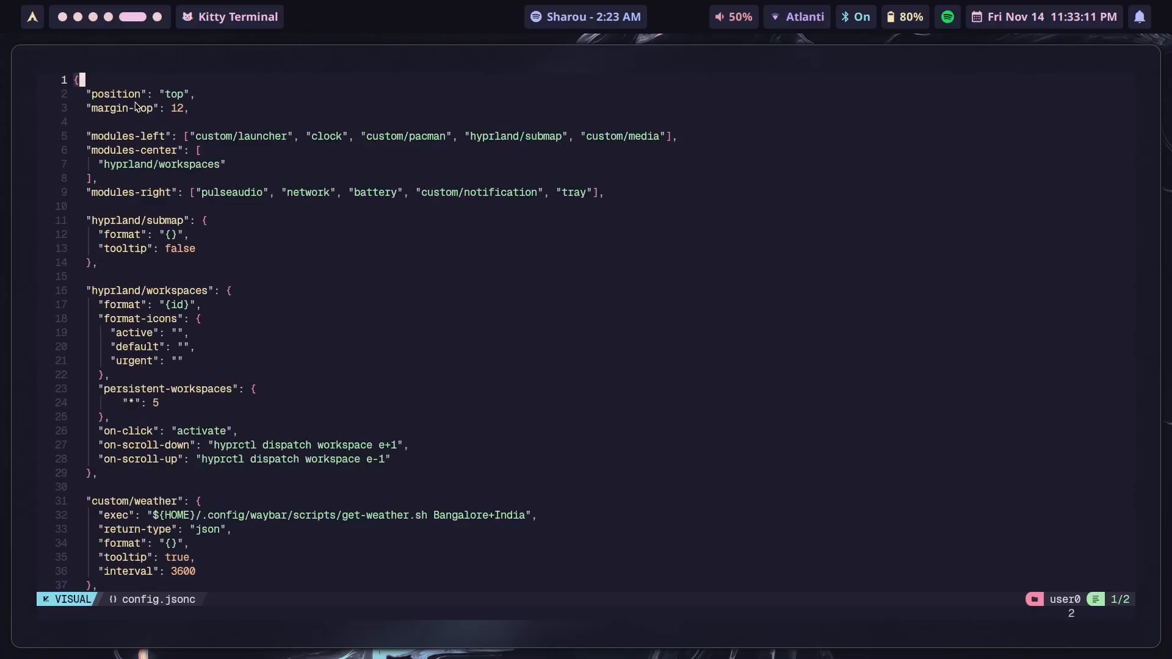
mouse_move(254, 324)
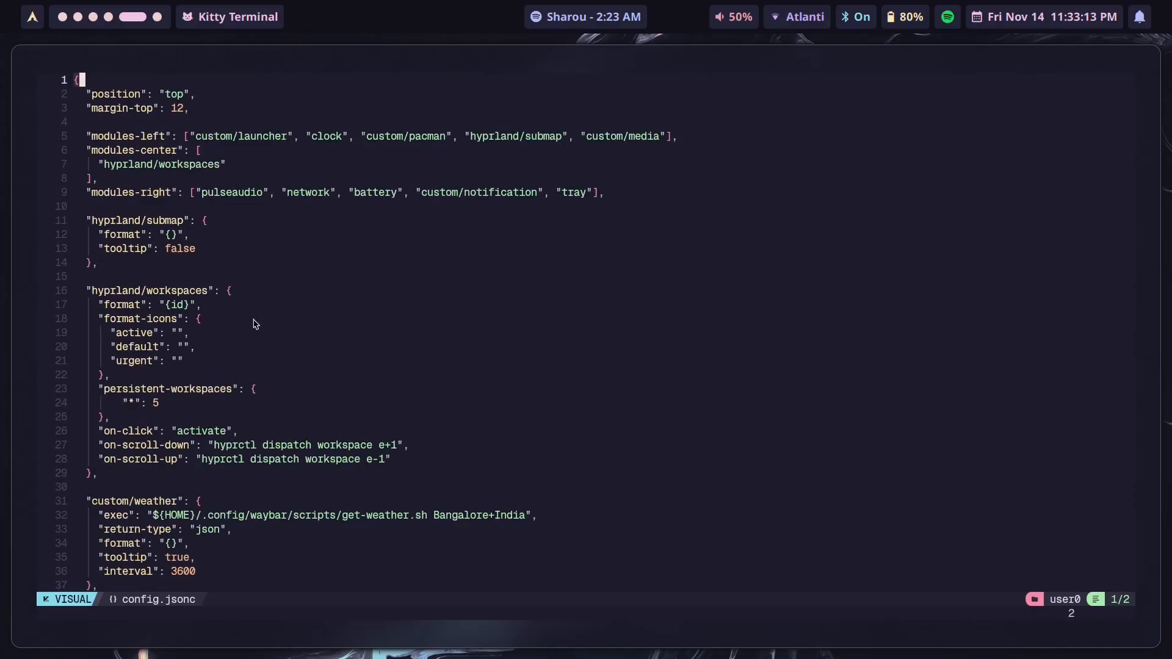
scroll("down", 3)
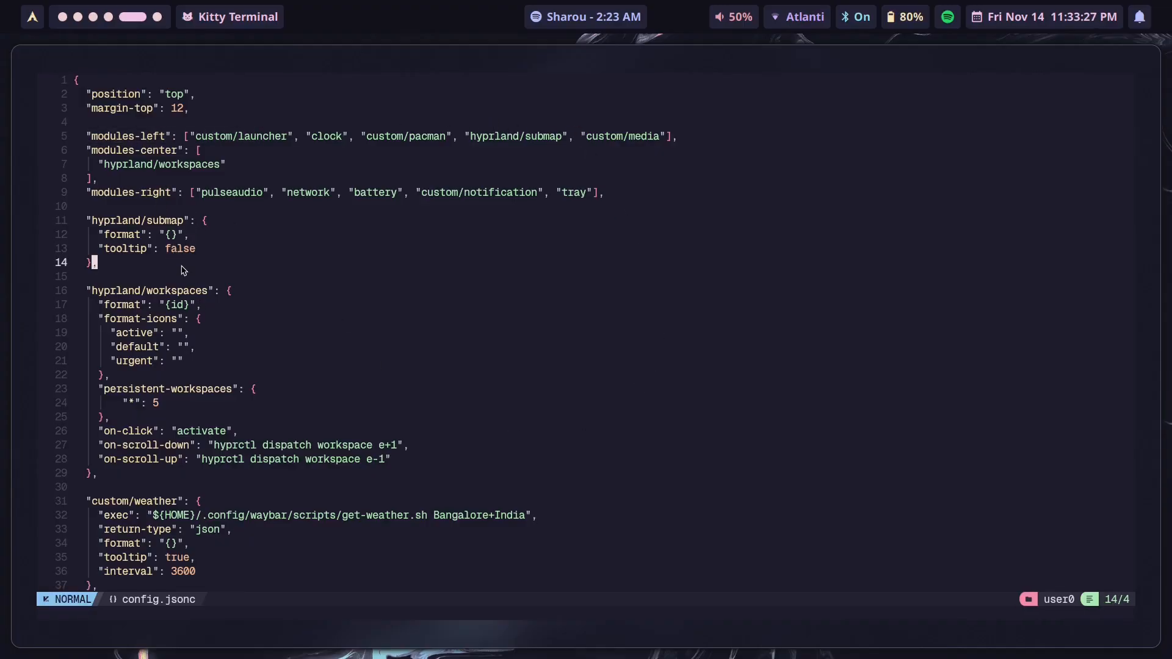
type(":q")
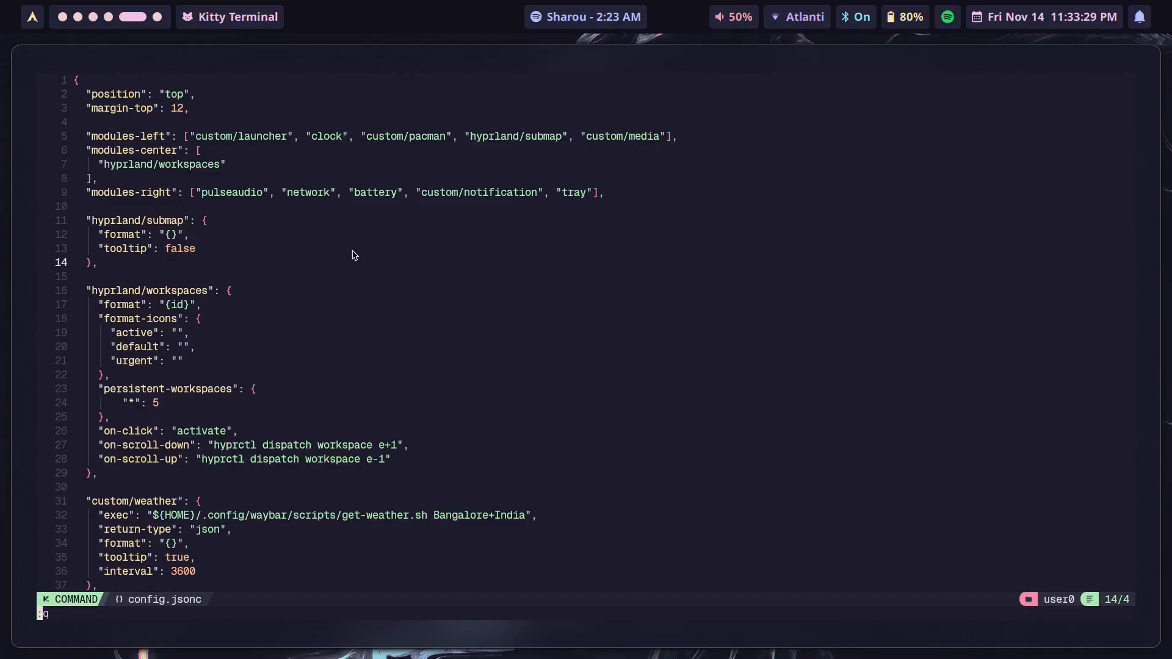
key("Return")
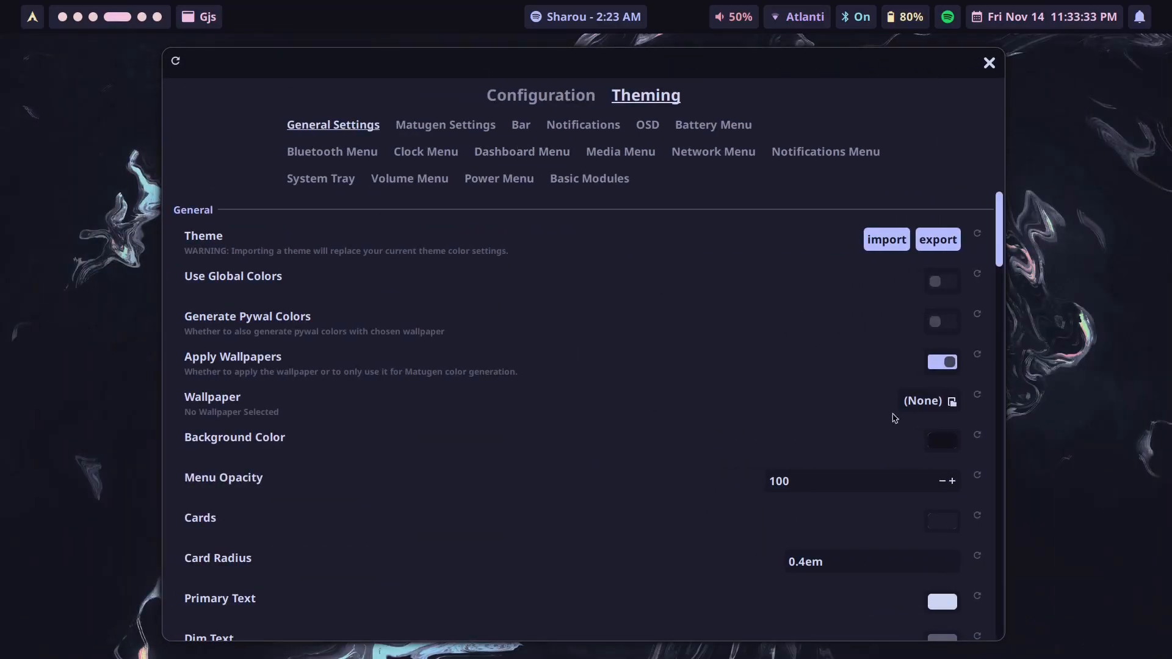
mouse_move(443, 141)
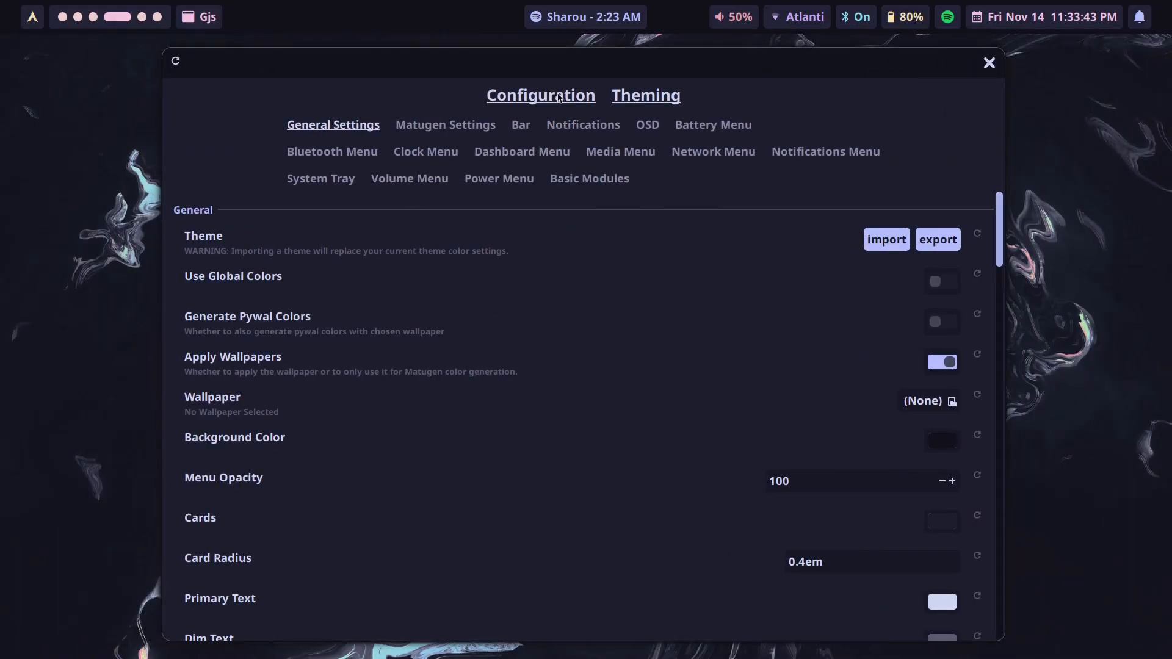
Step: Flip between the Configuration and Theming tabs and open the Import Hyprpanel Theme file dialog
left_click(541, 95)
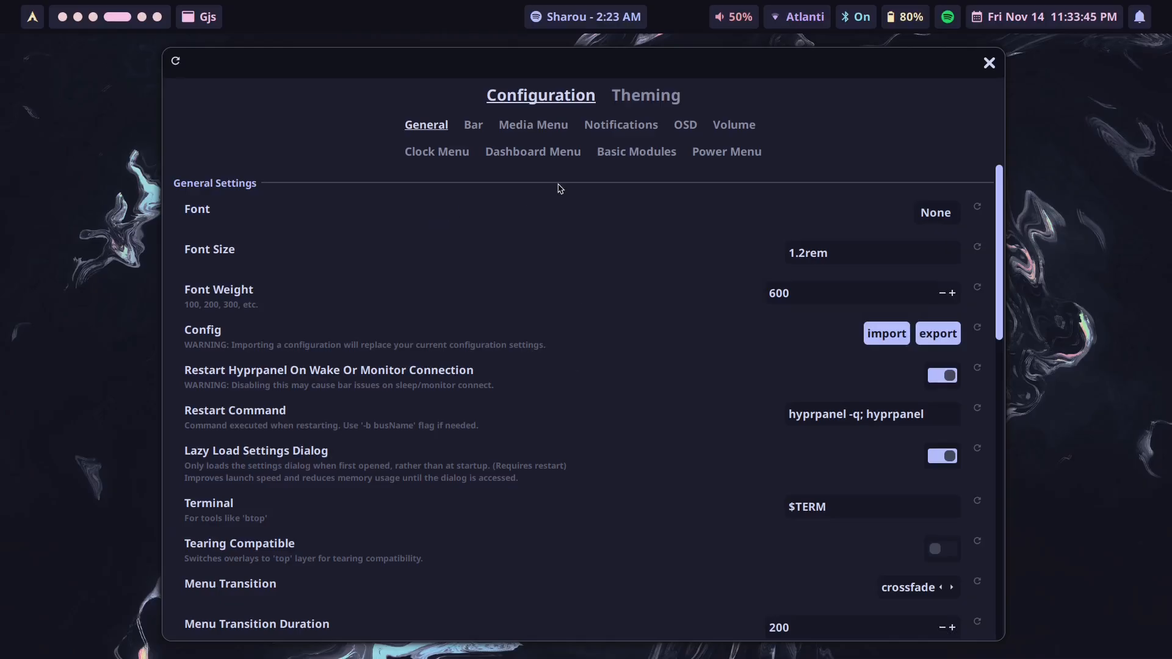
left_click(645, 95)
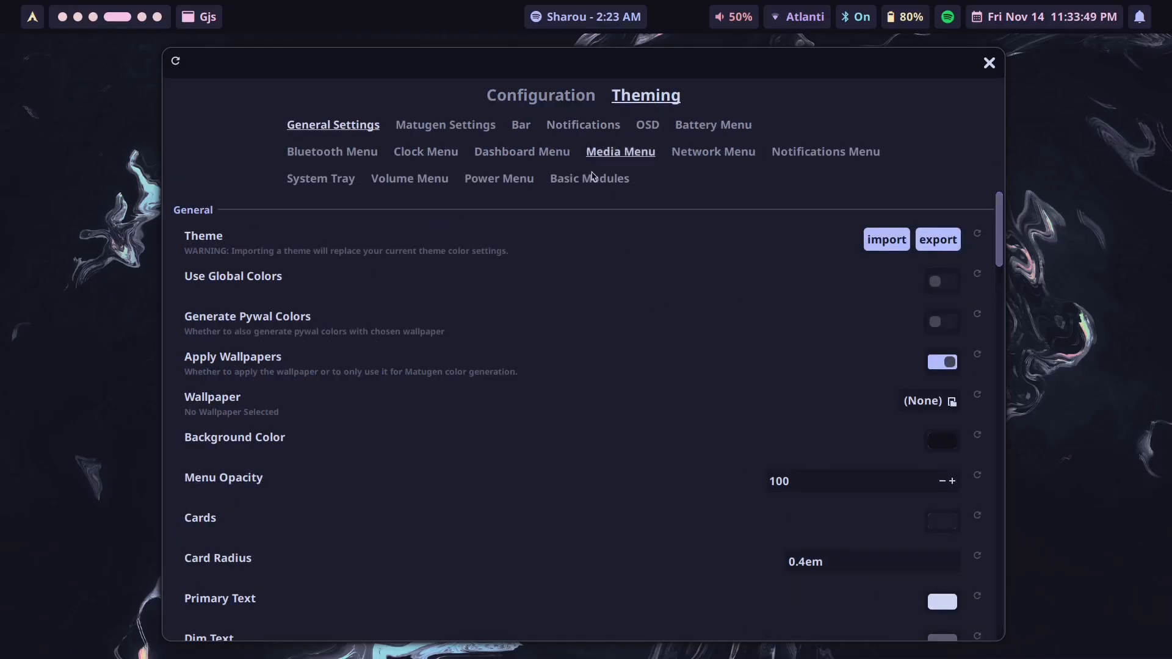
mouse_move(887, 239)
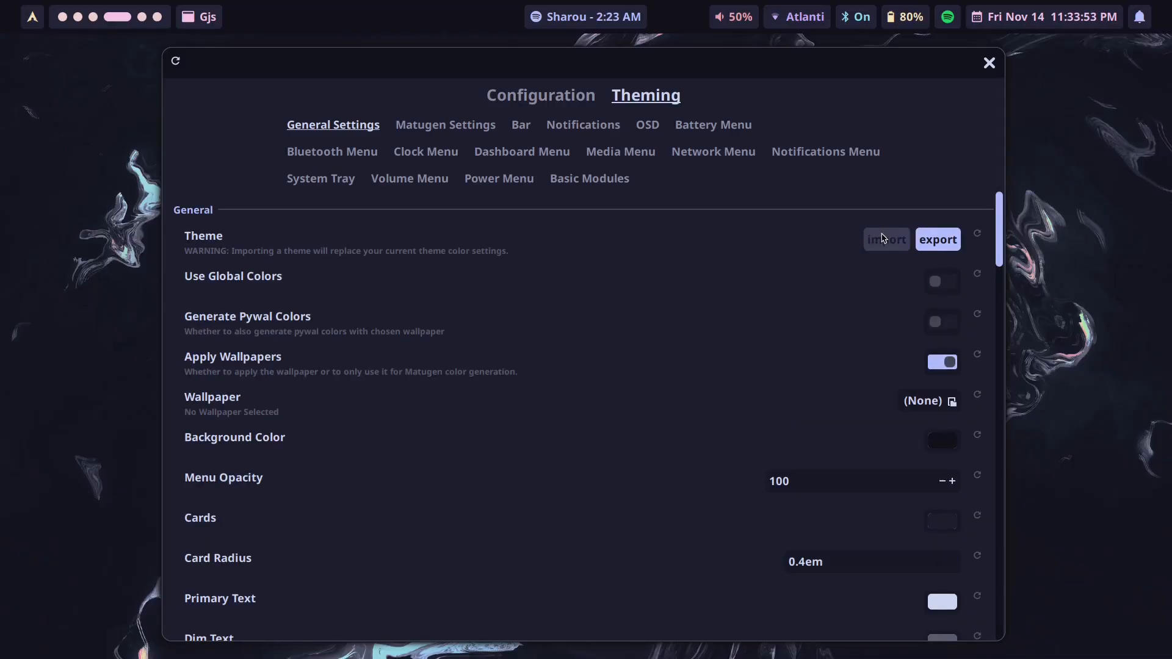
left_click(886, 239)
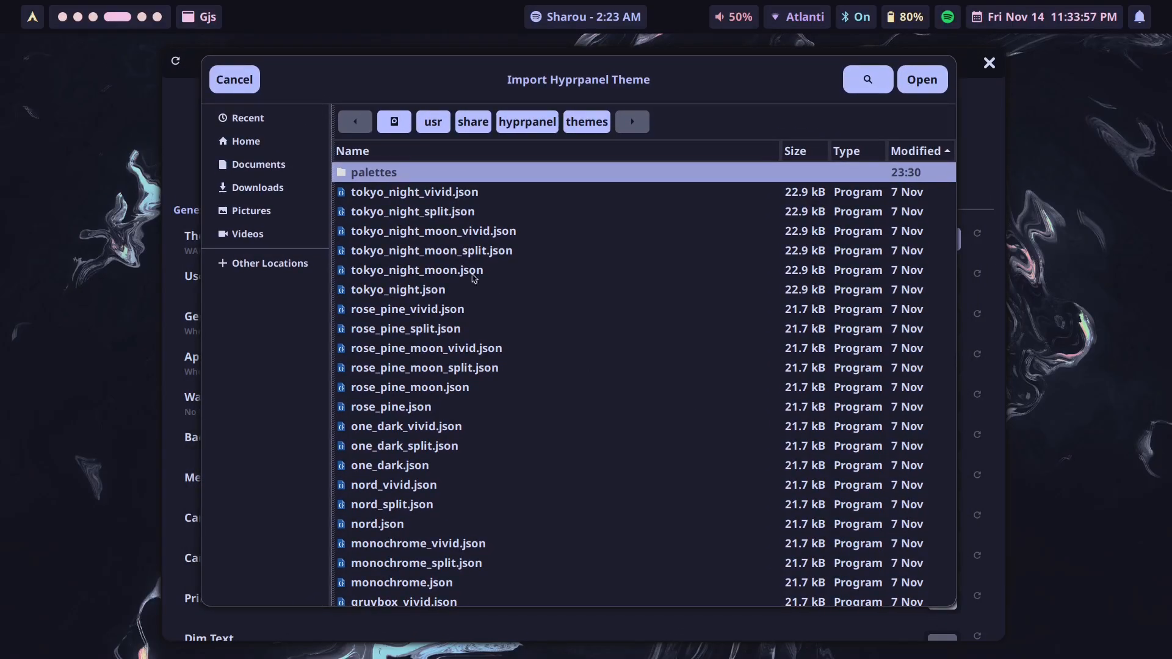
mouse_move(492, 269)
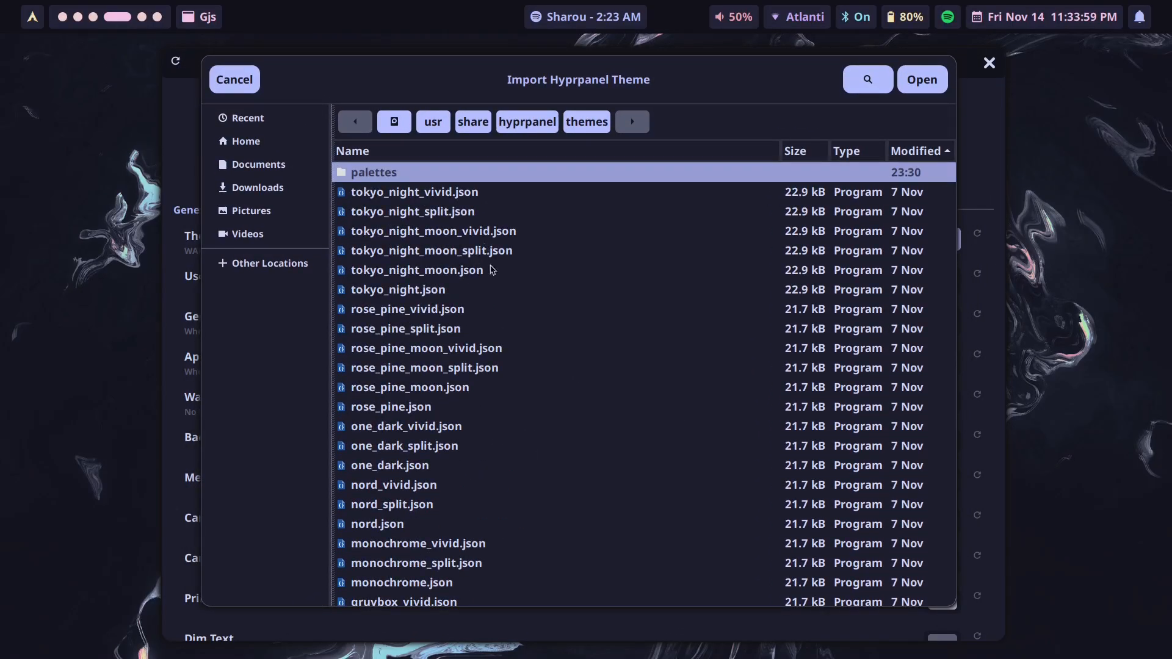
Step: Import tokyo_night_moon_vivid.json and apply the tokyo-night desktop theme
left_click(433, 230)
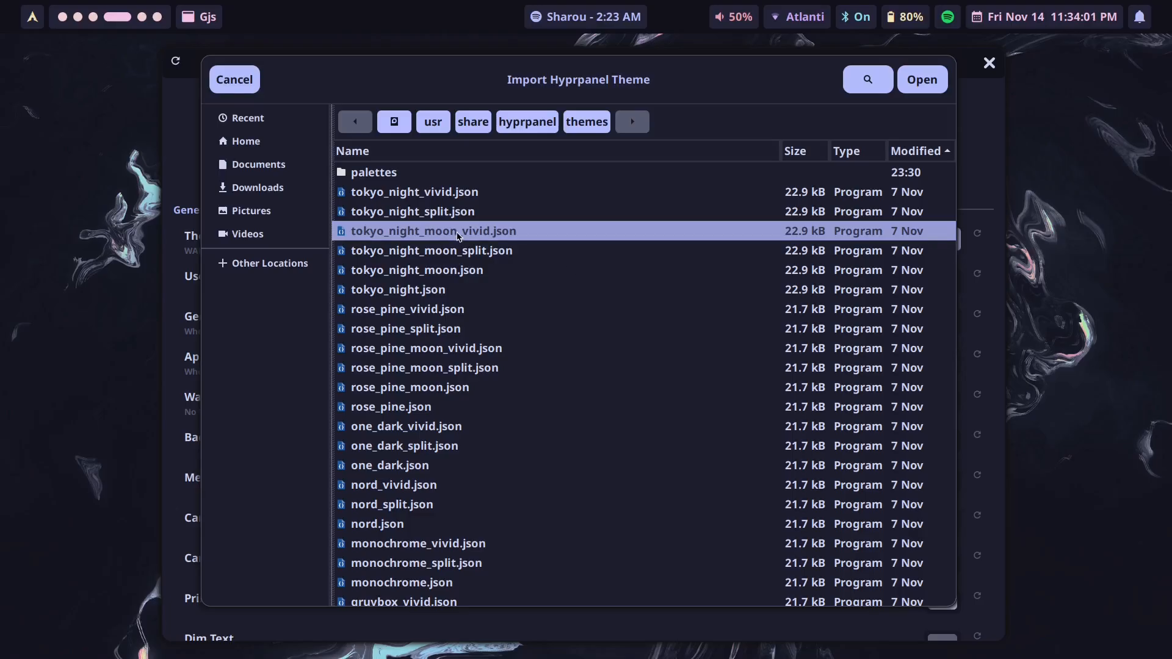
left_click(922, 80)
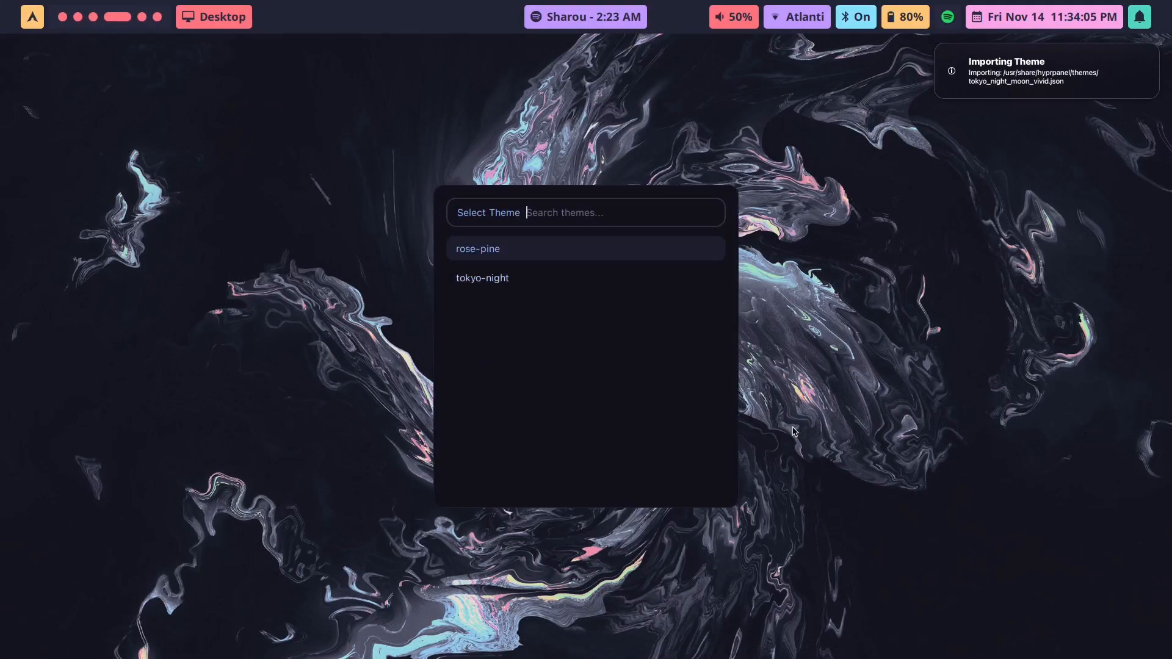
left_click(482, 277)
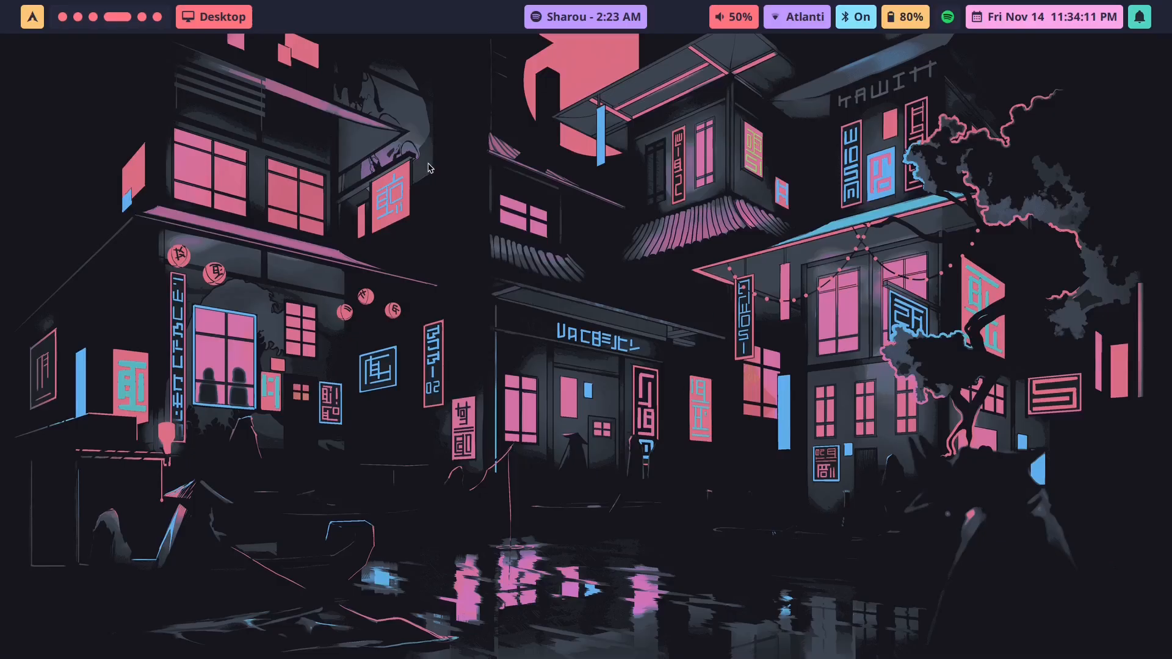
mouse_move(359, 236)
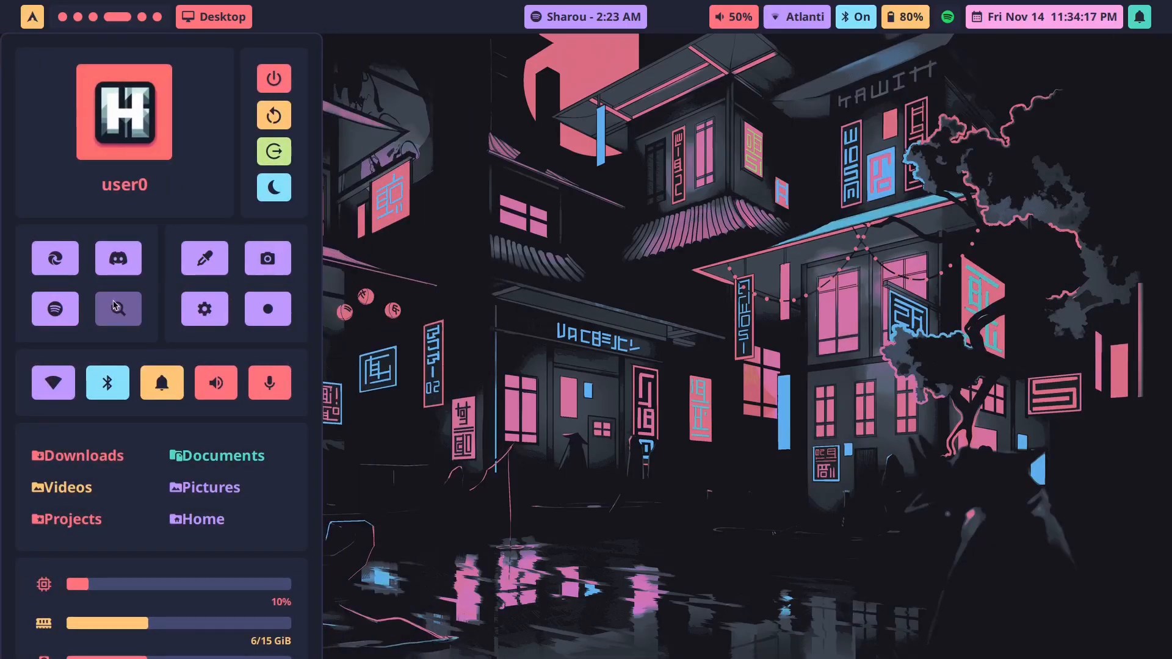
mouse_move(433, 299)
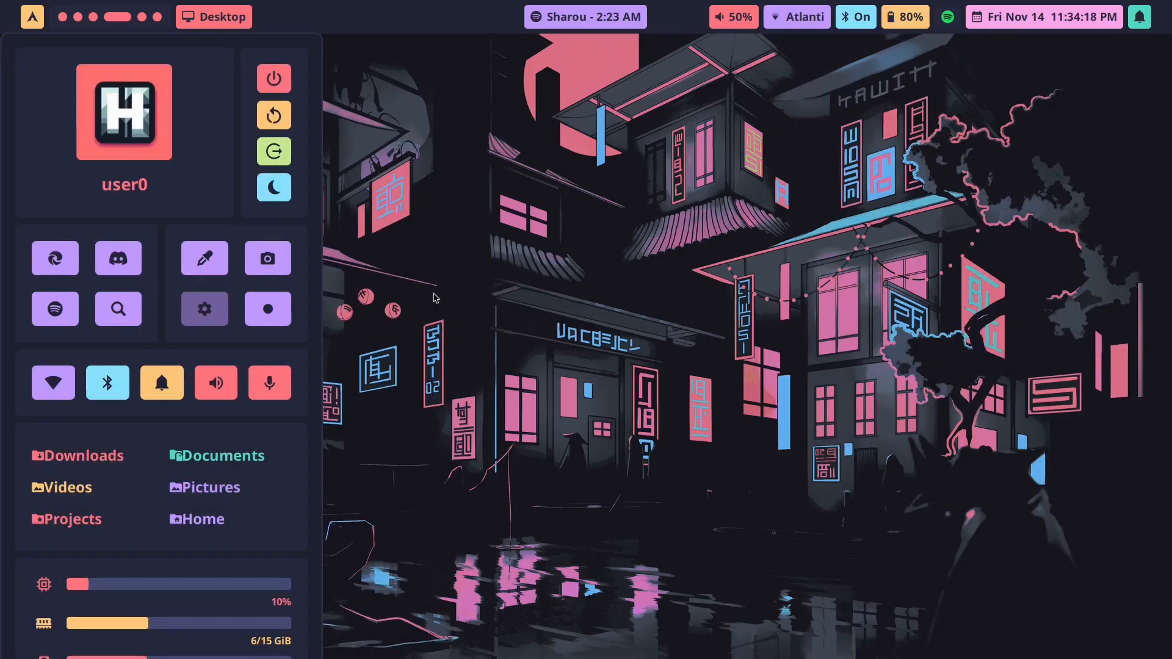
Step: Open the HyprPanel settings from the dashboard's gear icon
left_click(204, 309)
type("nvim .config/waybar/colors")
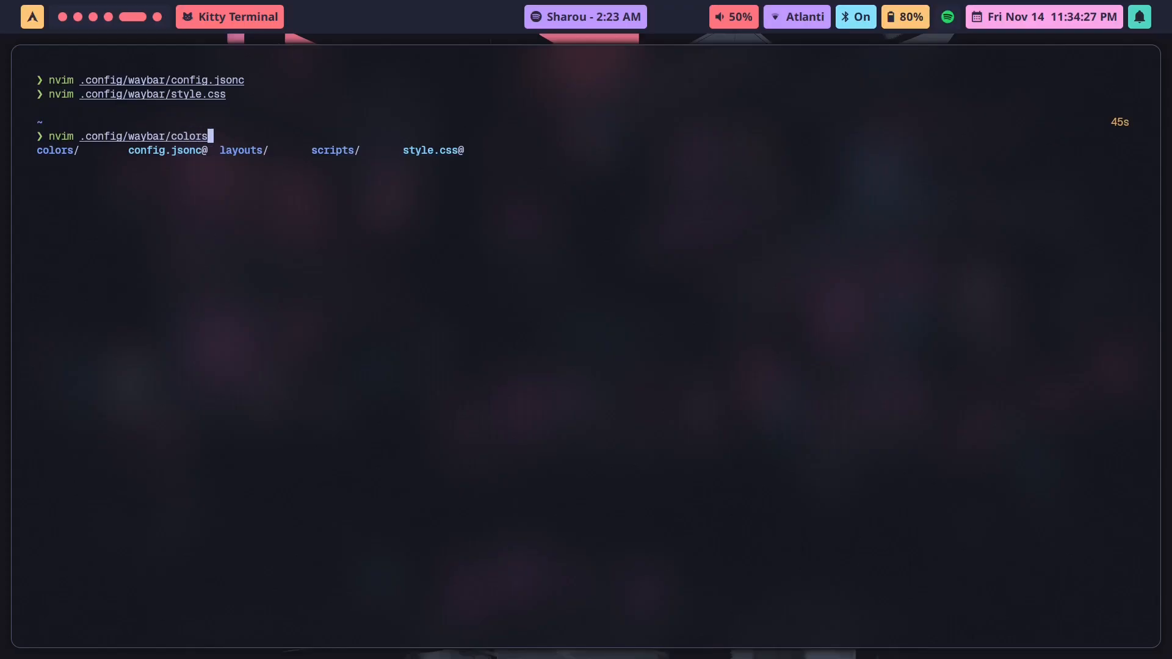
Step: Open .config/waybar/colors/tokyo-night.css in Neovim from Kitty using tab completion
type("custom/")
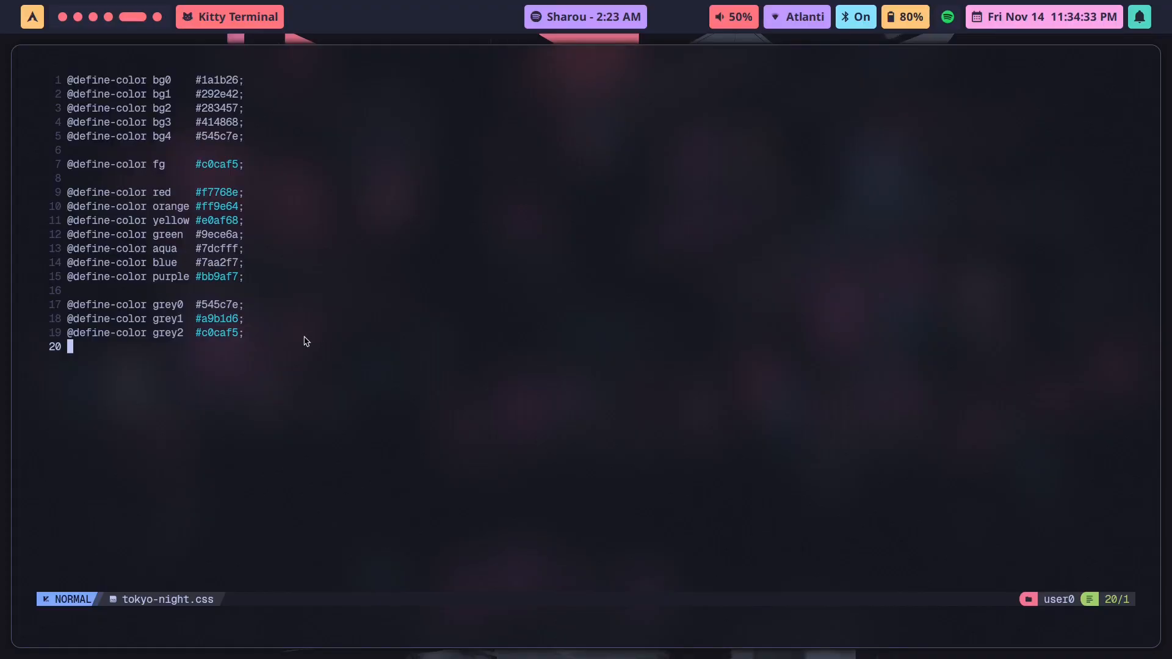
mouse_move(199, 408)
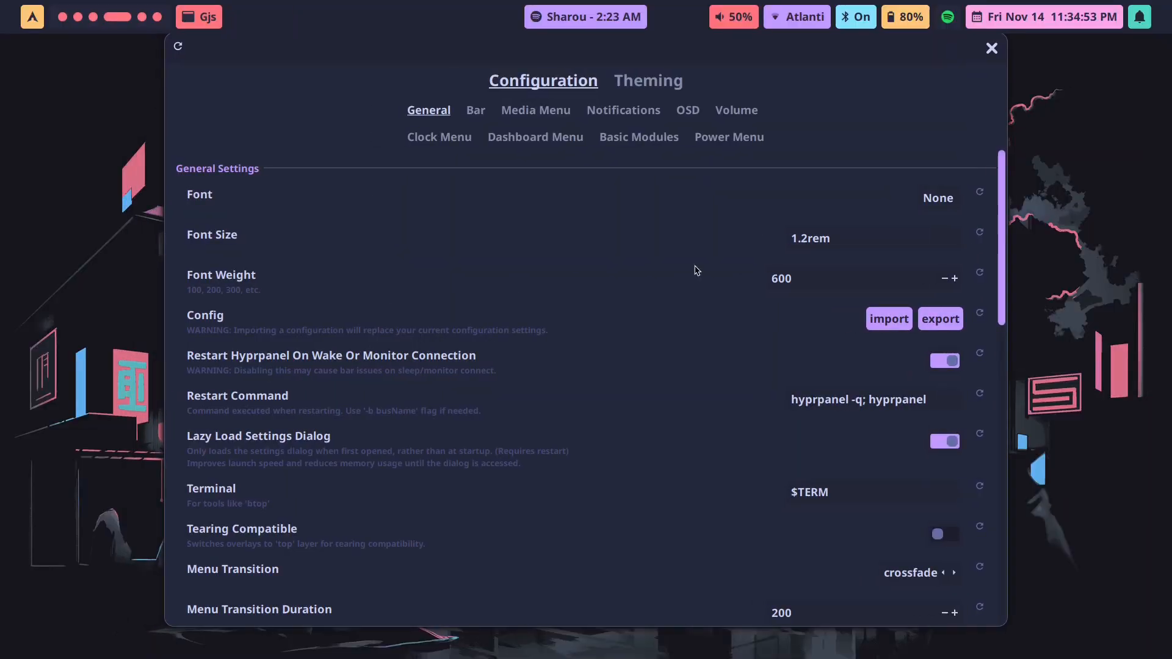
Step: Show the Theming options in HyprPanel settings, then close the settings window
left_click(647, 80)
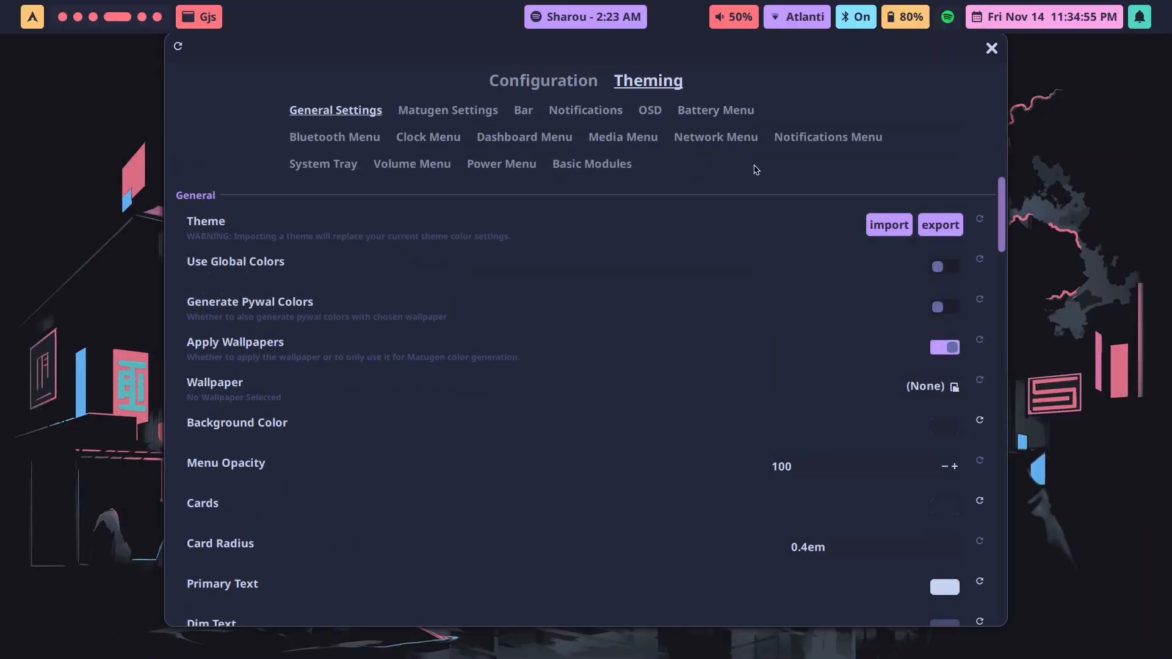
mouse_move(296, 245)
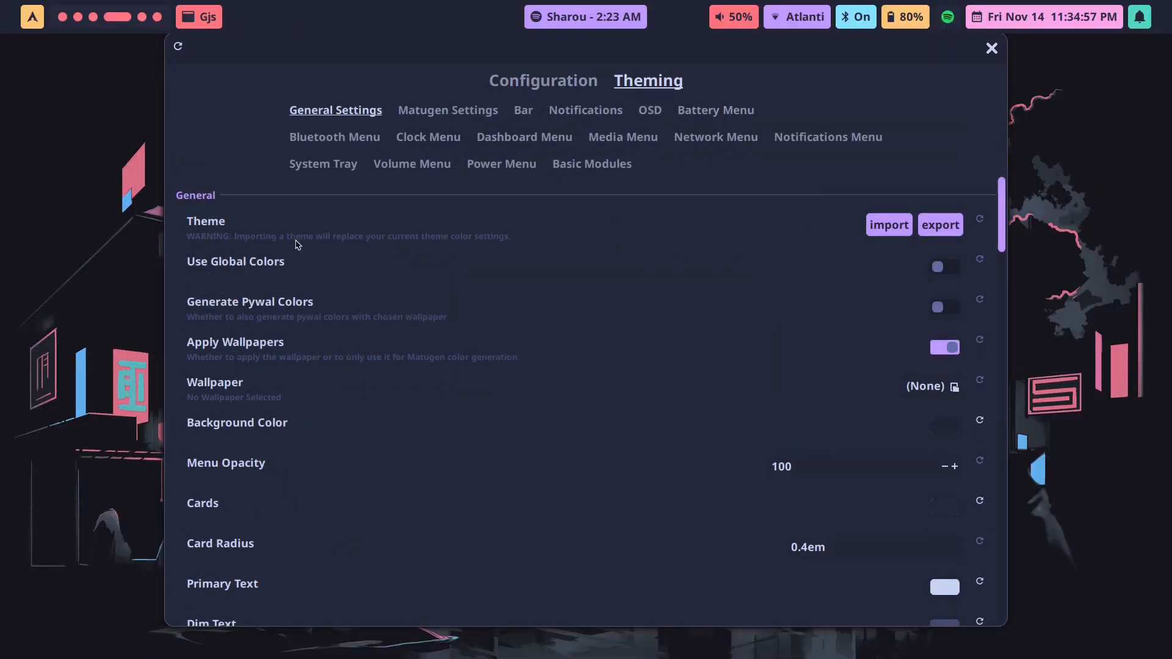
left_click(888, 224)
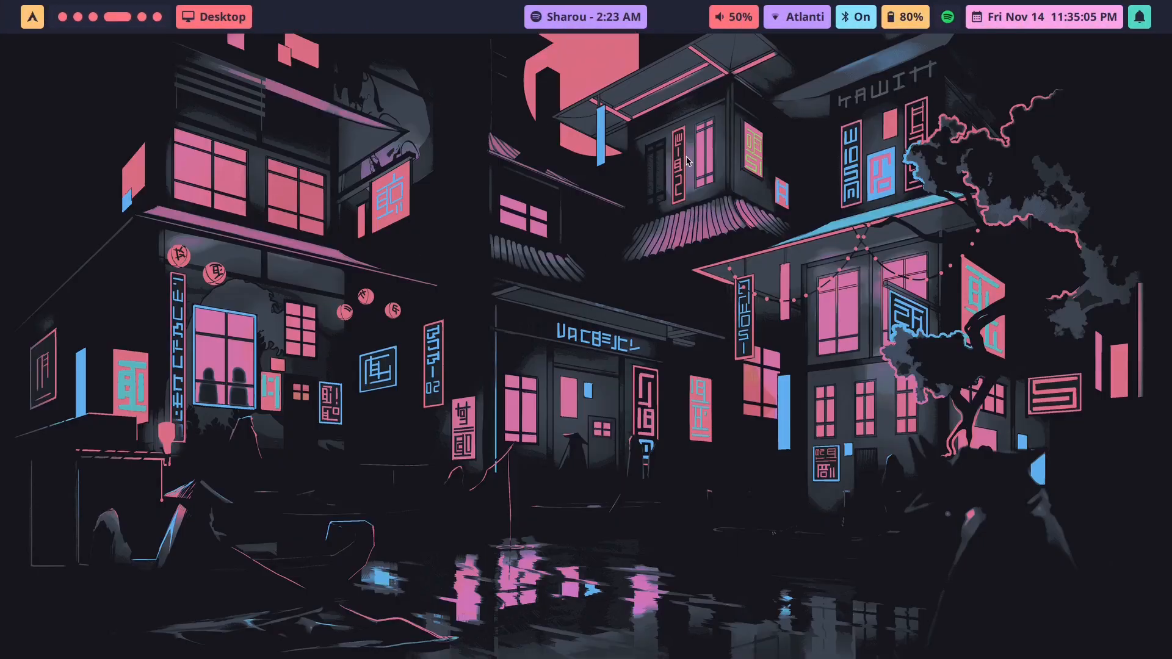
mouse_move(283, 163)
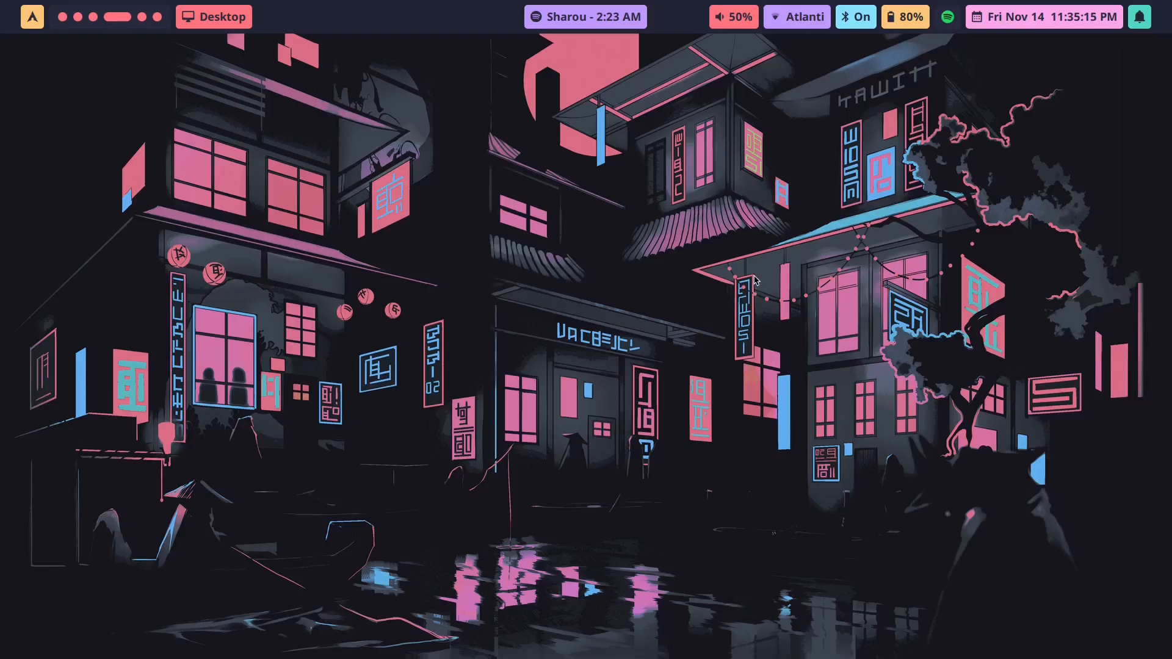
mouse_move(669, 180)
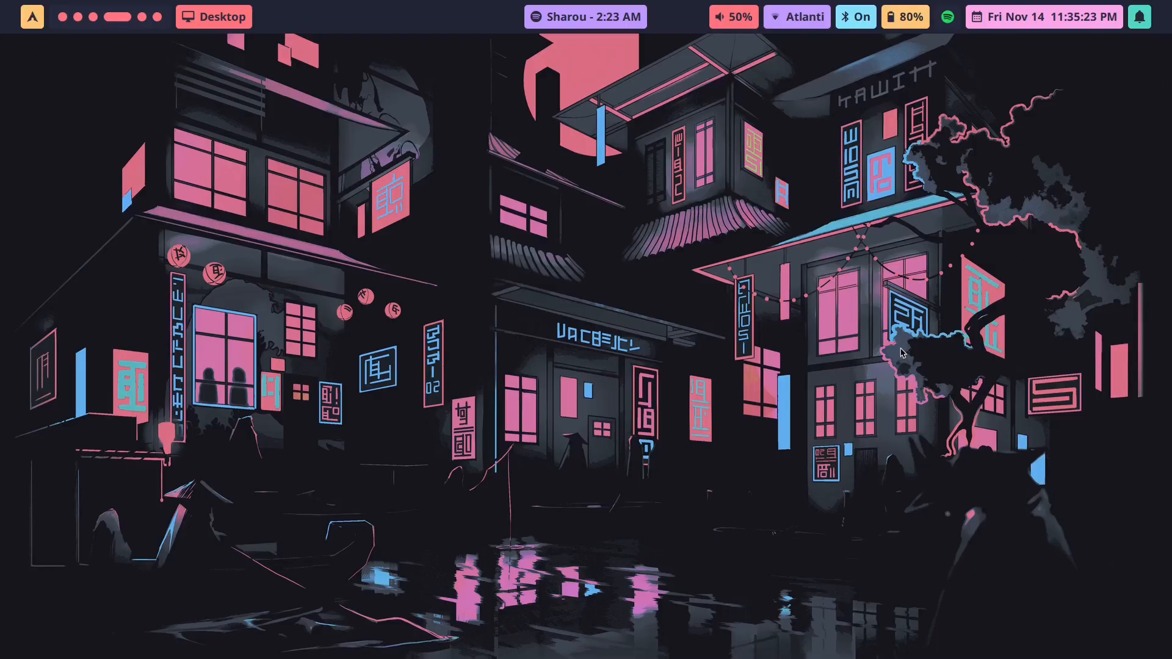
mouse_move(911, 348)
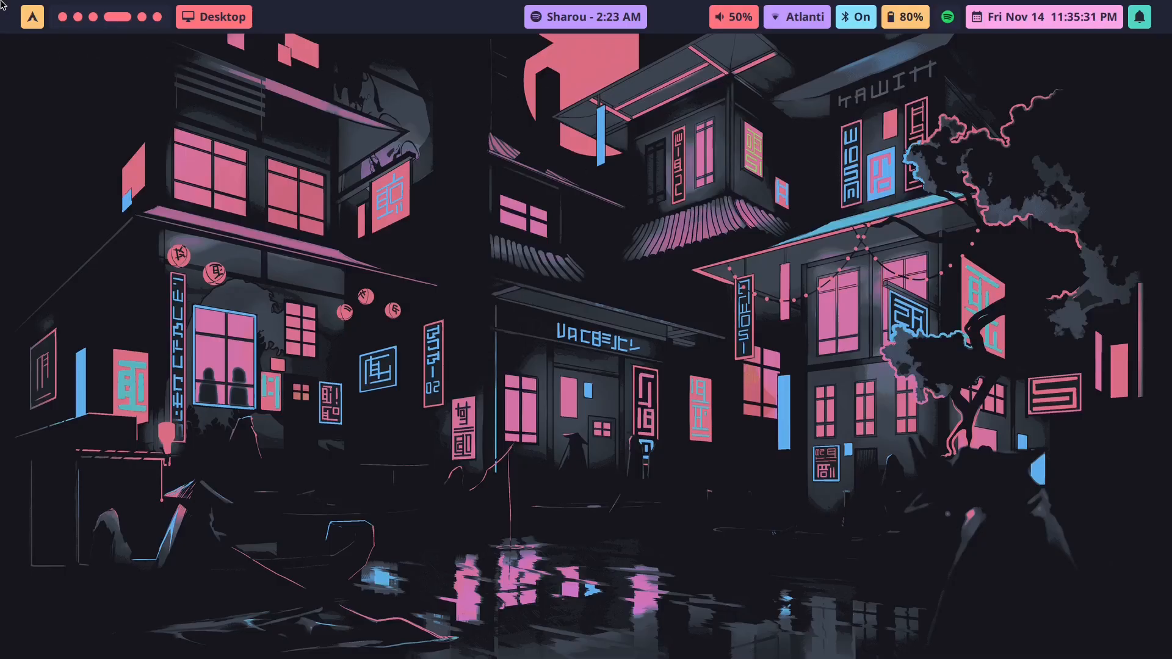
mouse_move(40, 141)
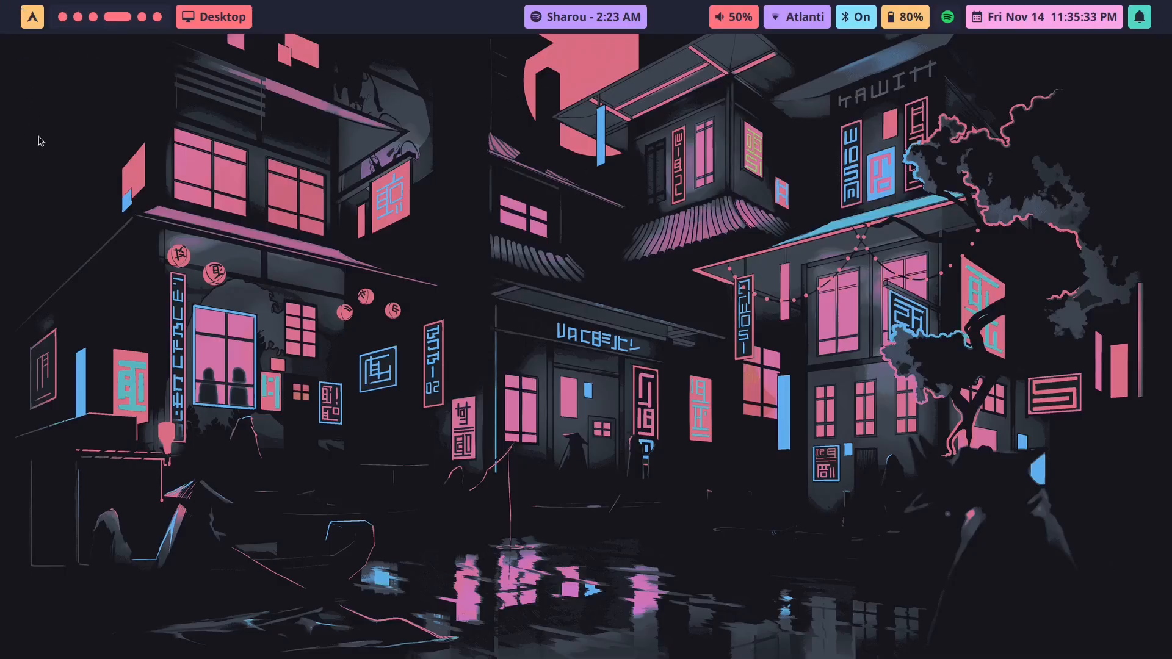
mouse_move(230, 130)
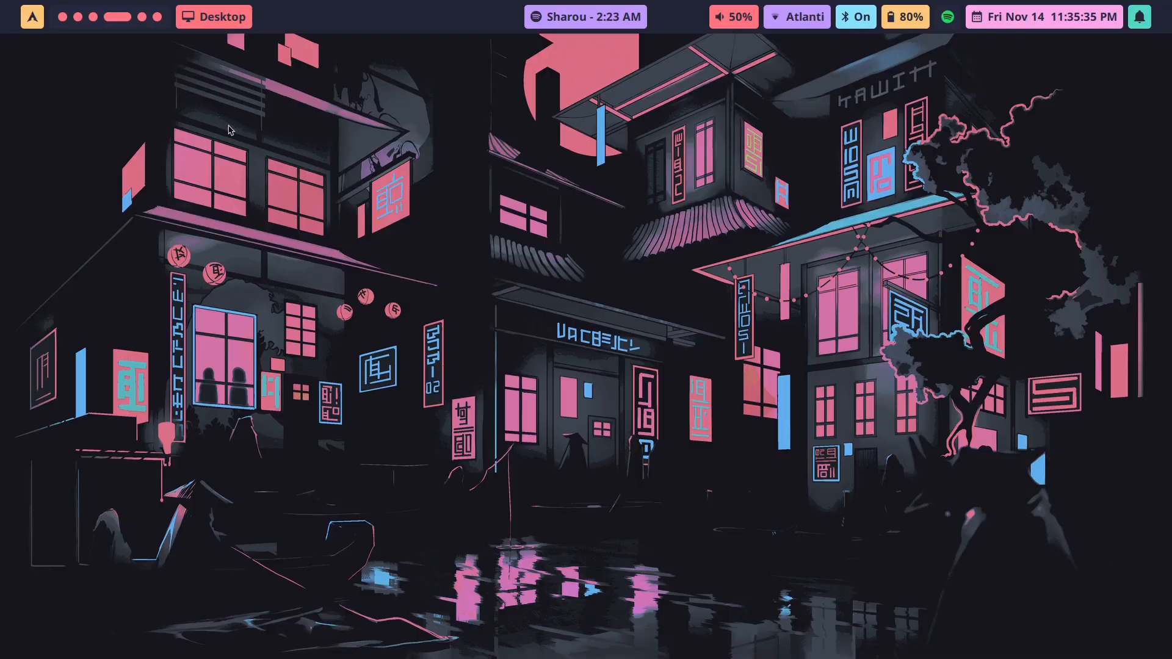
mouse_move(84, 38)
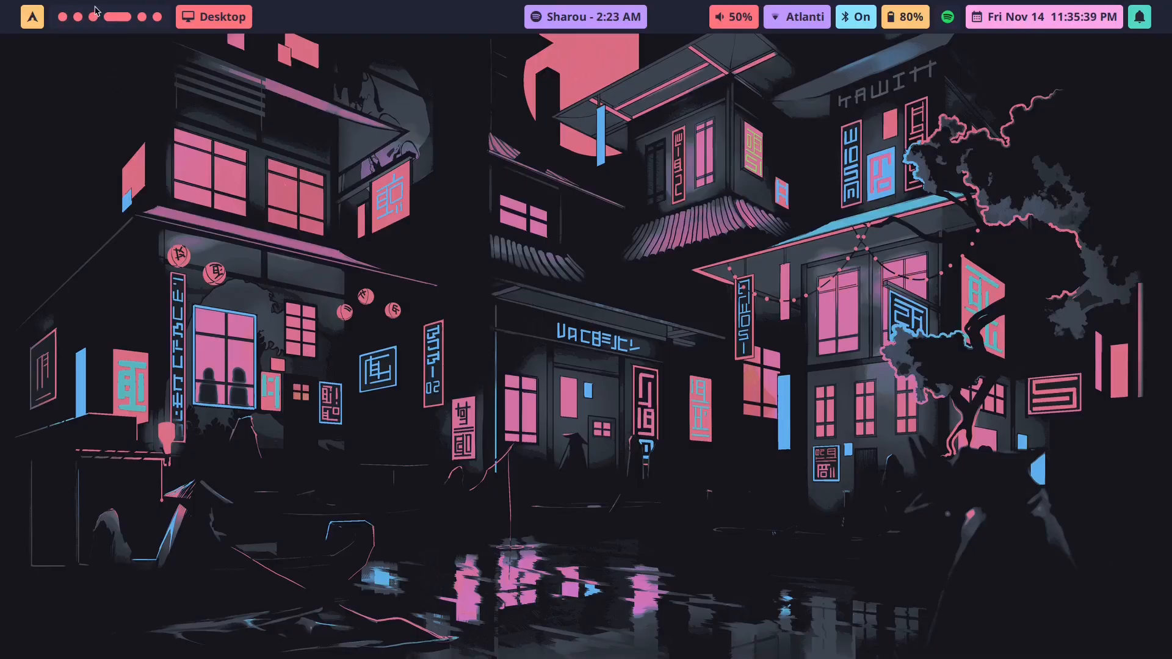
mouse_move(4, 80)
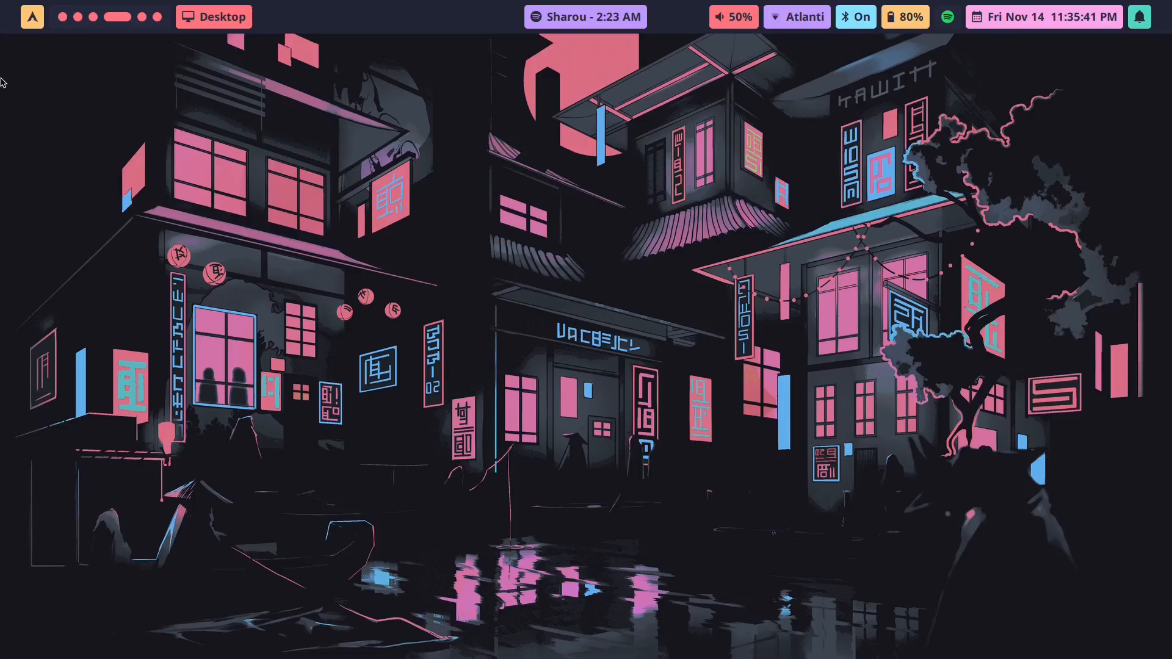
mouse_move(5, 105)
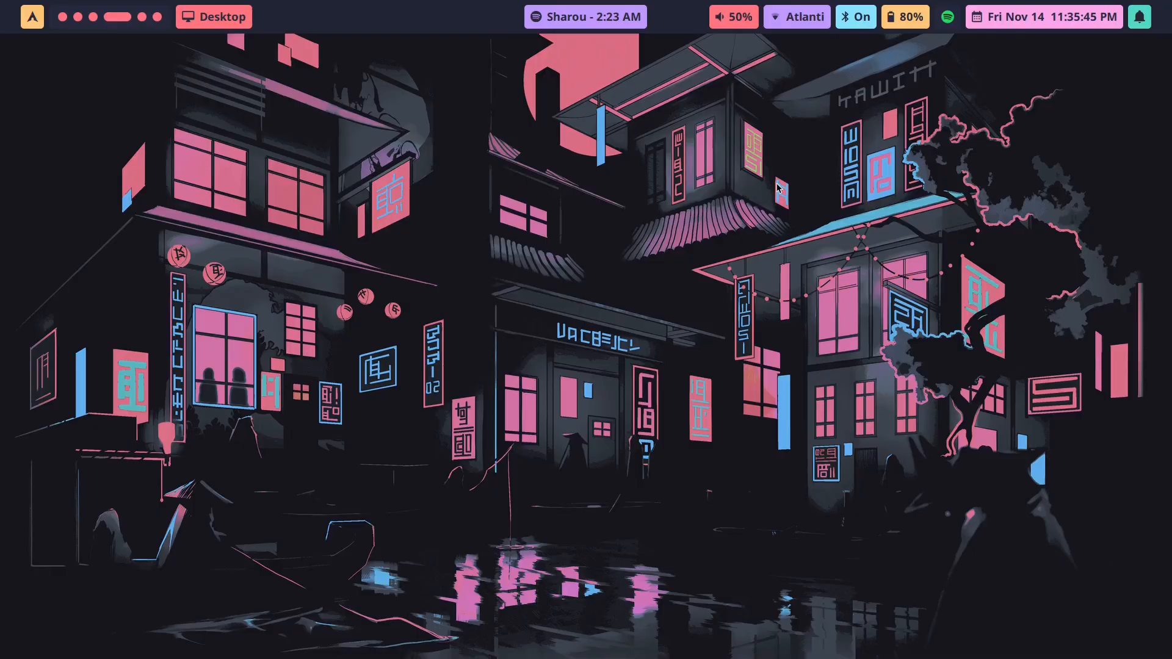
mouse_move(552, 44)
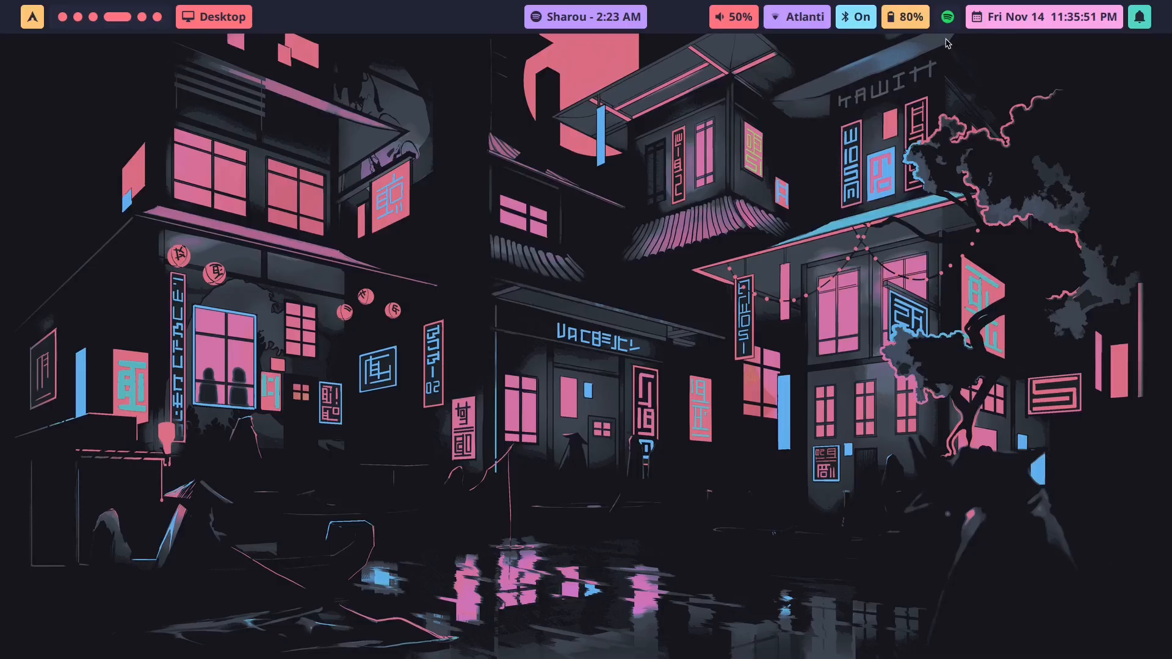
mouse_move(895, 107)
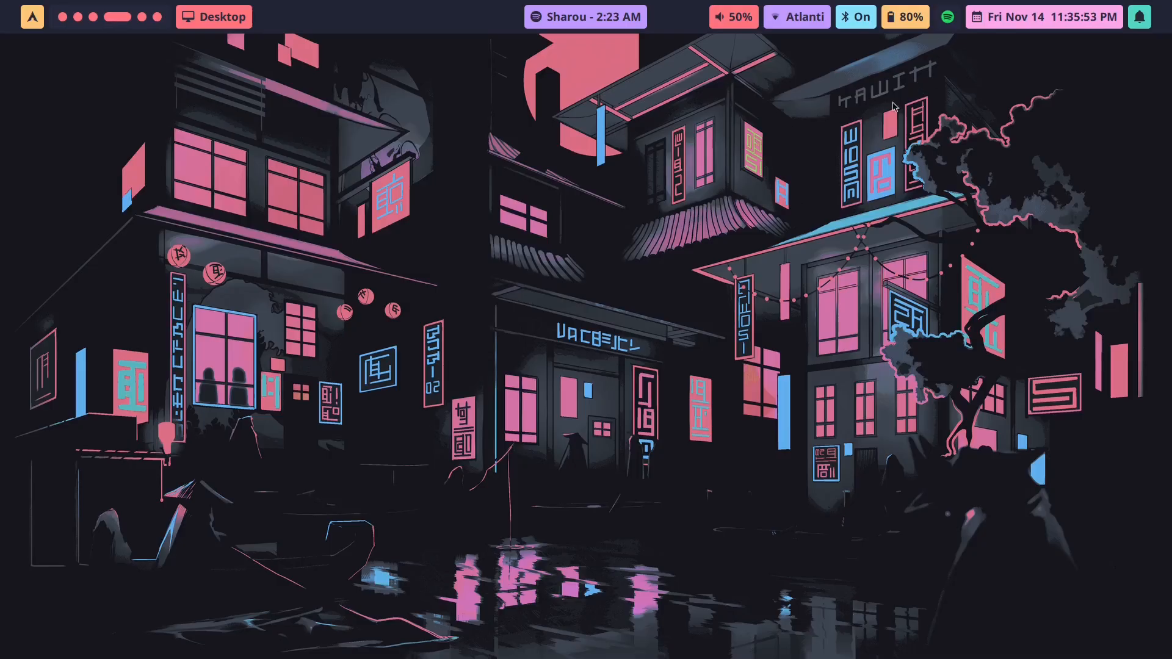
mouse_move(1015, 99)
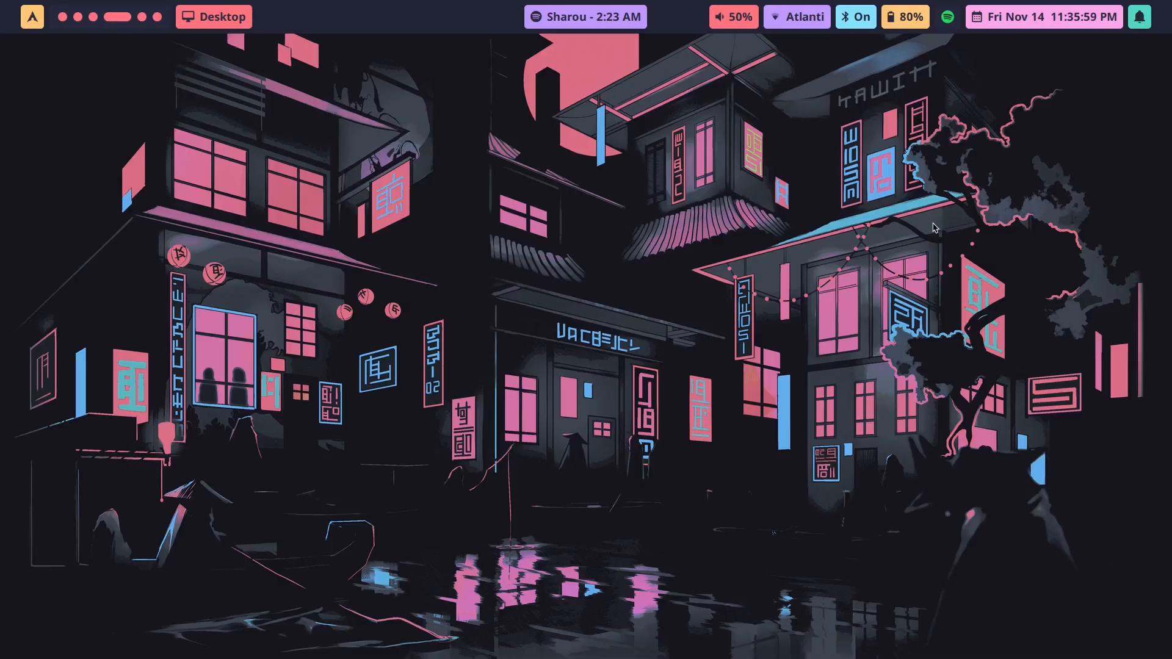
mouse_move(940, 209)
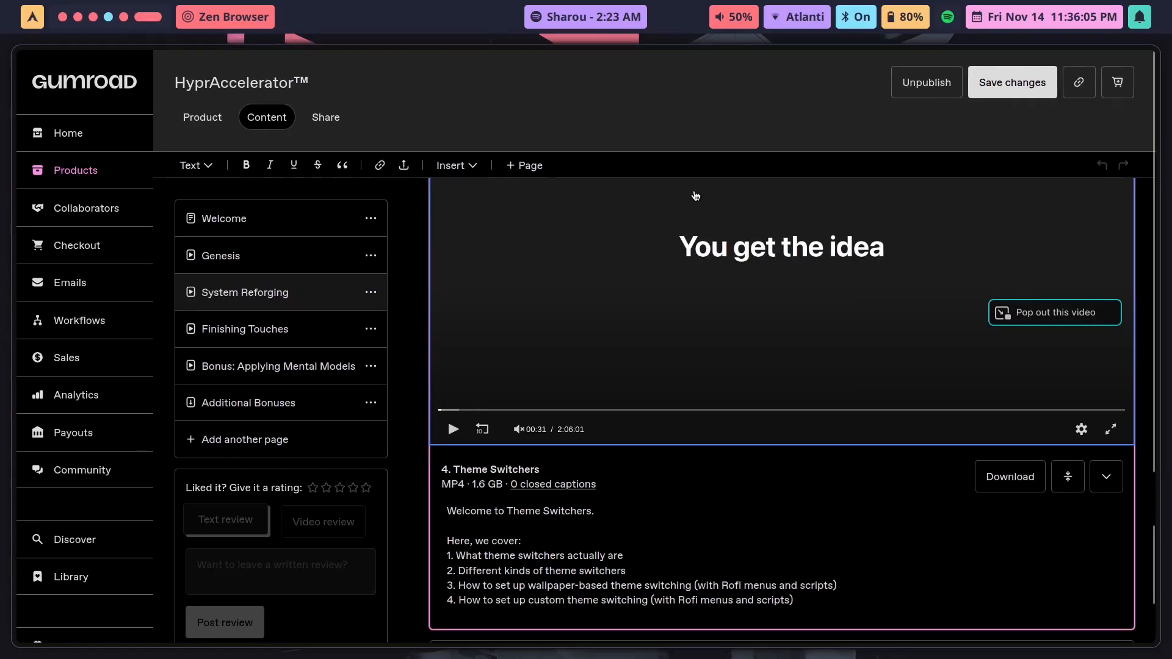
Step: Visually select the global * block of Waybar's style.css up to the top, then cancel
left_click(230, 17)
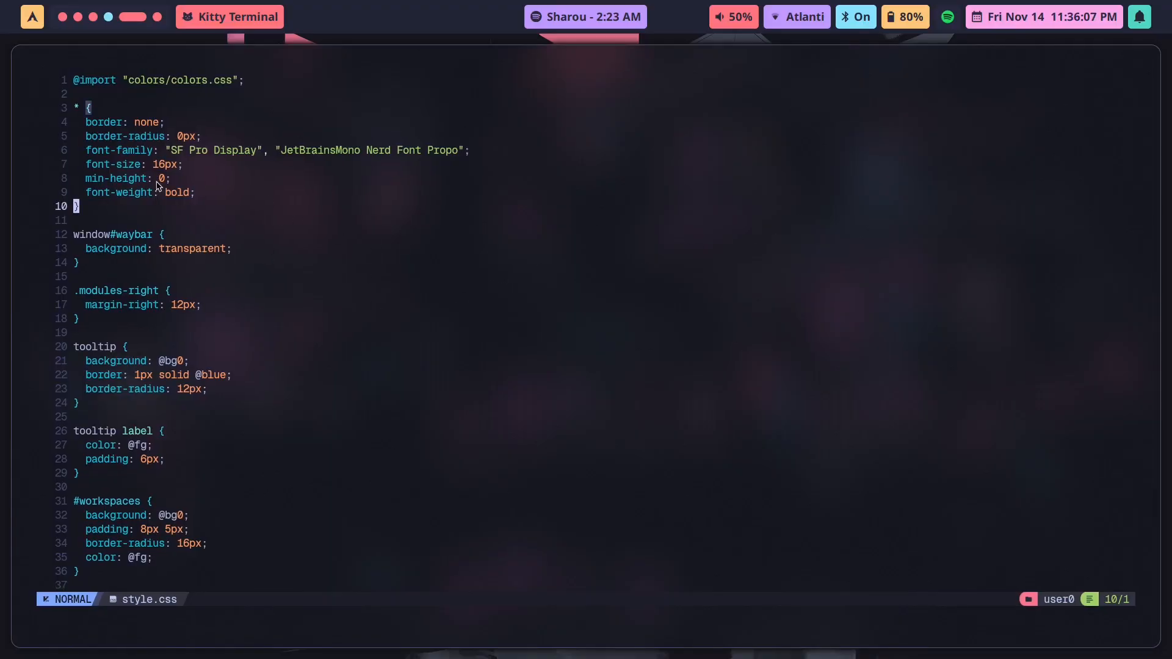
key("V")
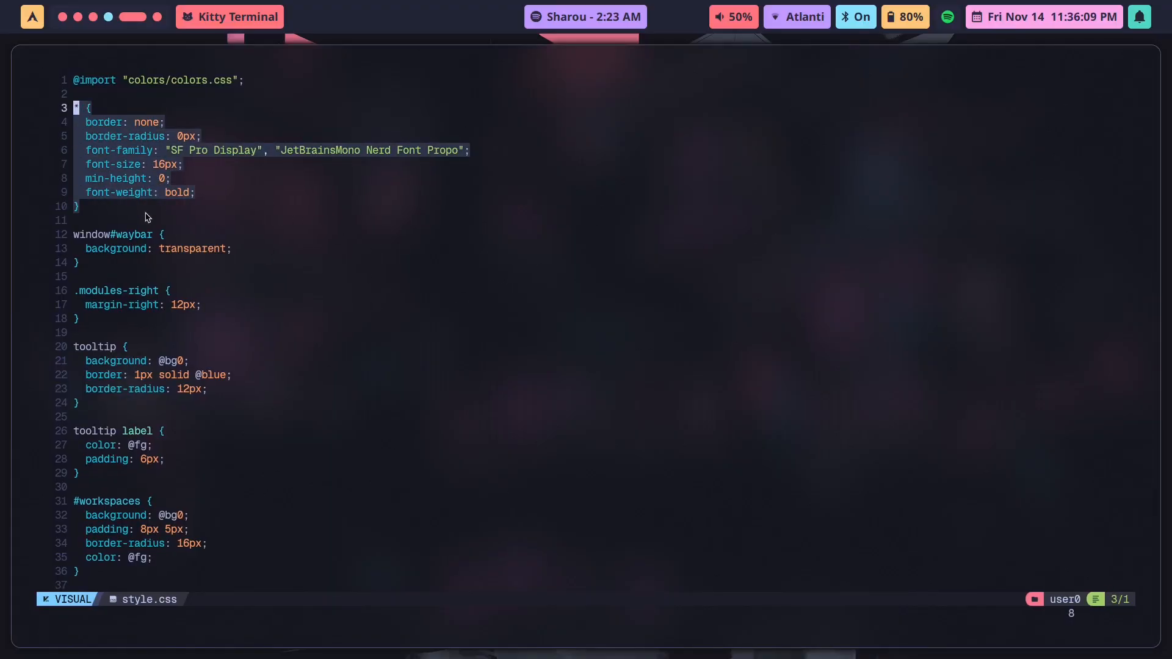
key("Escape")
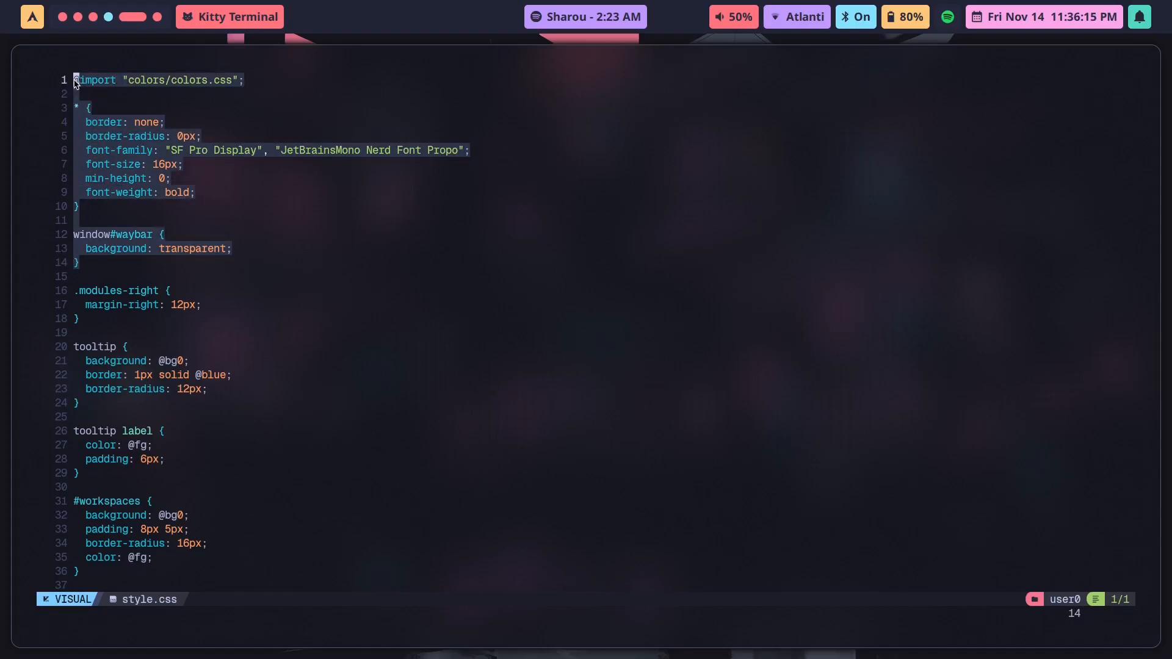
key("Escape")
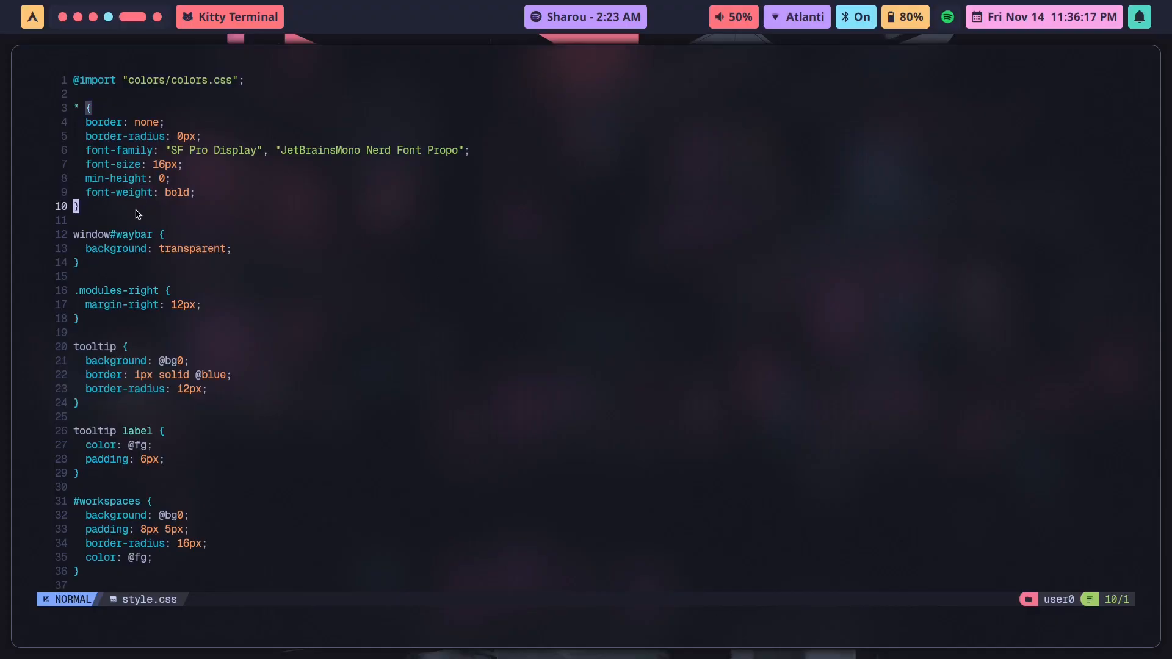
mouse_move(429, 188)
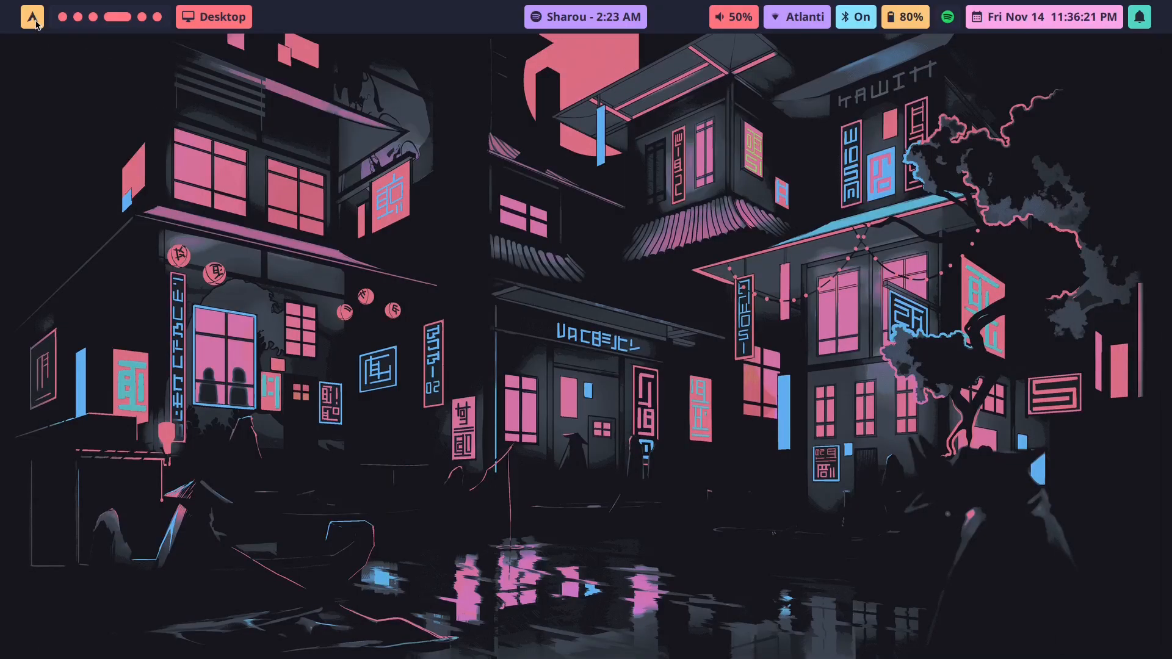
Step: Open HyprPanel's Configuration > General settings, then return to the Gumroad Environment Personalization lesson
left_click(31, 16)
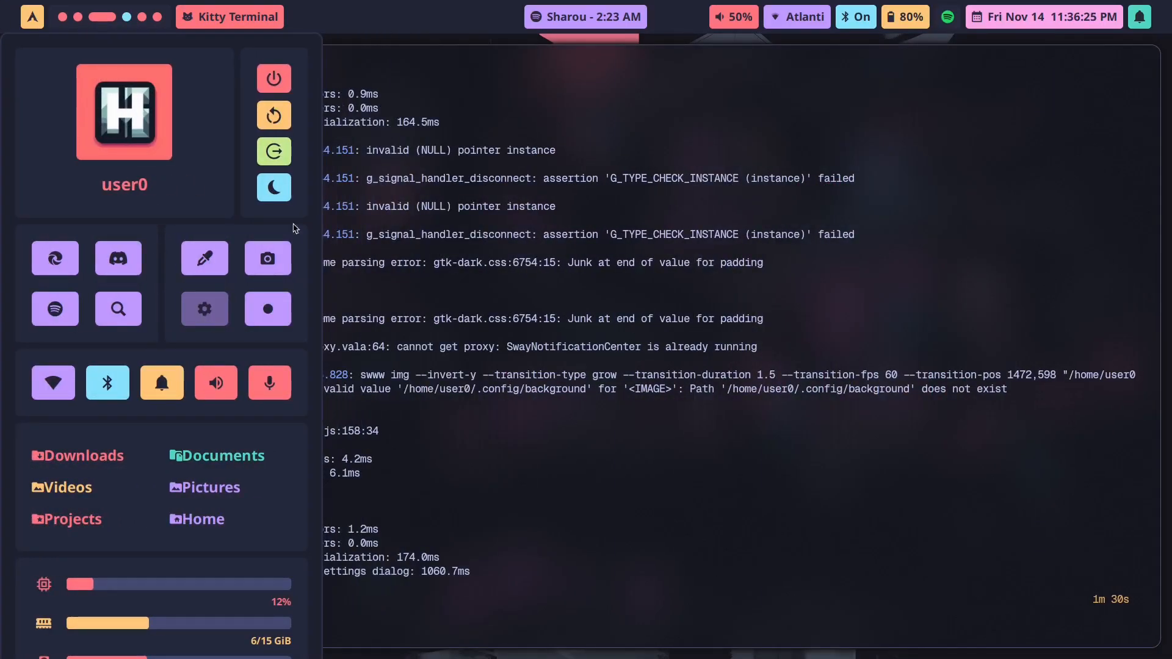
left_click(204, 309)
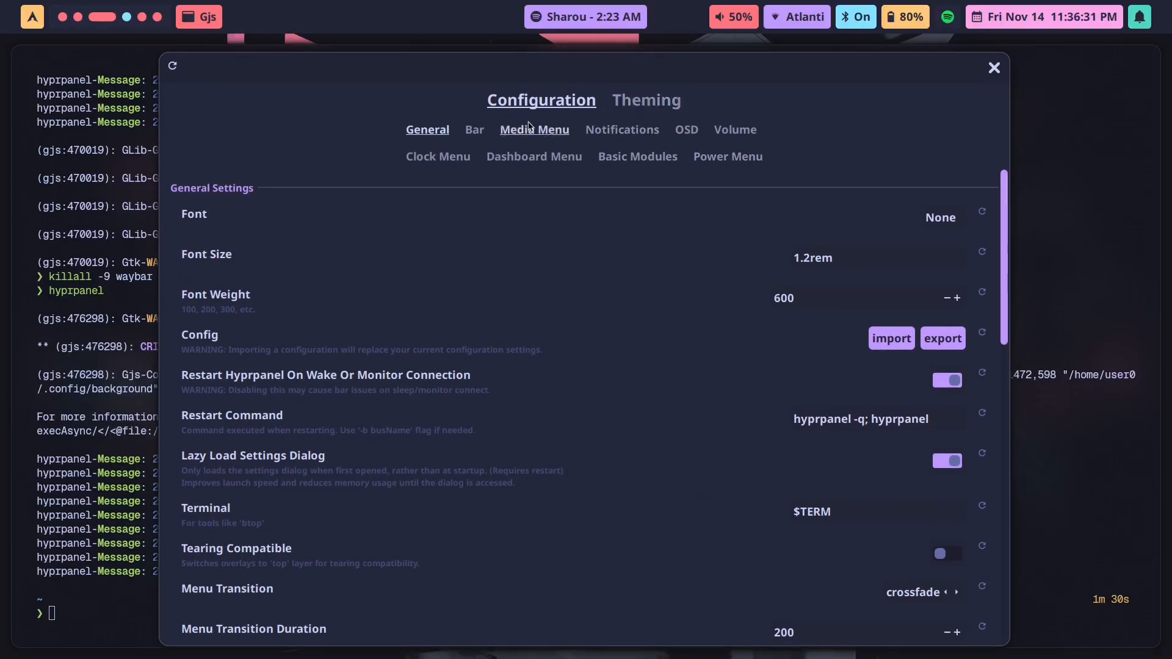
mouse_move(739, 180)
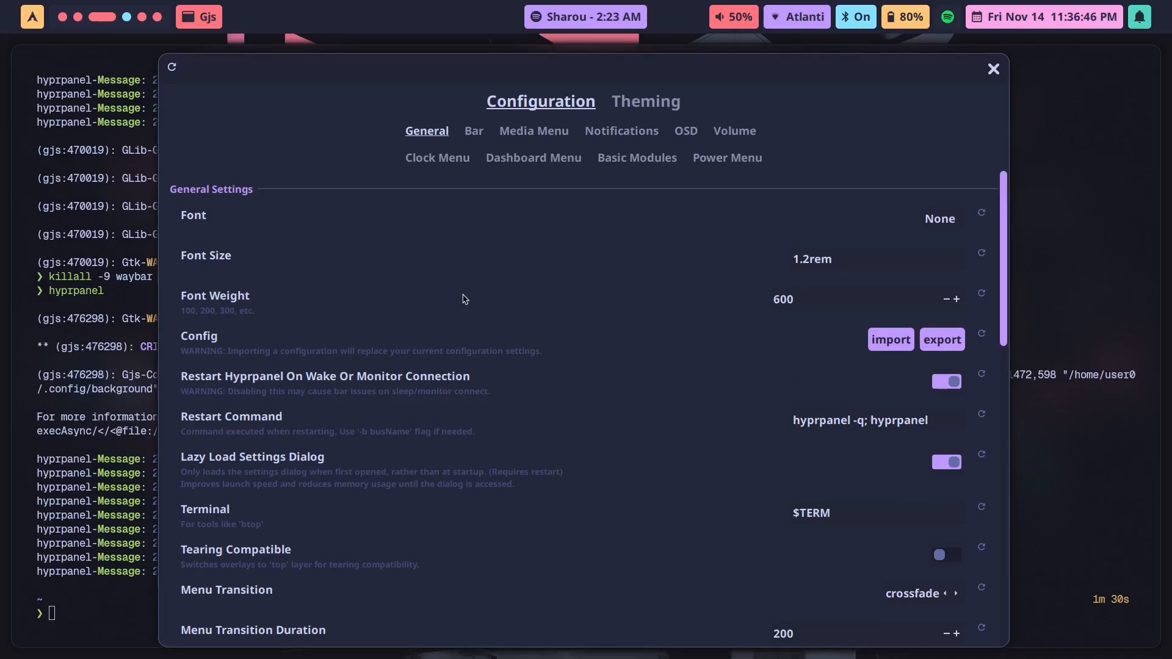
scroll("down", 3)
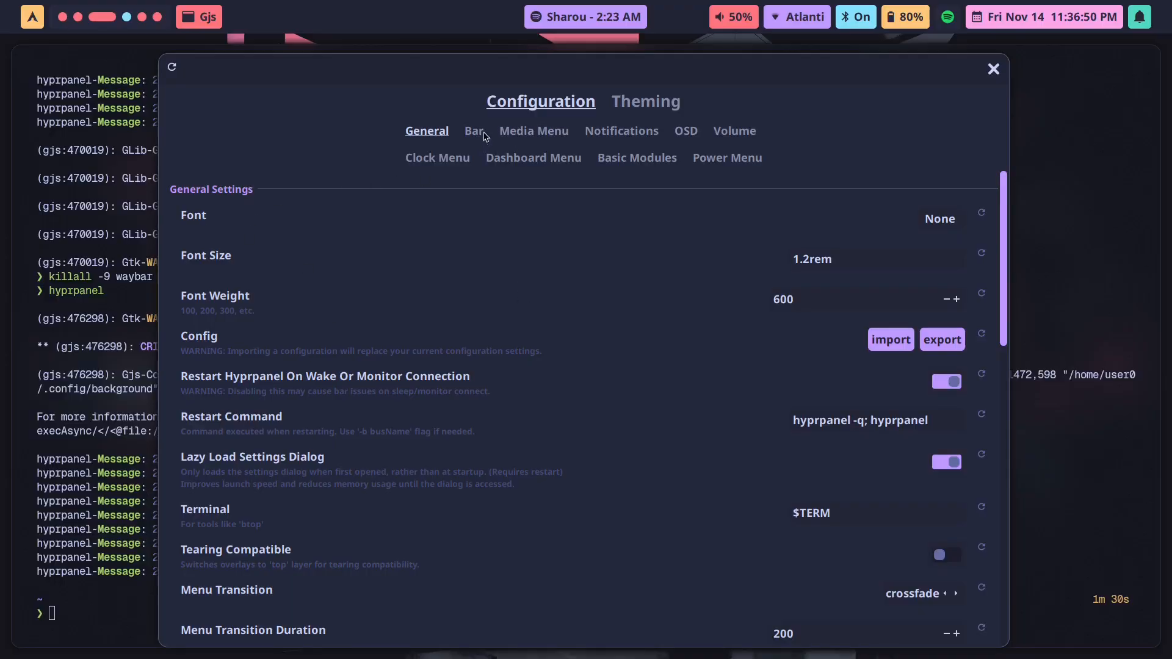
left_click(473, 131)
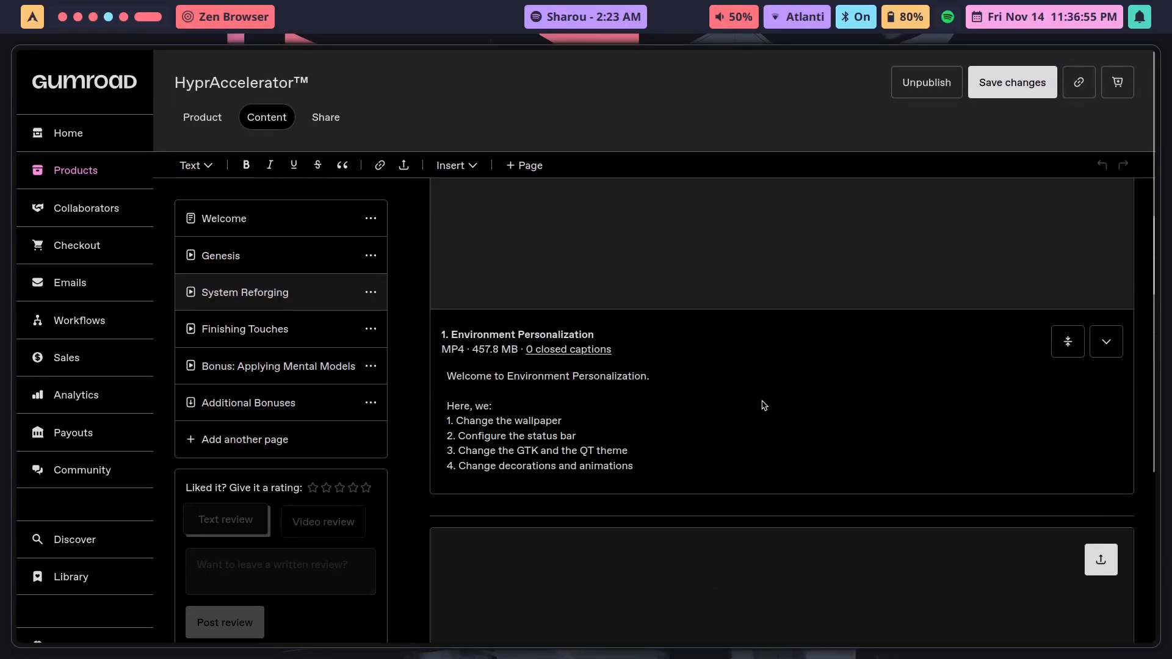
Step: Scroll to the Status Sorcery module and play its HyprPanel settings demo video
scroll("down", 3)
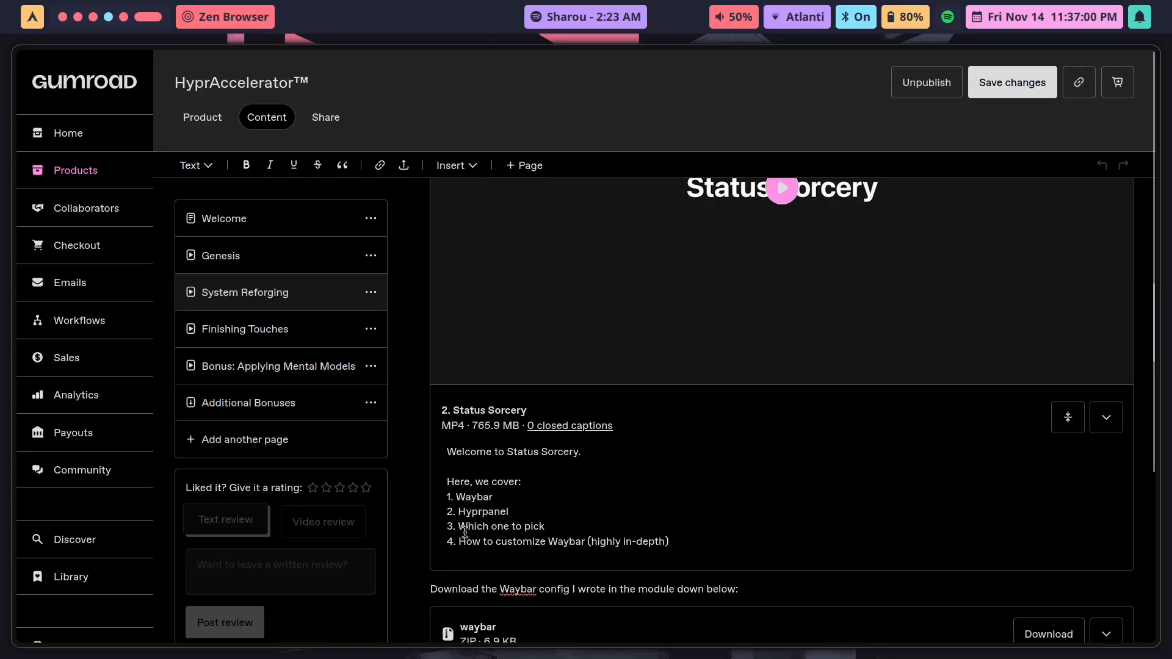
scroll("down", 3)
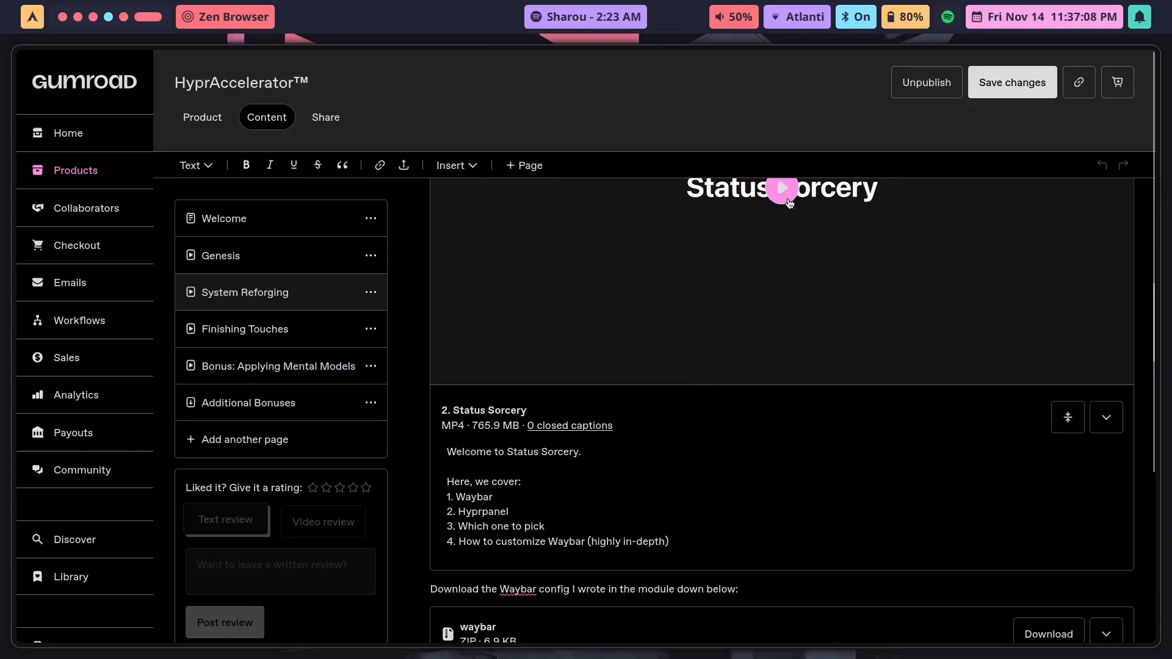
left_click(782, 186)
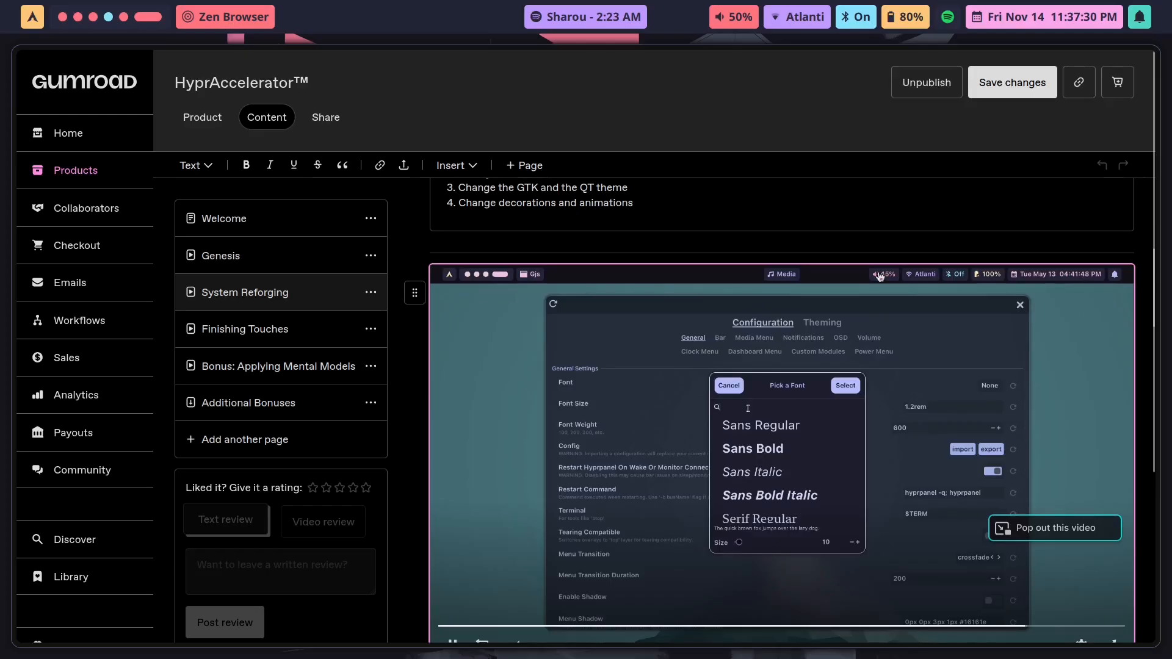
type("sf p")
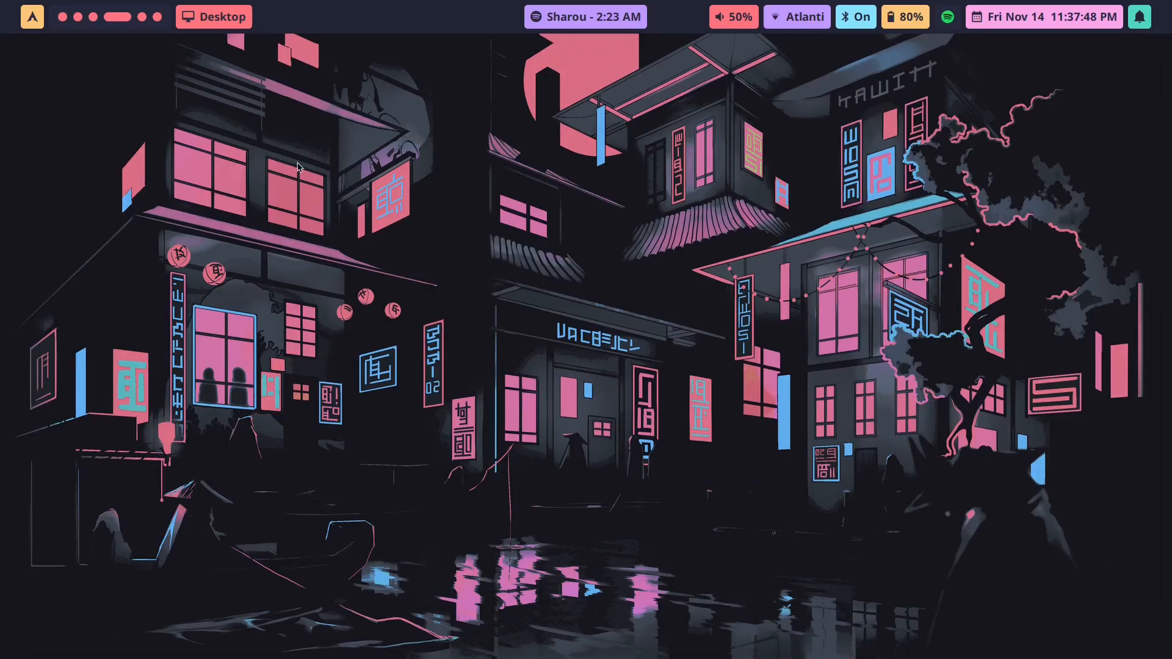
Step: Browse HyprPanel's Bar settings and close the Configuration window
left_click(214, 17)
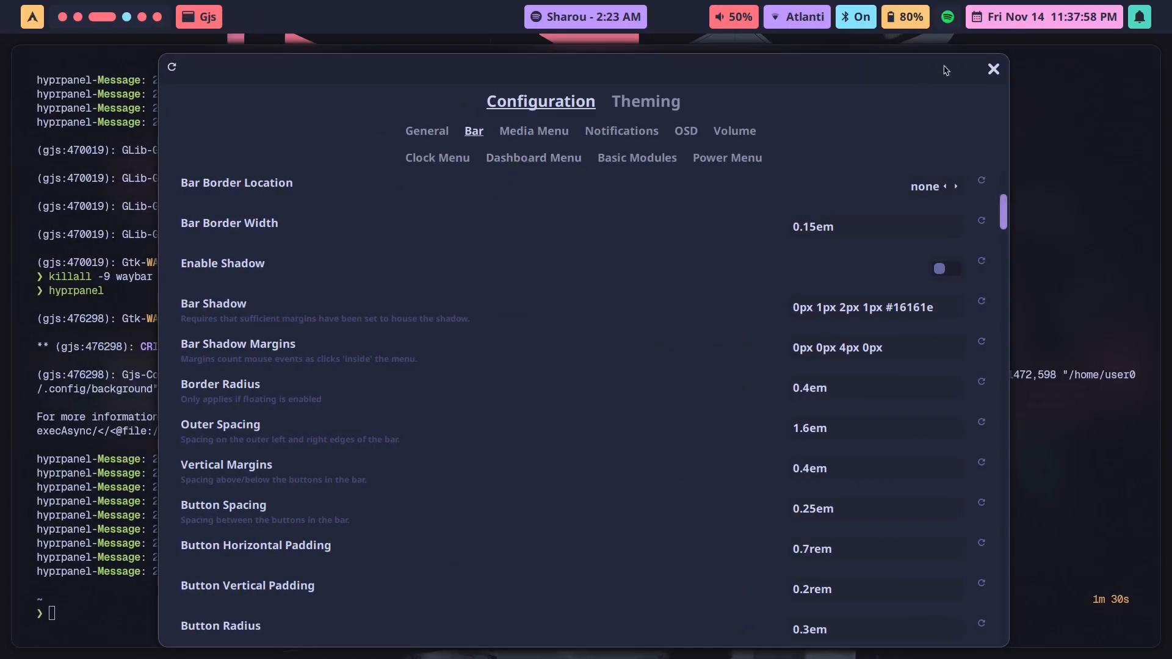
left_click(994, 69)
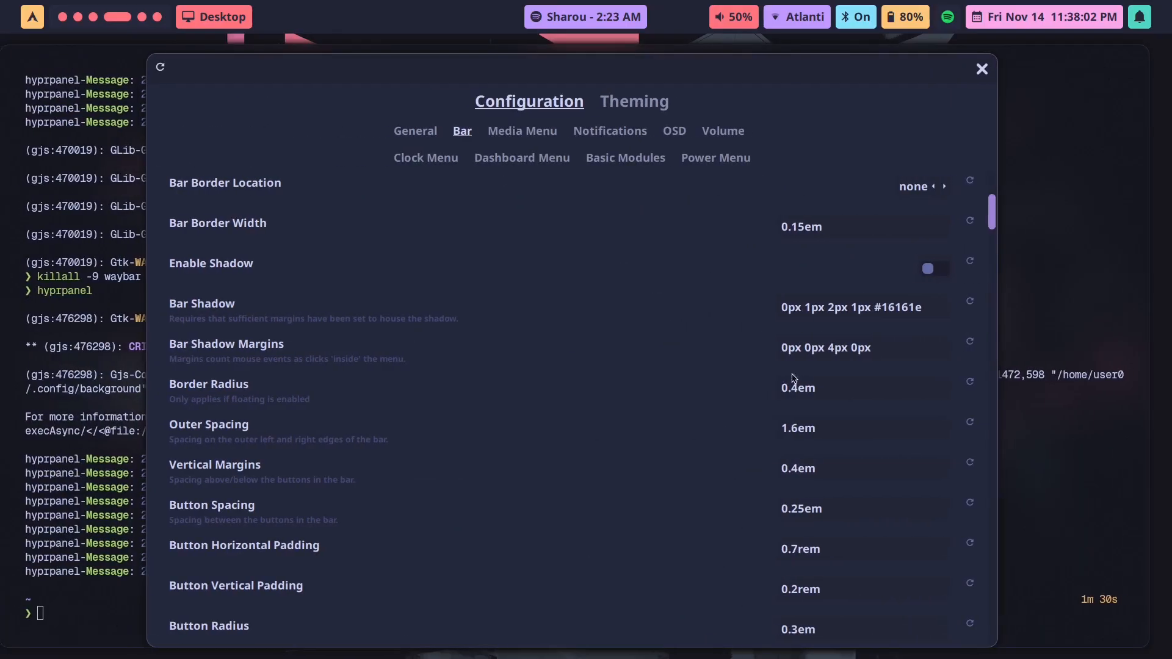
scroll("down", 3)
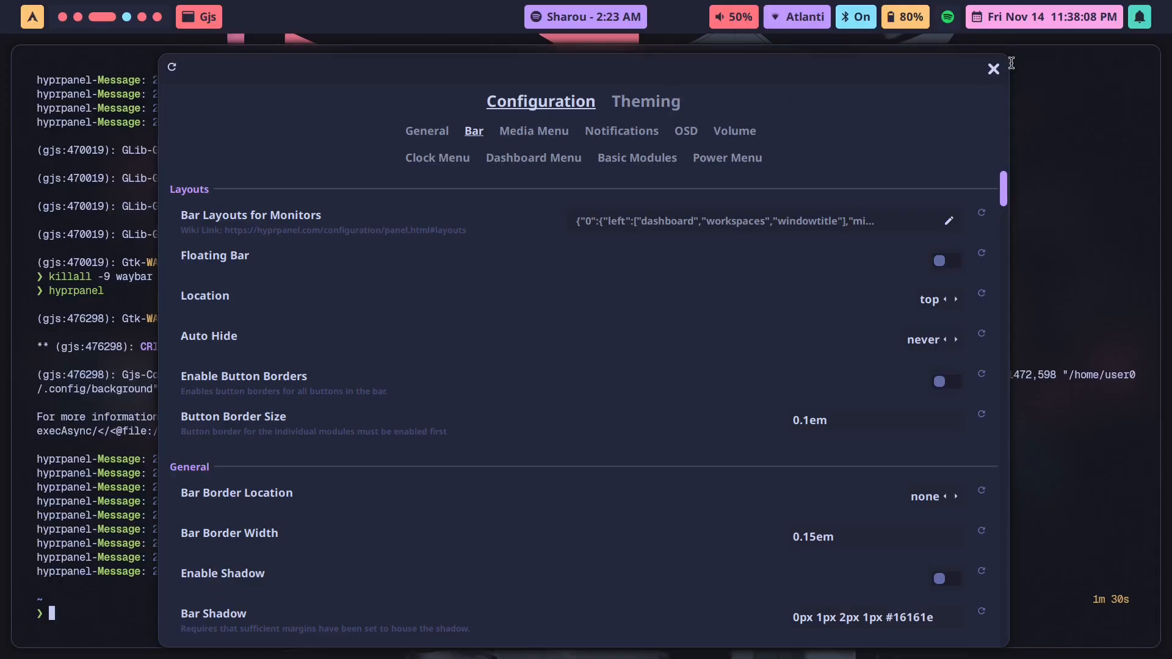
left_click(993, 68)
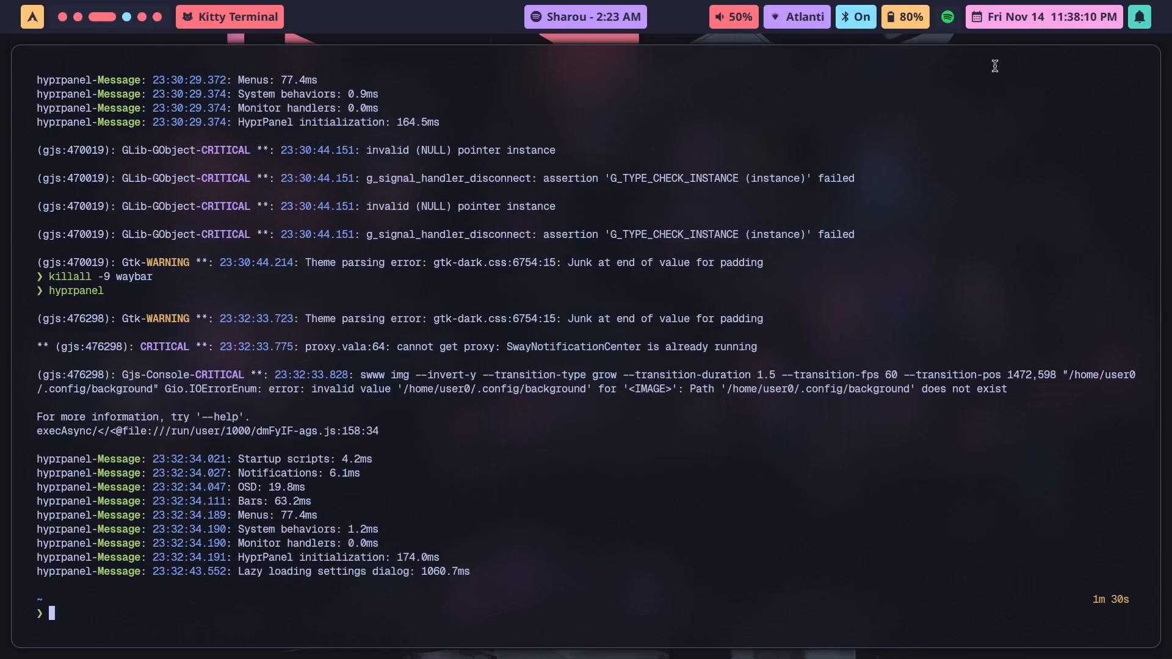
mouse_move(950, 179)
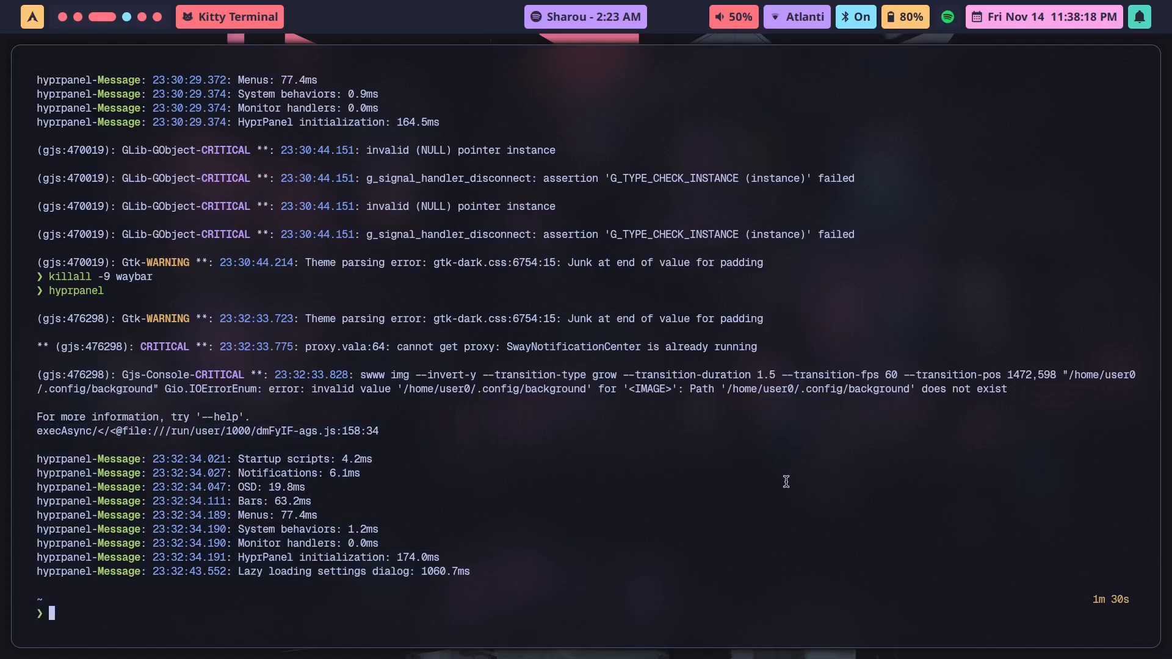
mouse_move(576, 450)
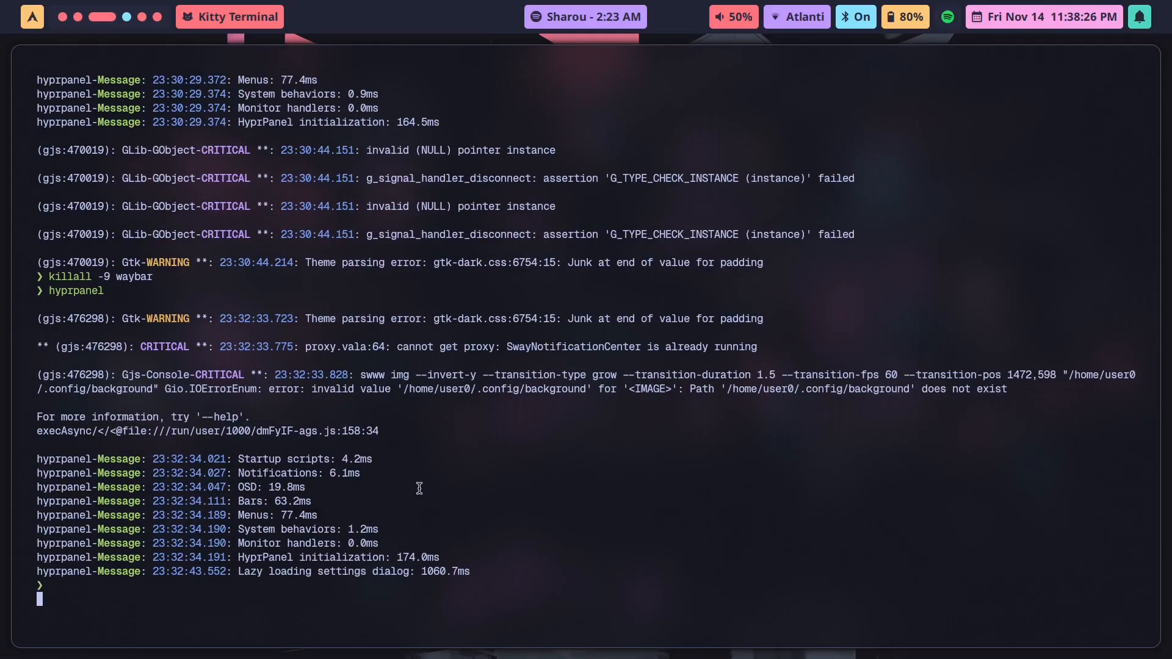
Step: Kill hyprpanel with killall -9, check hyprpanel --help, and quit it with hyprpanel -q
type("killall -9 hyprpanel")
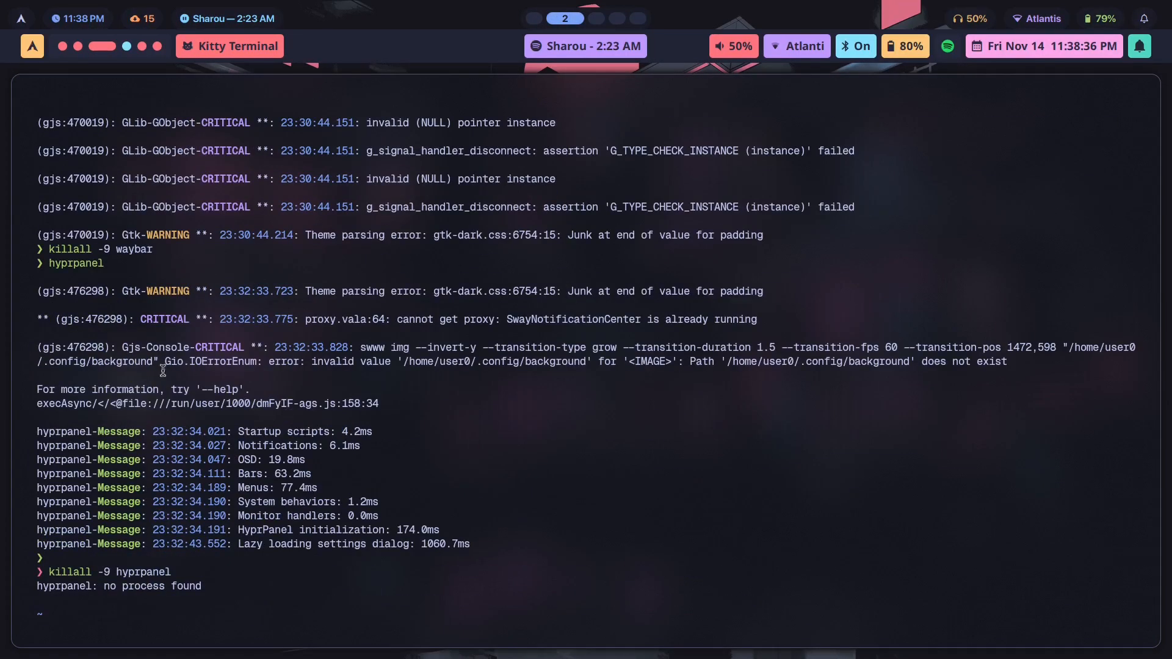
type("killall -9 hyprpanel")
type("hyprpanel =")
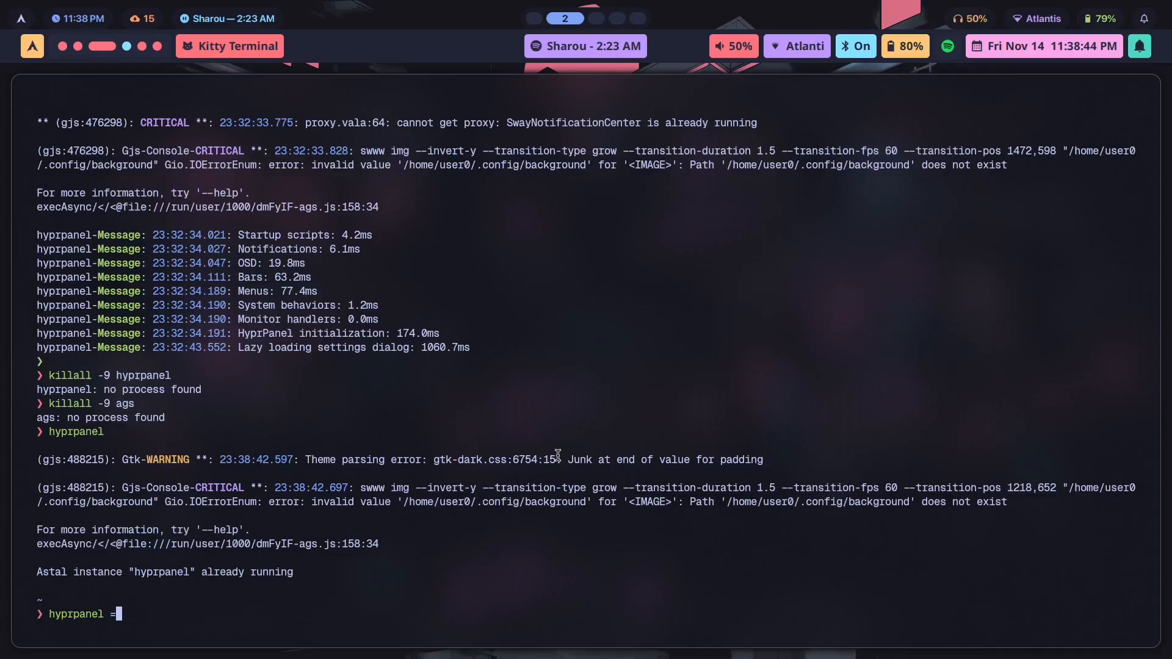
type("--help")
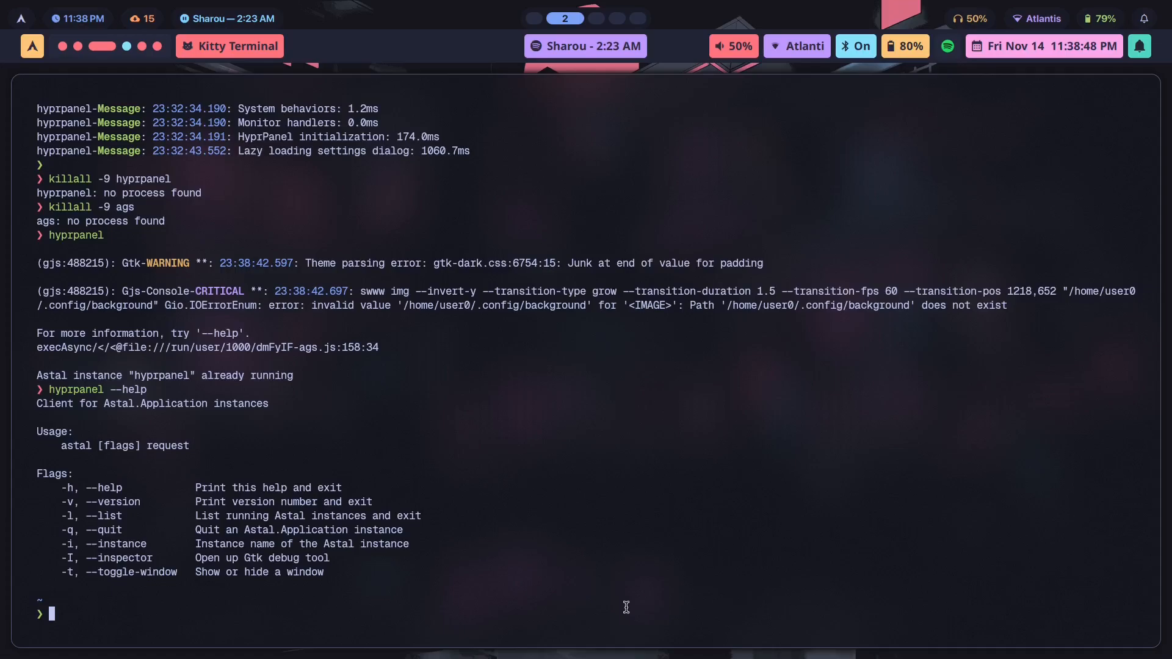
type("hyprpanel -q")
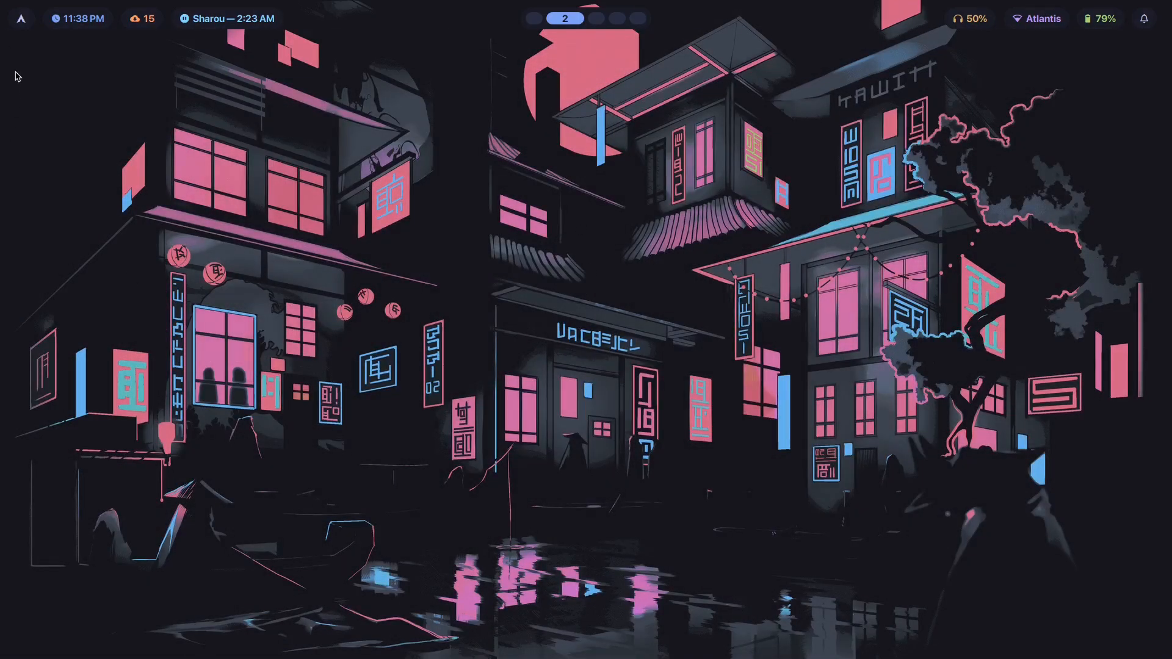
mouse_move(1003, 230)
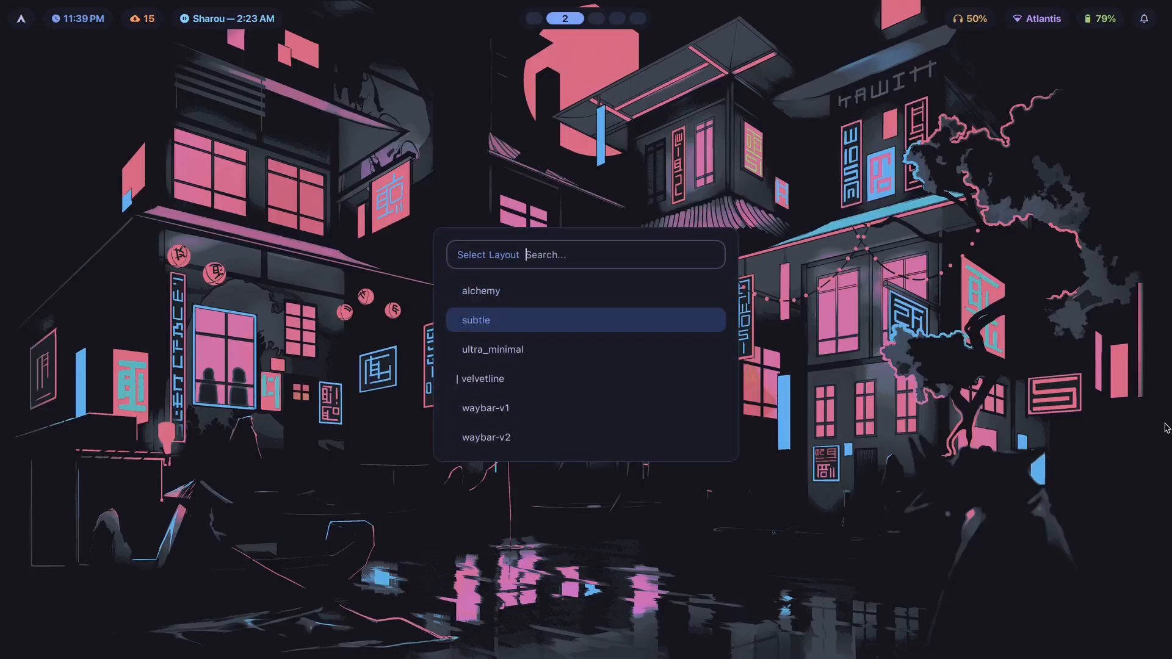
Step: Try the subtle and velvetline layouts and a grayscale theme, then settle on everforest-dark with subtle
left_click(476, 320)
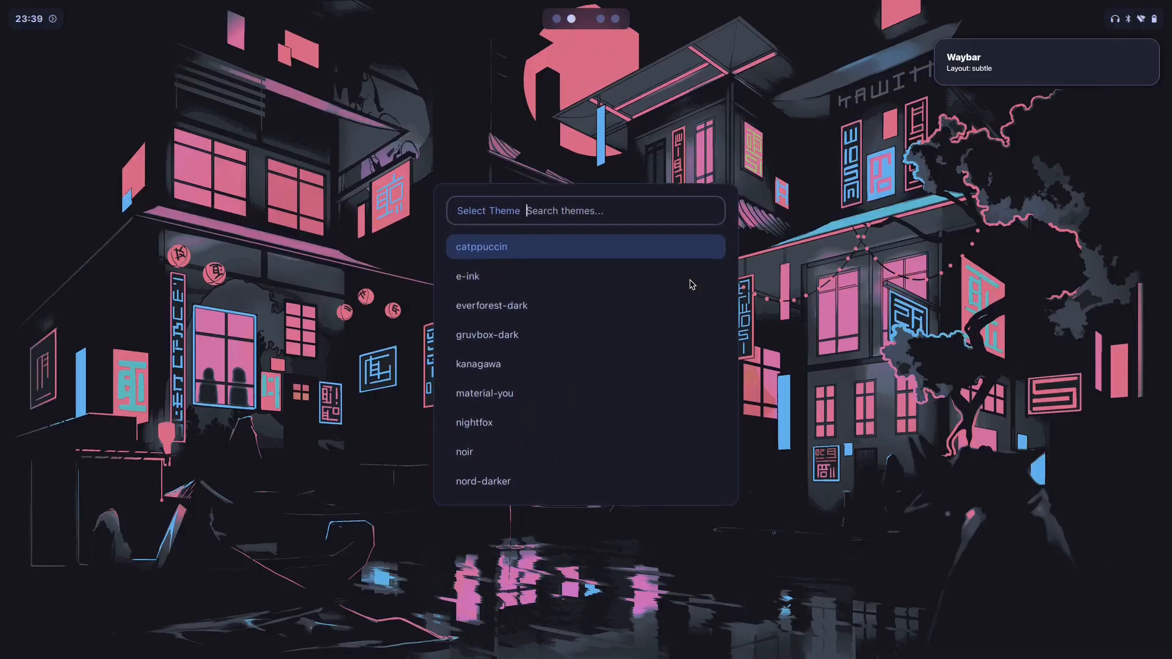
left_click(464, 452)
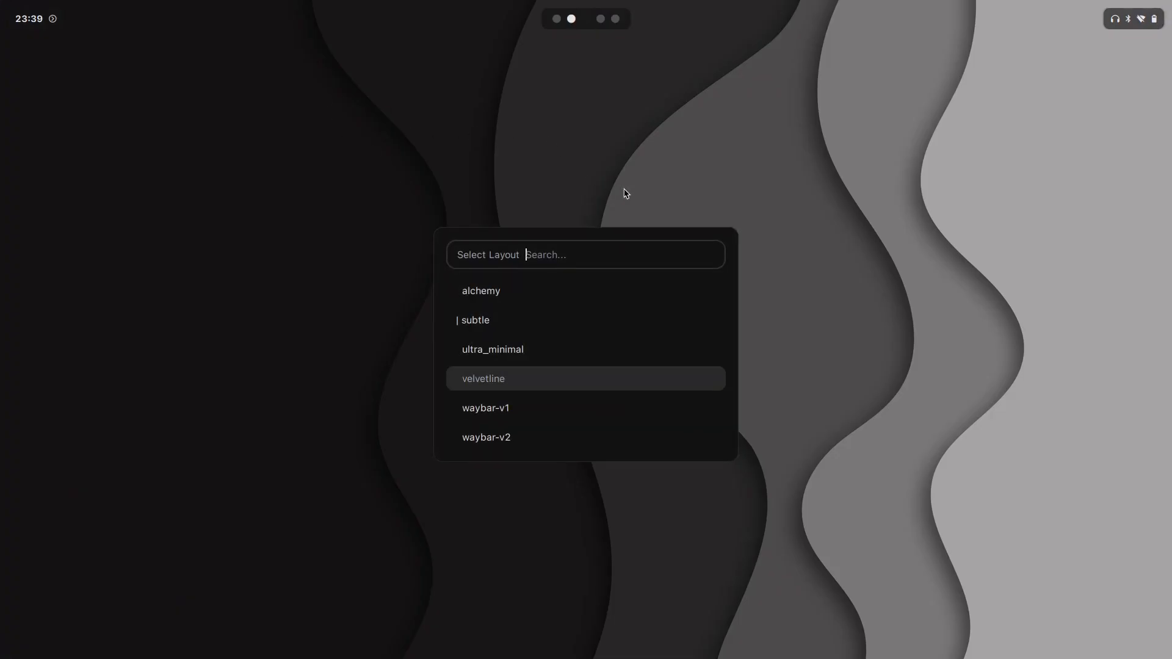
left_click(483, 378)
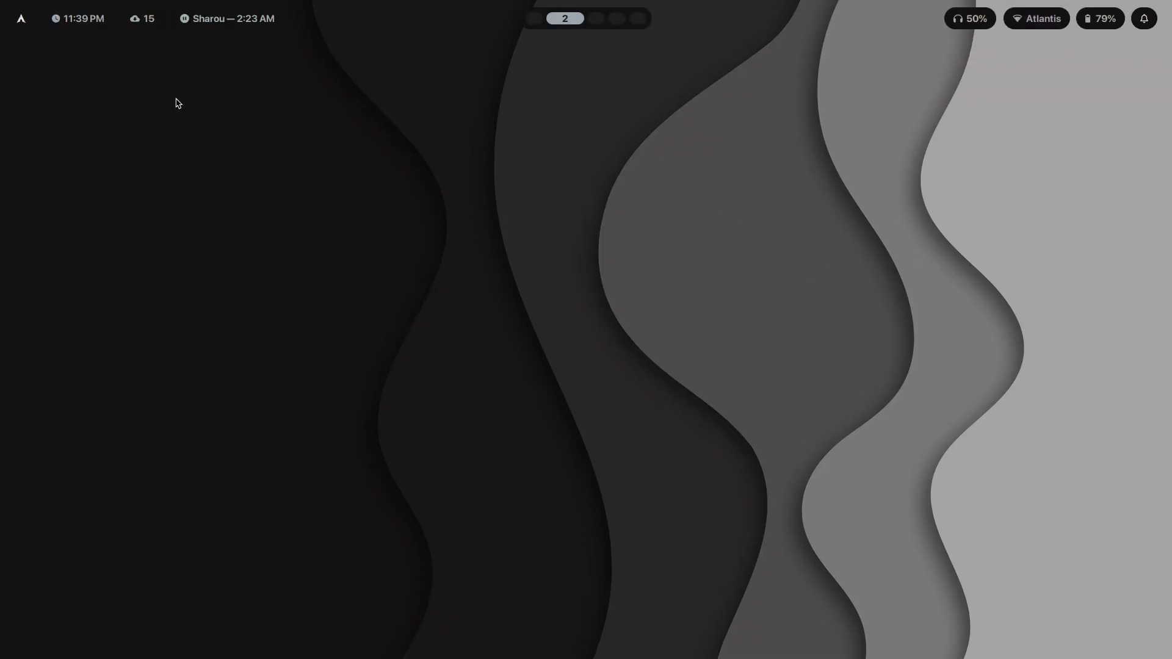
mouse_move(297, 332)
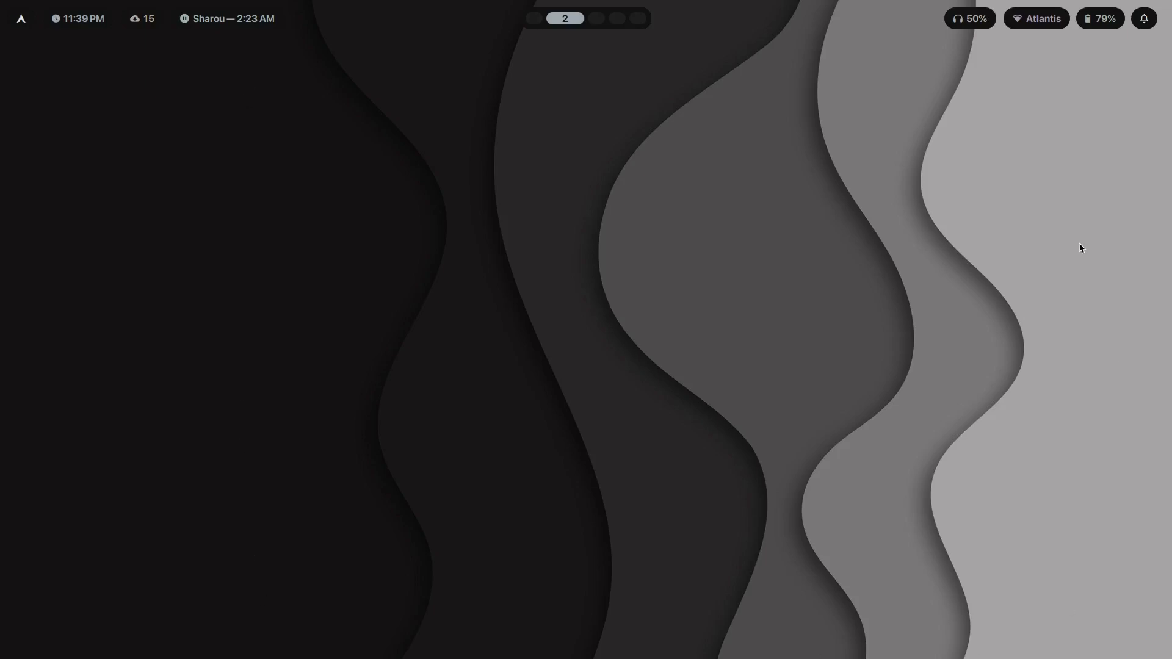
mouse_move(274, 120)
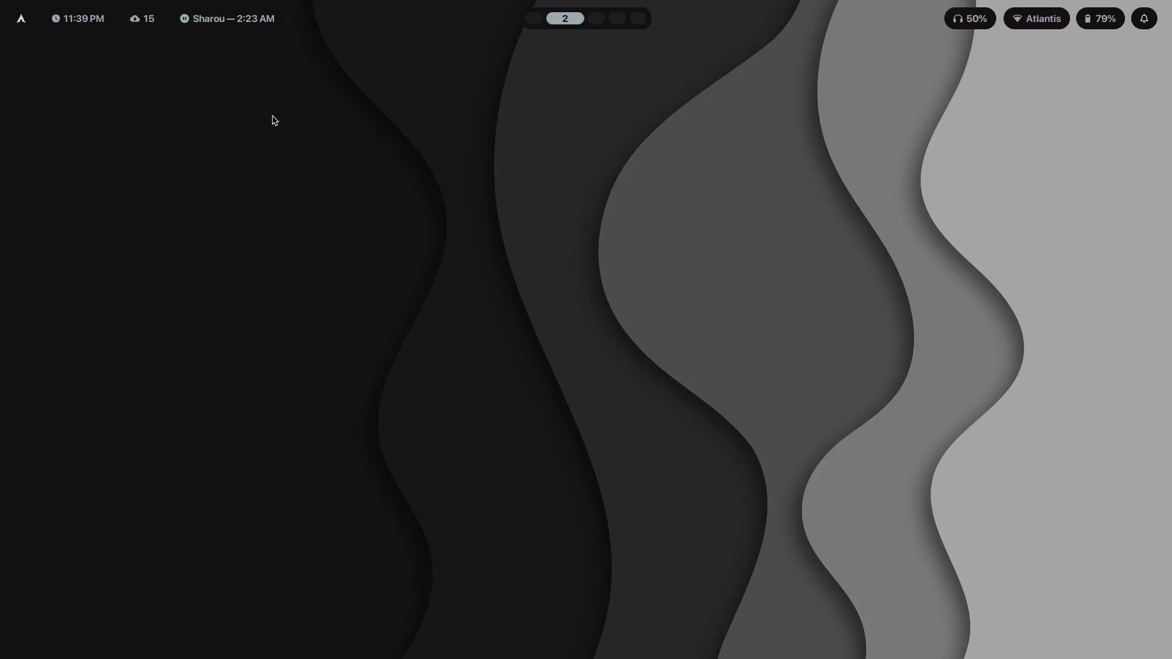
mouse_move(202, 109)
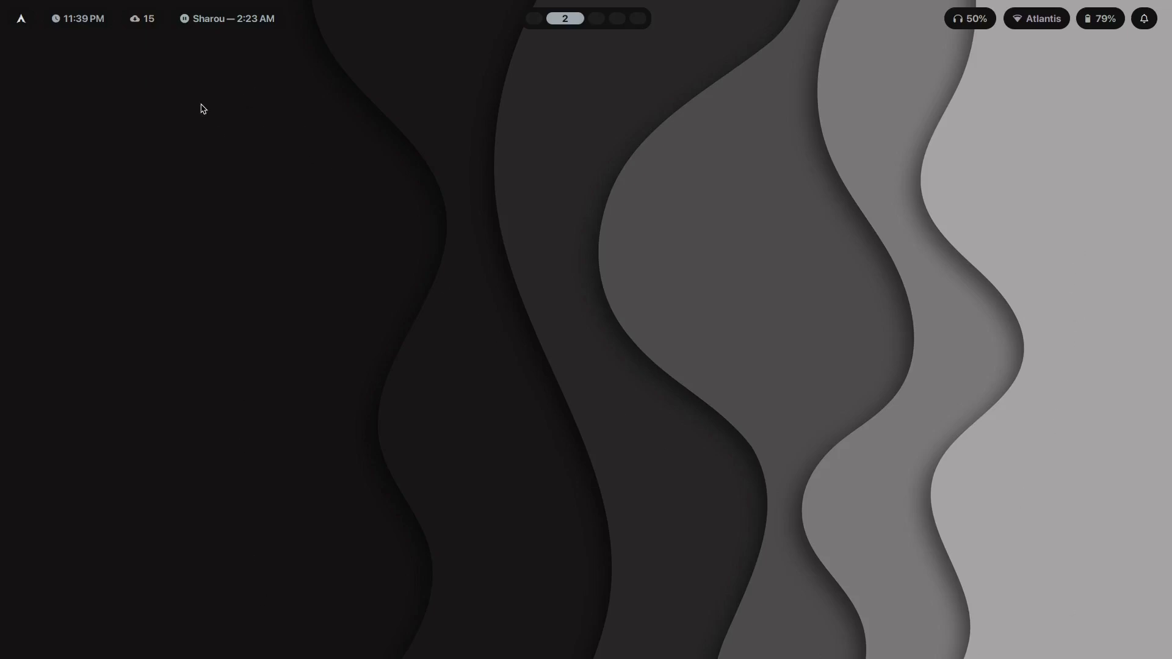
mouse_move(199, 121)
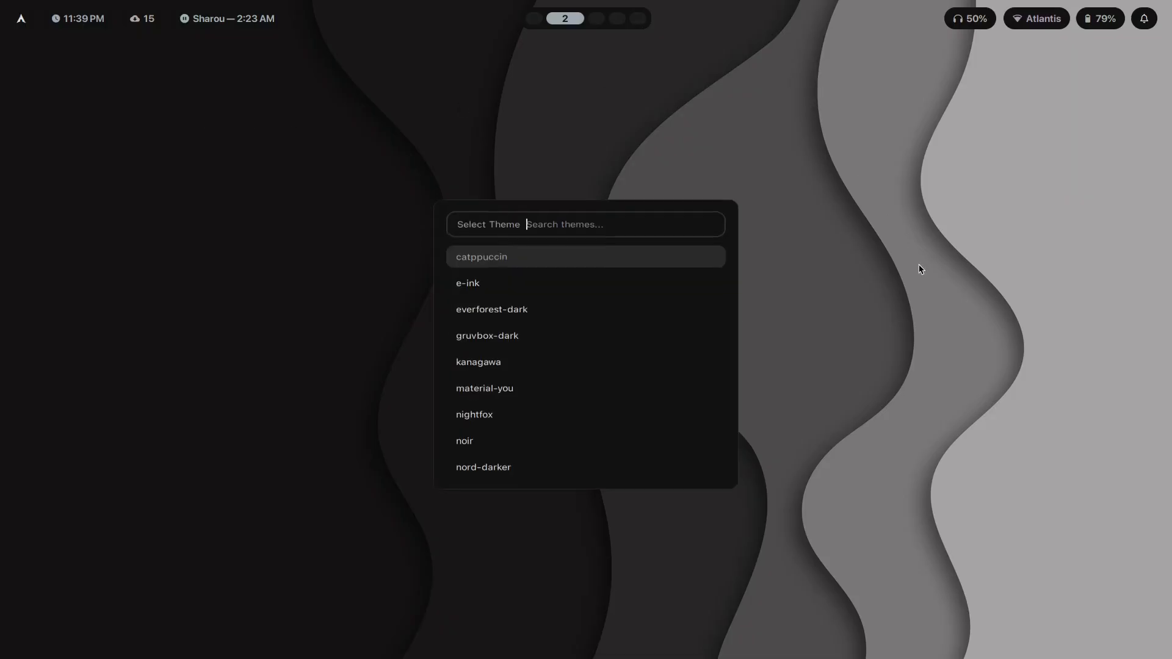
left_click(491, 309)
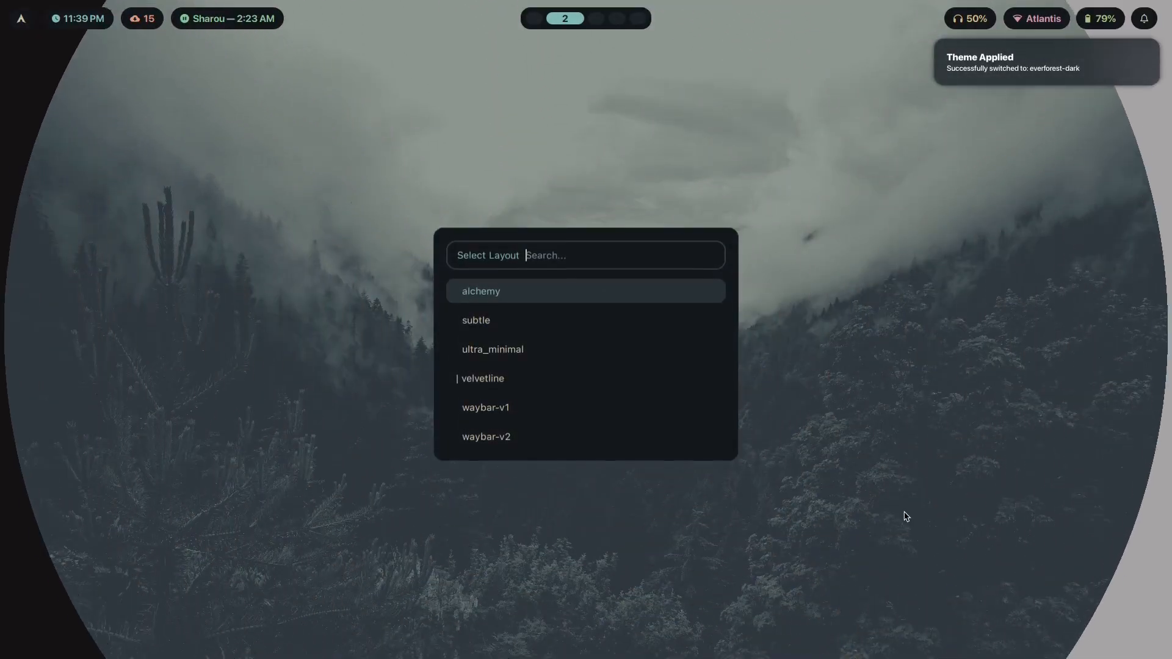
left_click(476, 320)
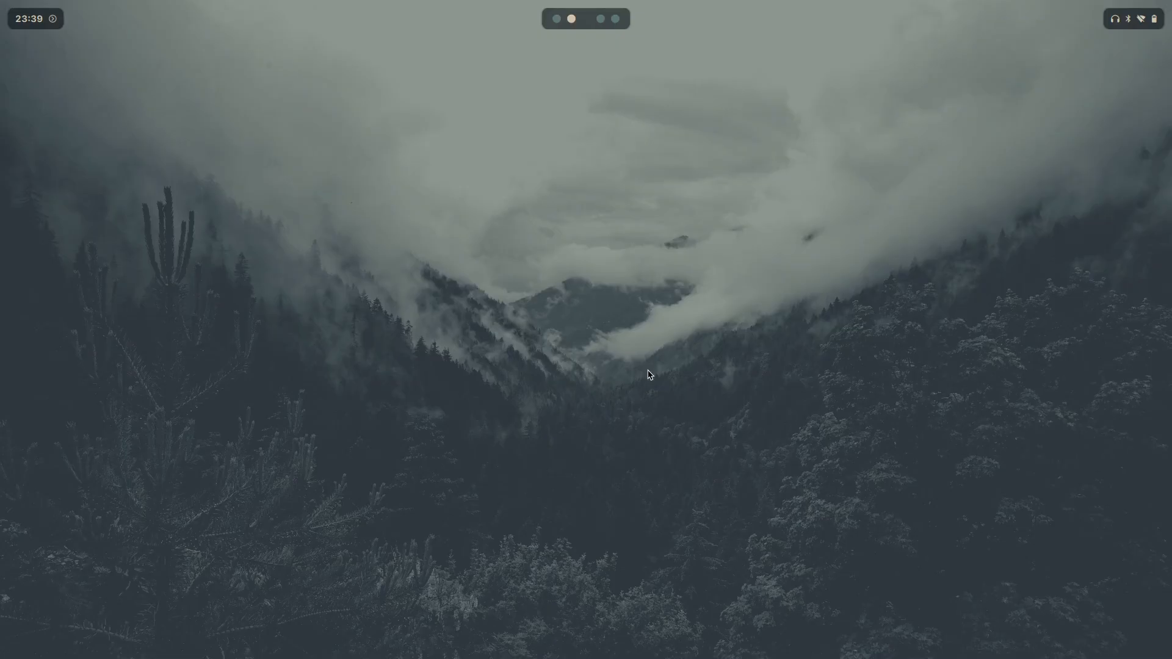
left_click(1135, 18)
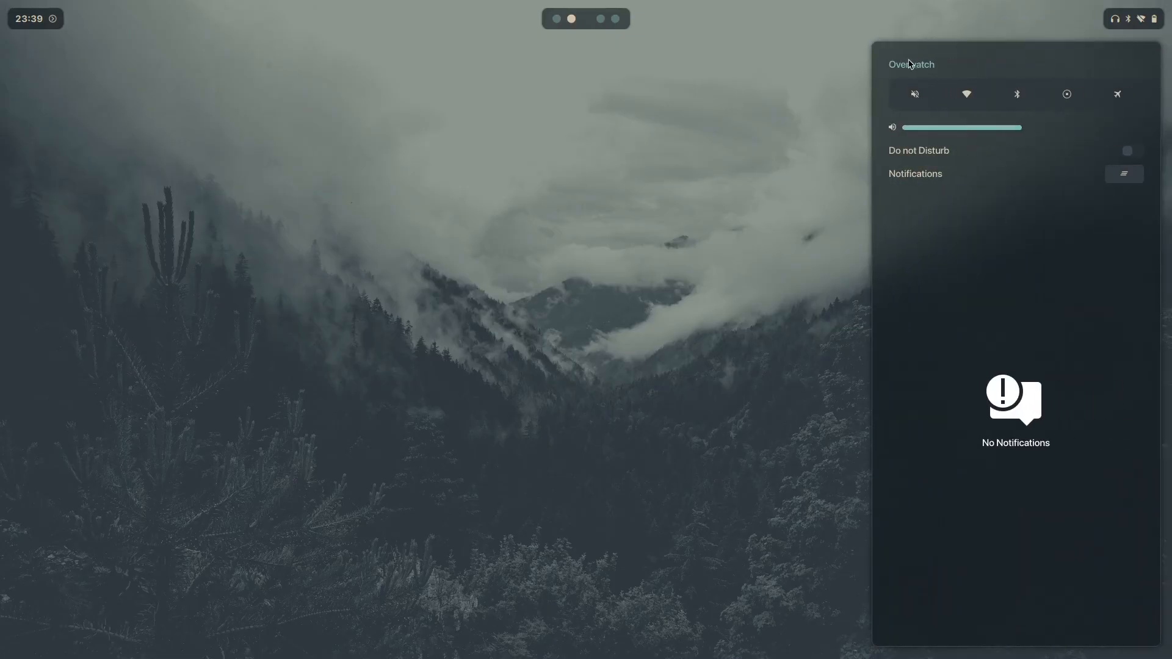
mouse_move(1106, 506)
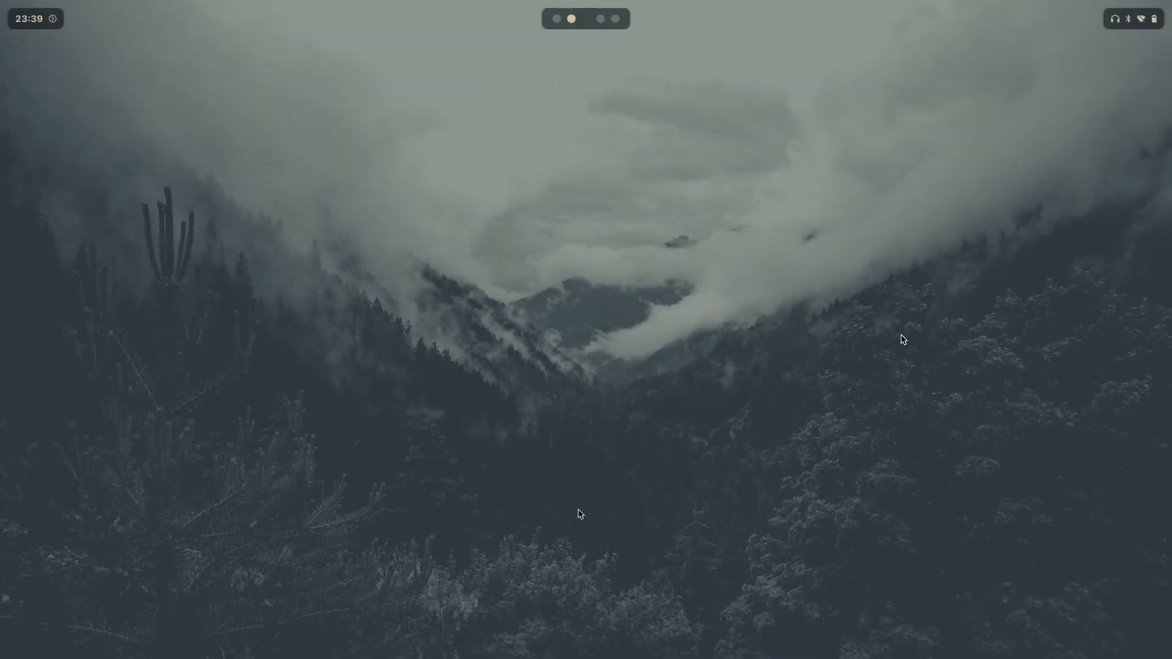
mouse_move(553, 96)
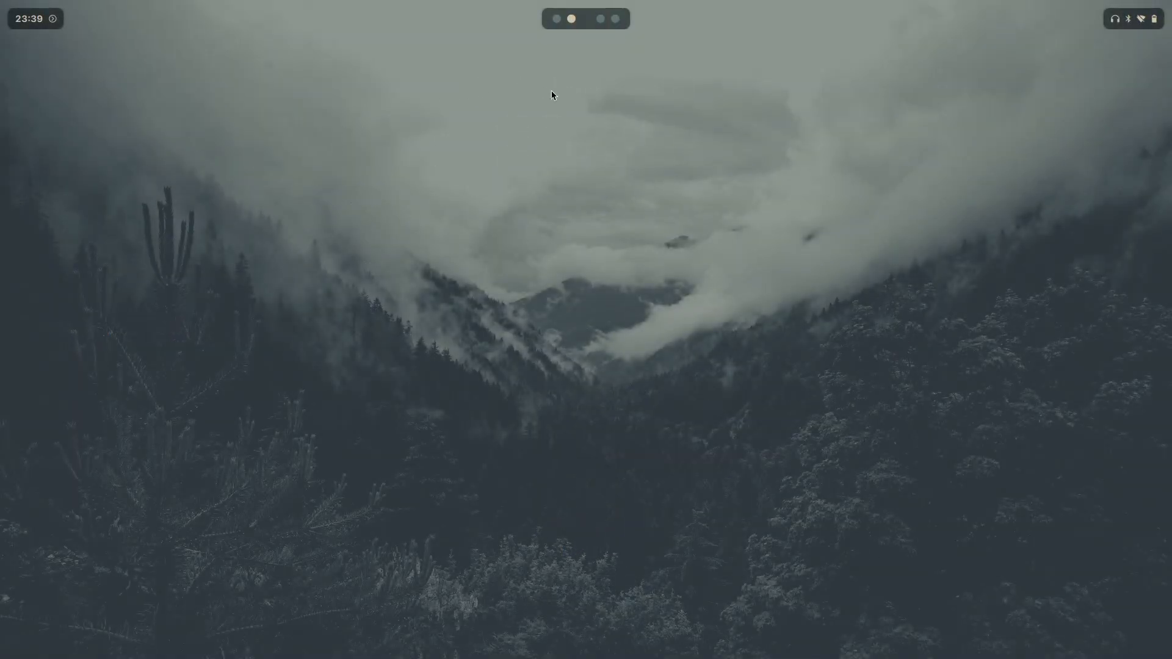
mouse_move(946, 357)
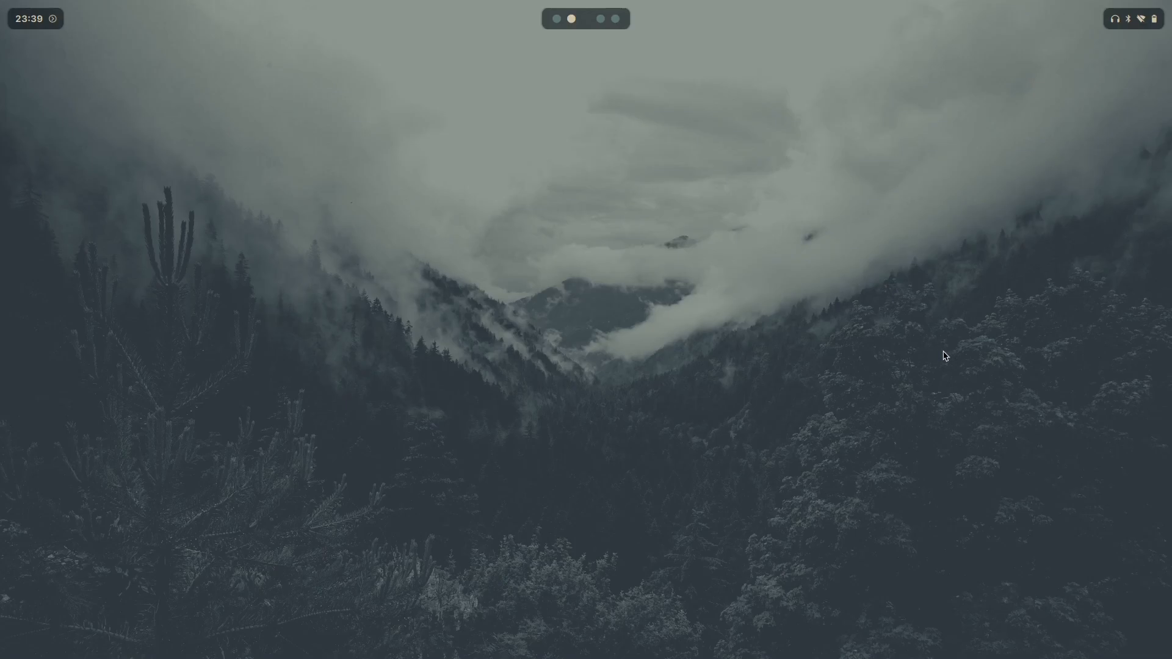